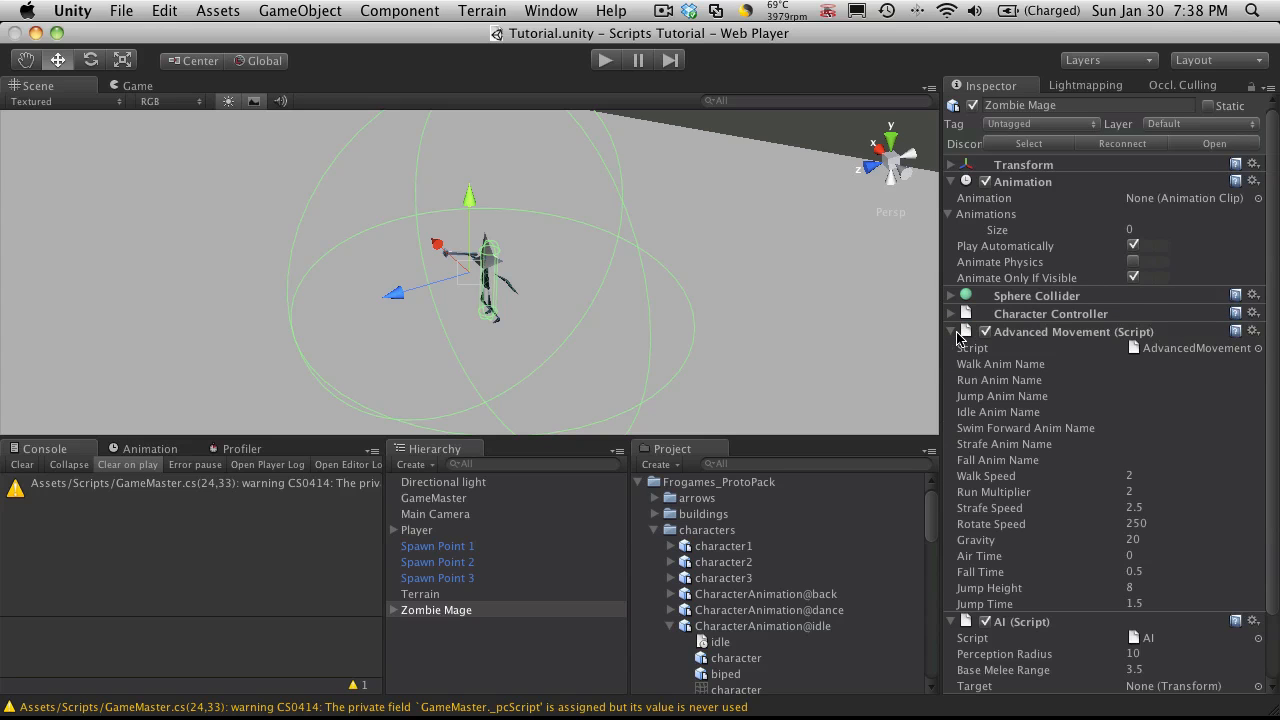
pyautogui.moveTo(1112, 282)
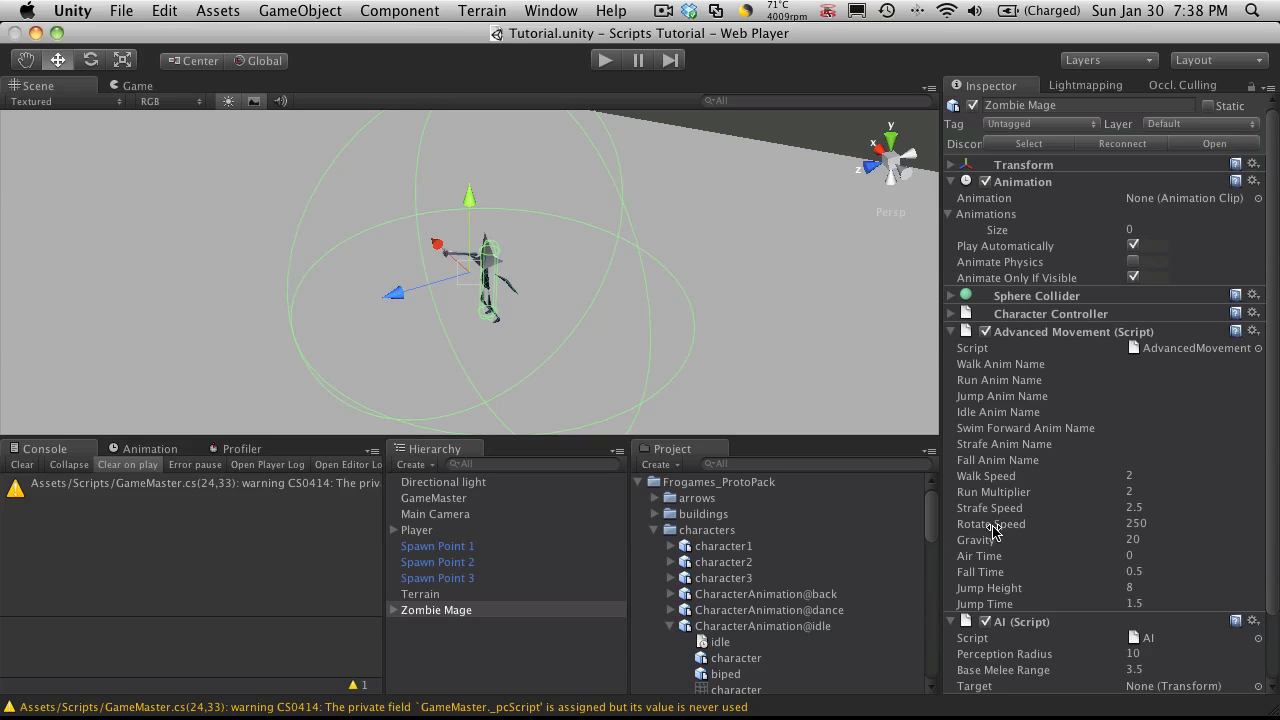
pyautogui.moveTo(1036, 498)
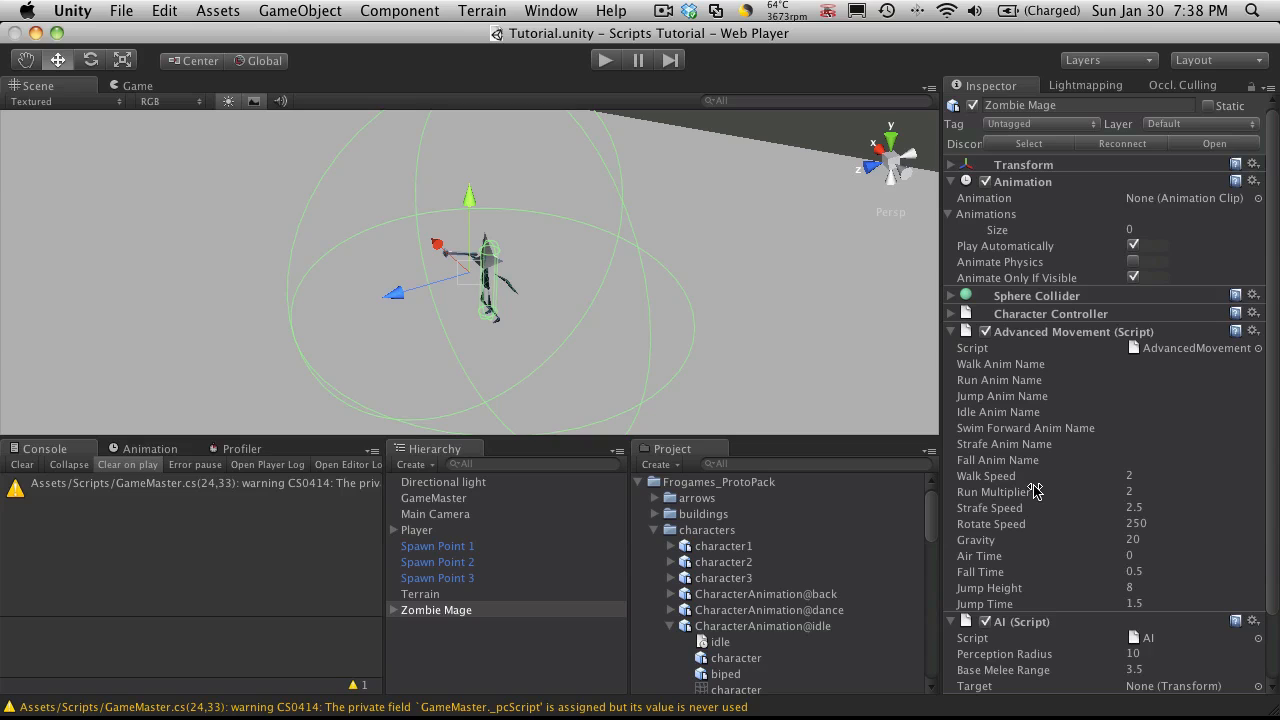
pyautogui.moveTo(1170, 500)
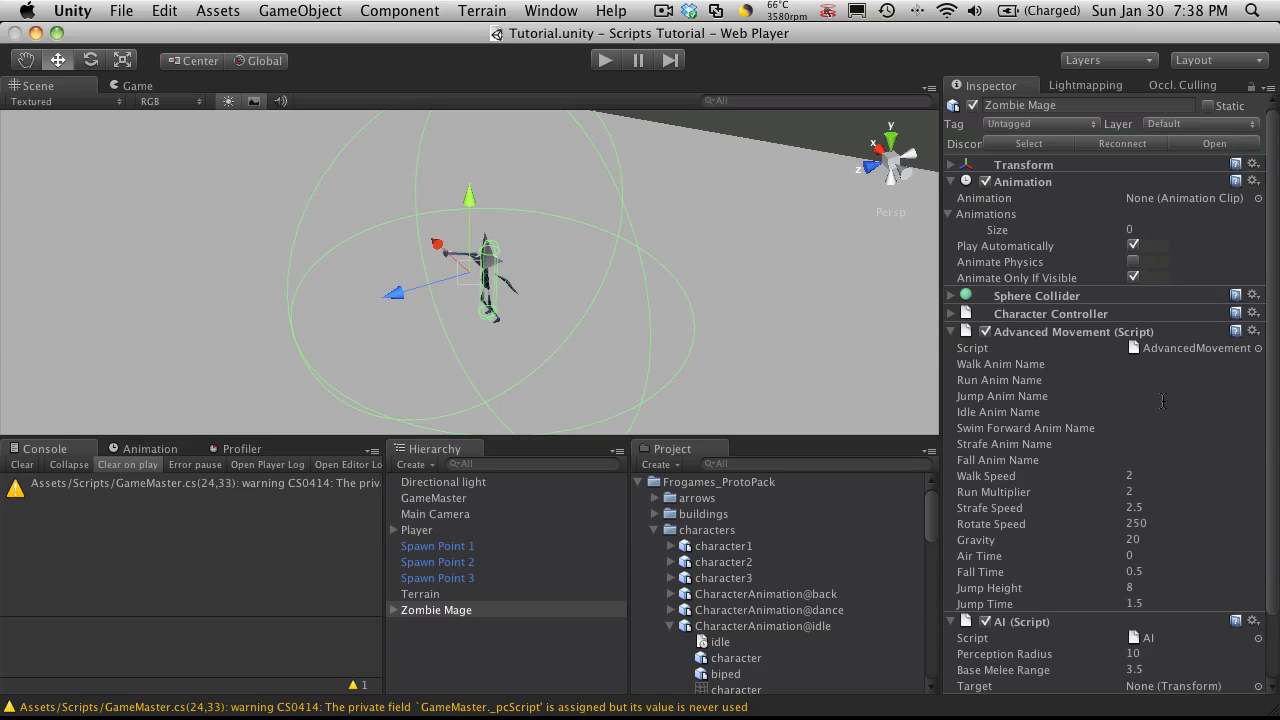
pyautogui.moveTo(1096, 360)
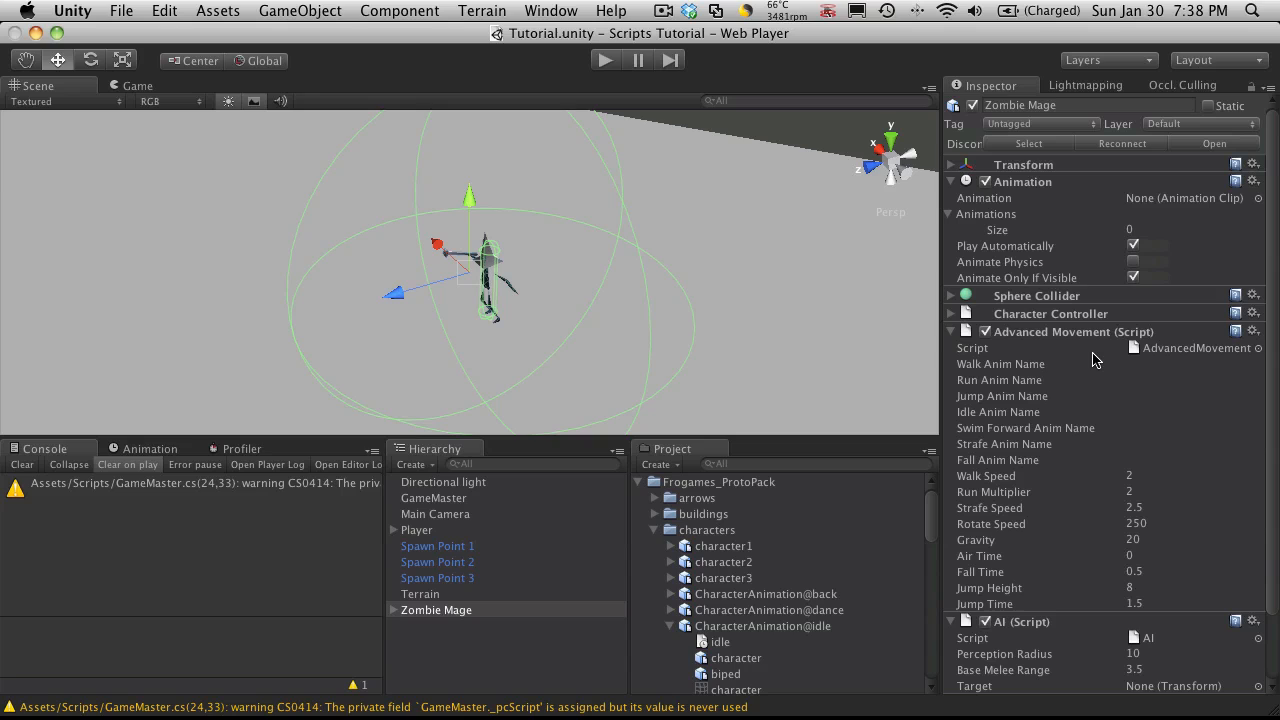
pyautogui.moveTo(1072, 396)
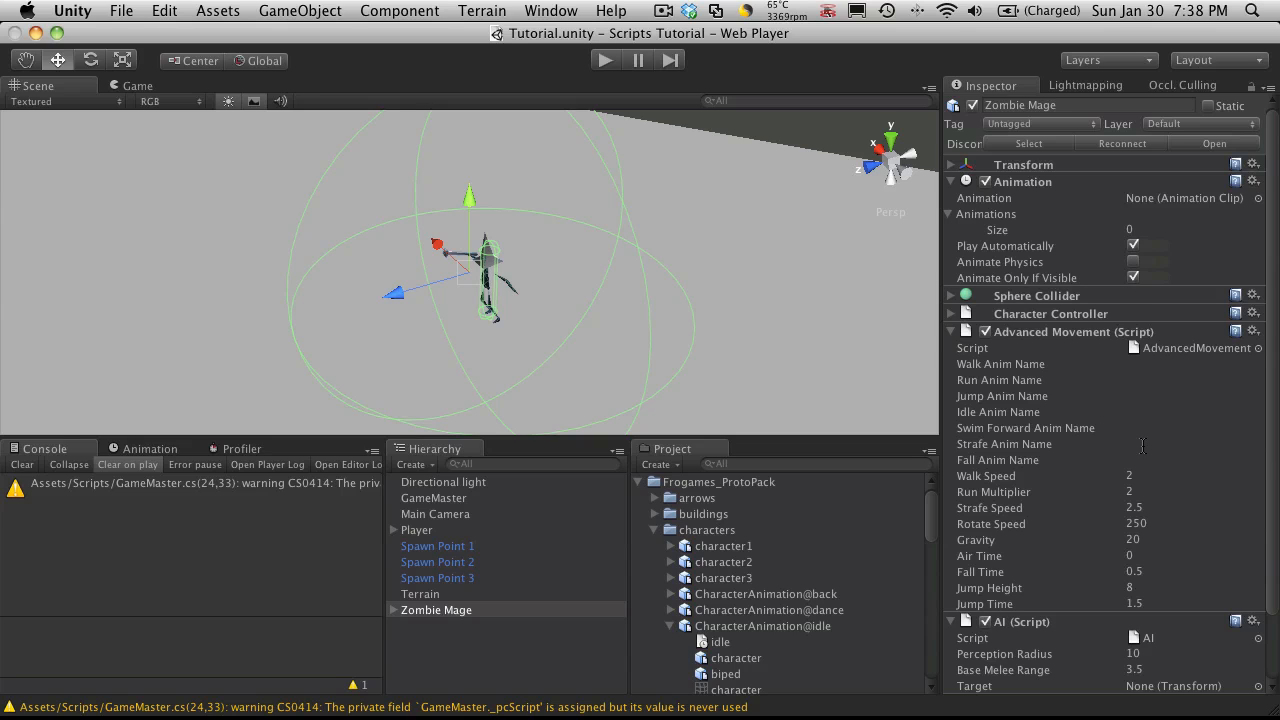
# Run the scene so the console logs missing weapon mount, AI null reference and animation errors.
pyautogui.scroll(-3)
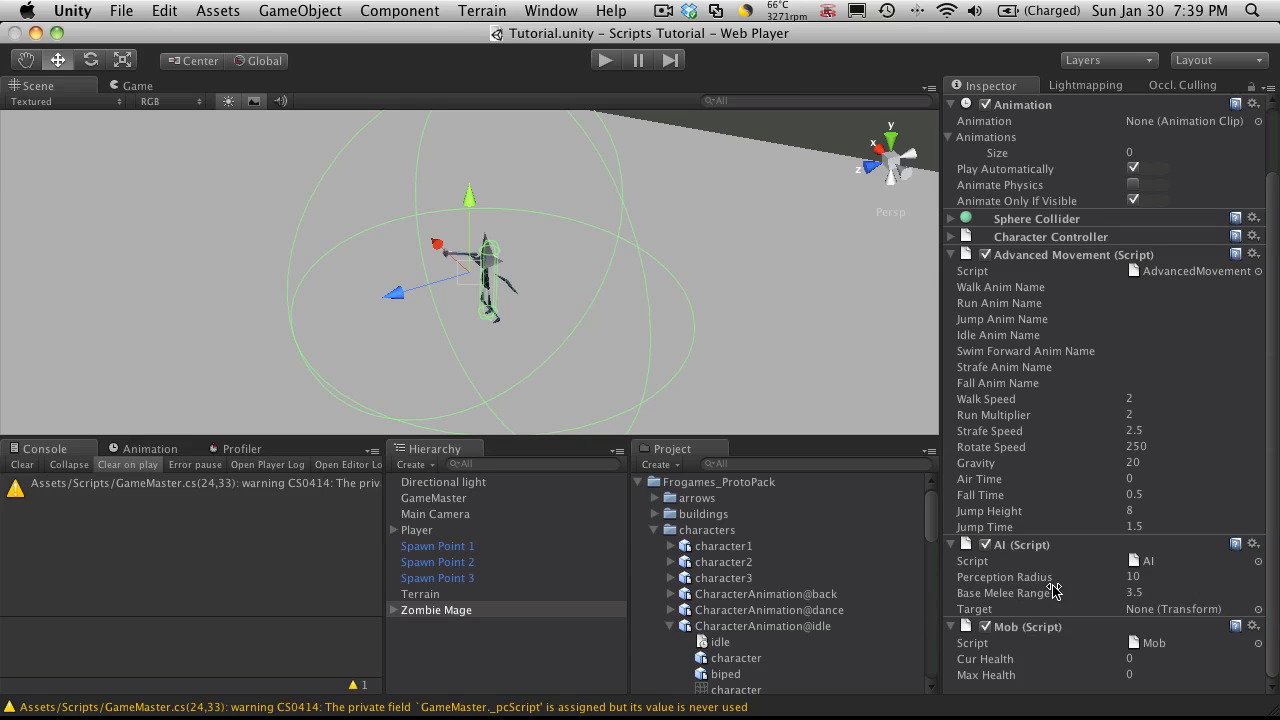
pyautogui.moveTo(1048, 588)
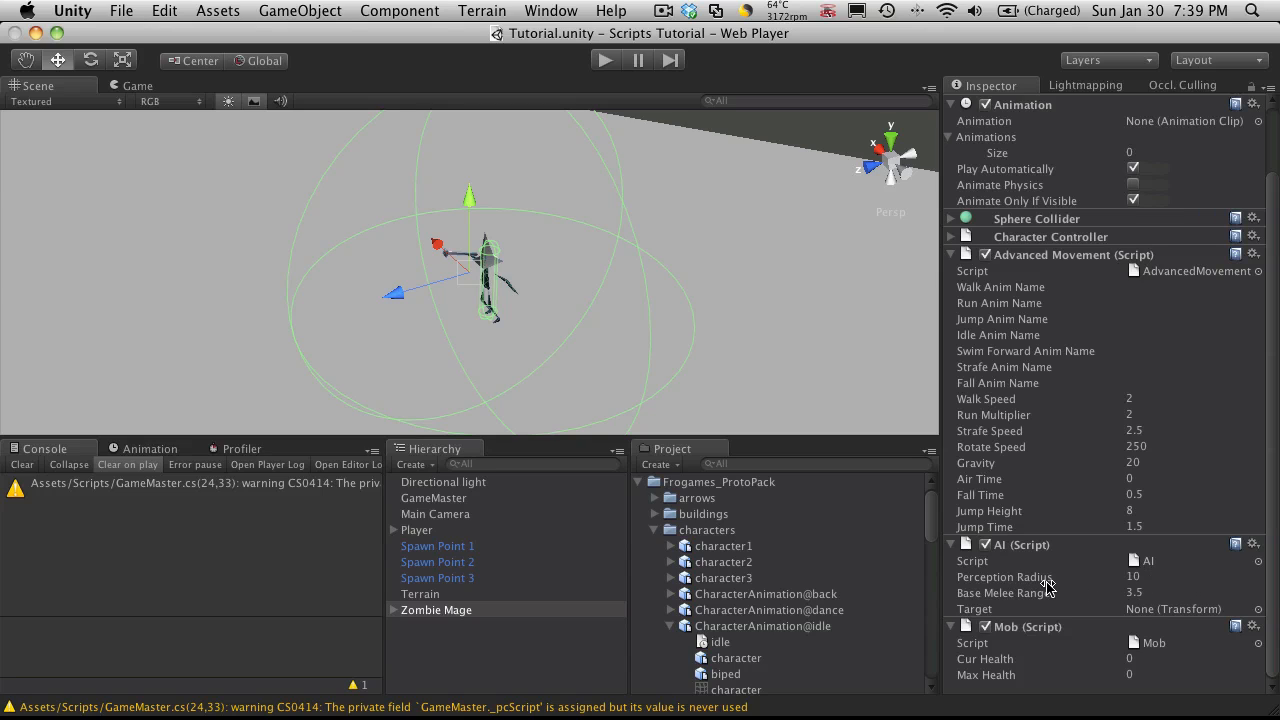
pyautogui.click(1004, 576)
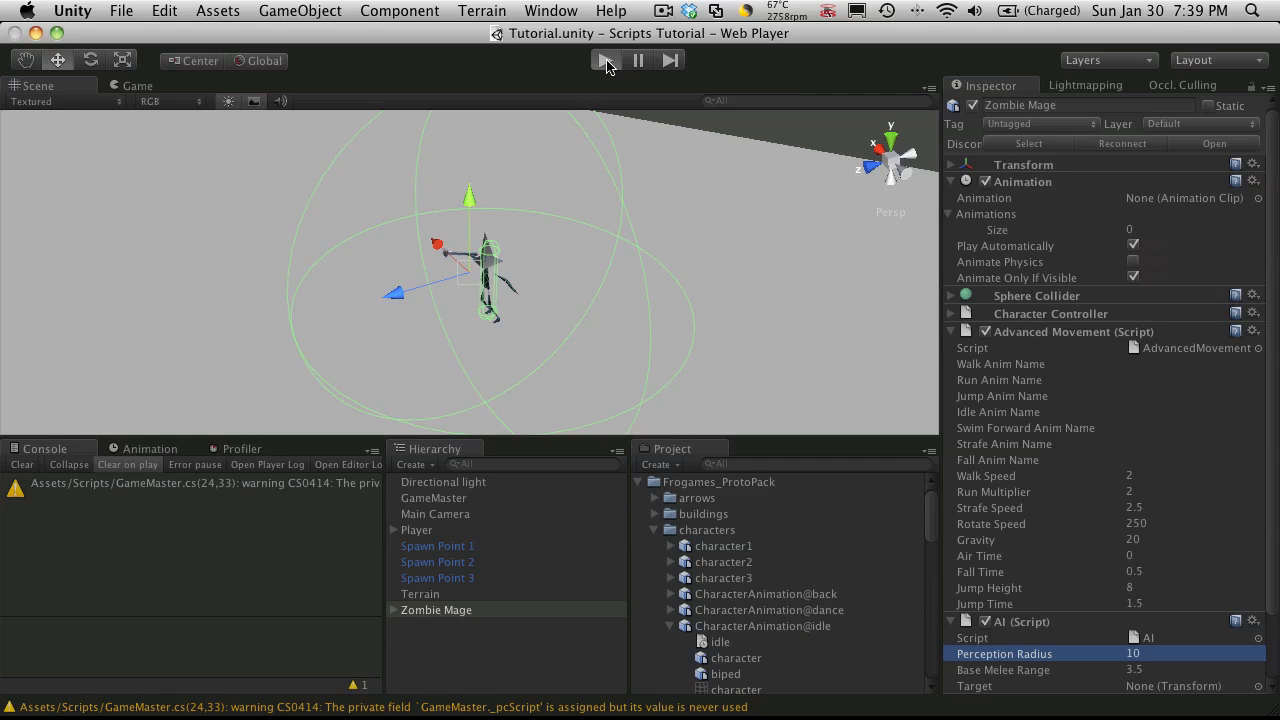
pyautogui.click(604, 60)
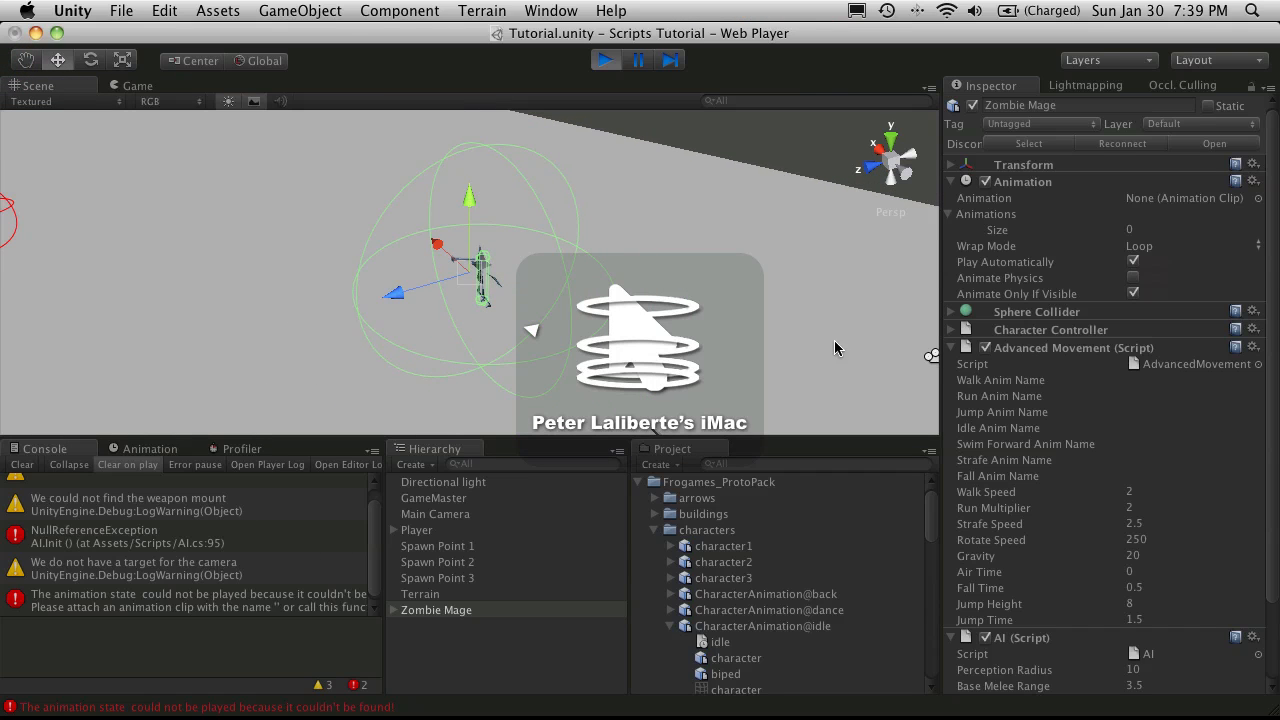
pyautogui.moveTo(1044, 364)
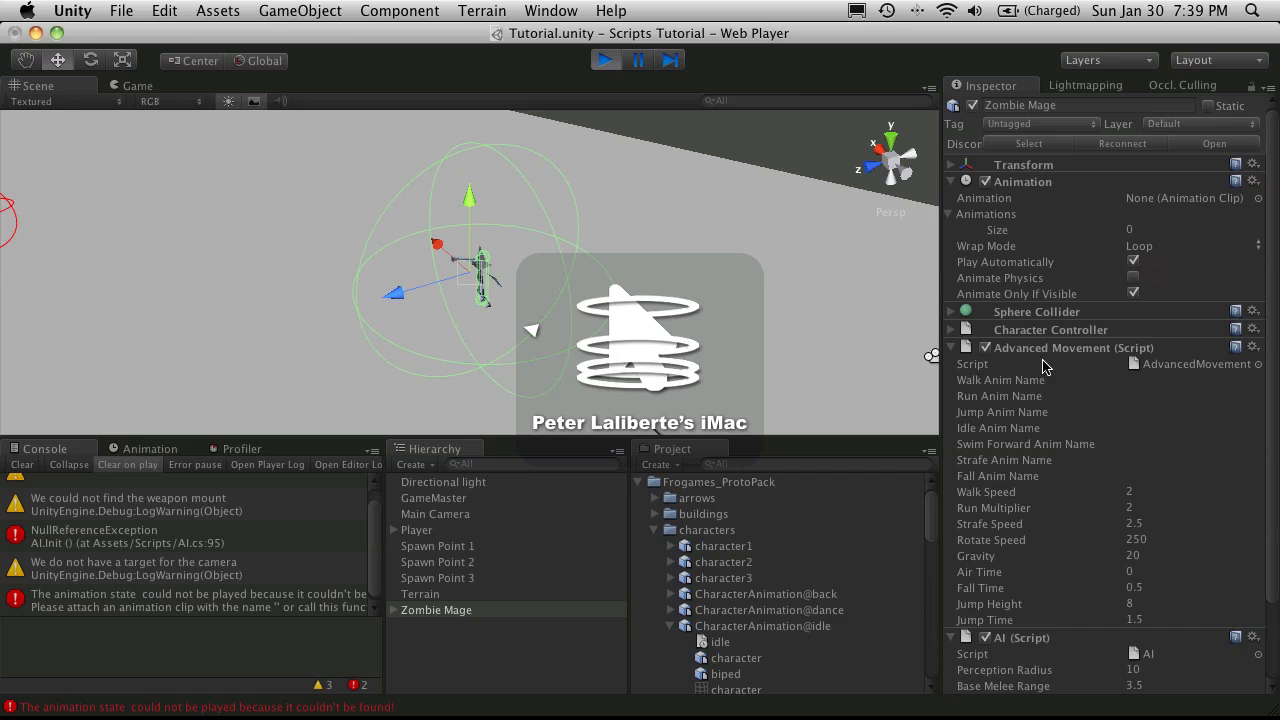
pyautogui.moveTo(1128, 486)
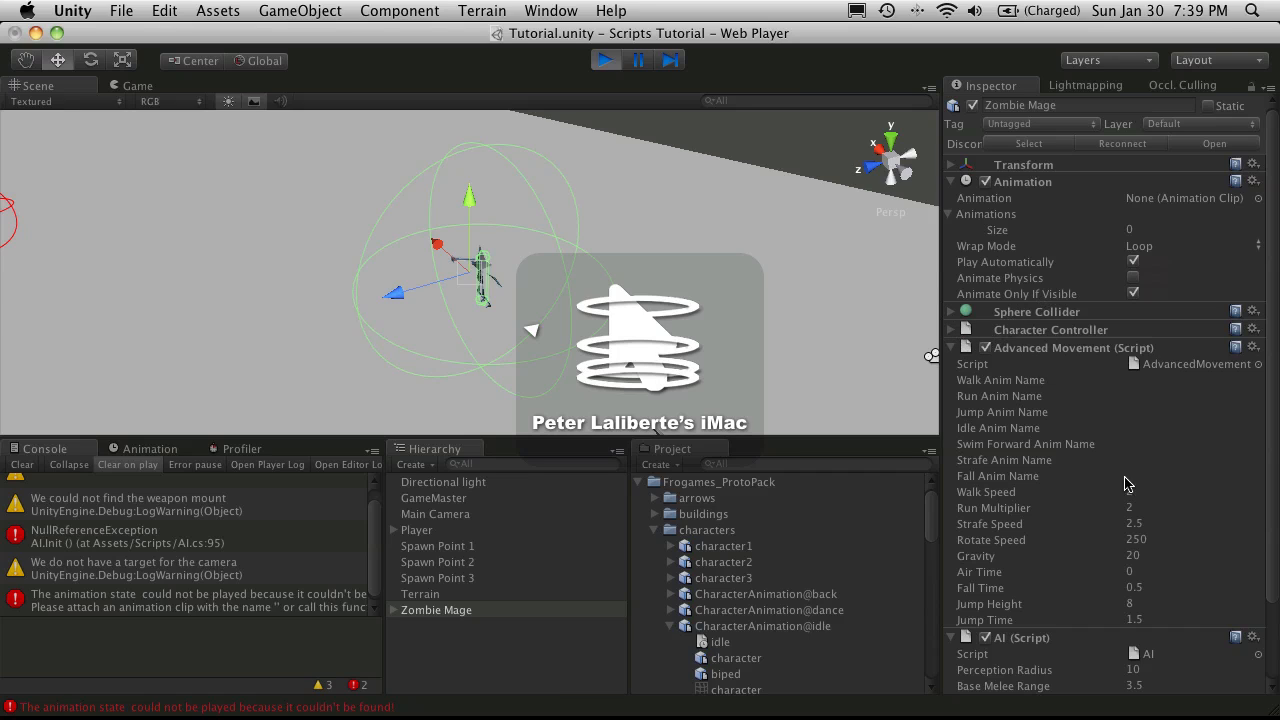
pyautogui.scroll(-3)
pyautogui.write('2')
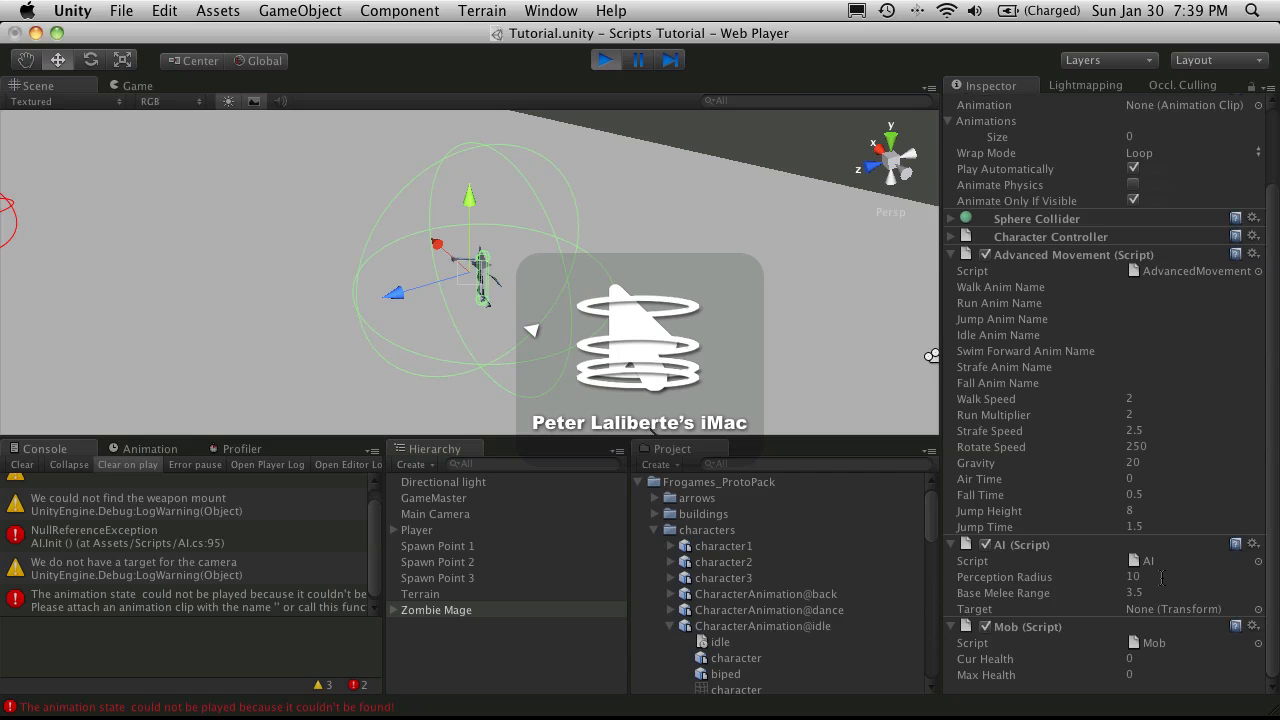
pyautogui.scroll(3)
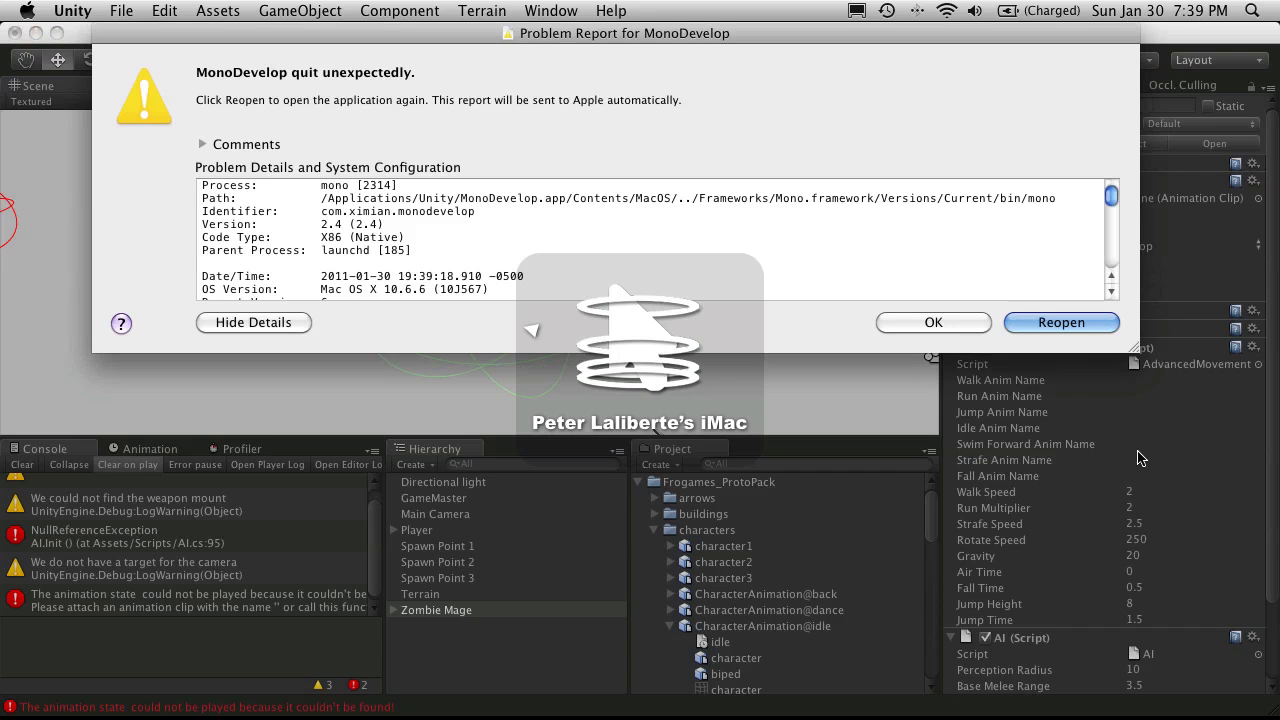
# Dismiss the MonoDevelop 'quit unexpectedly' report and leave play mode.
pyautogui.scroll(-3)
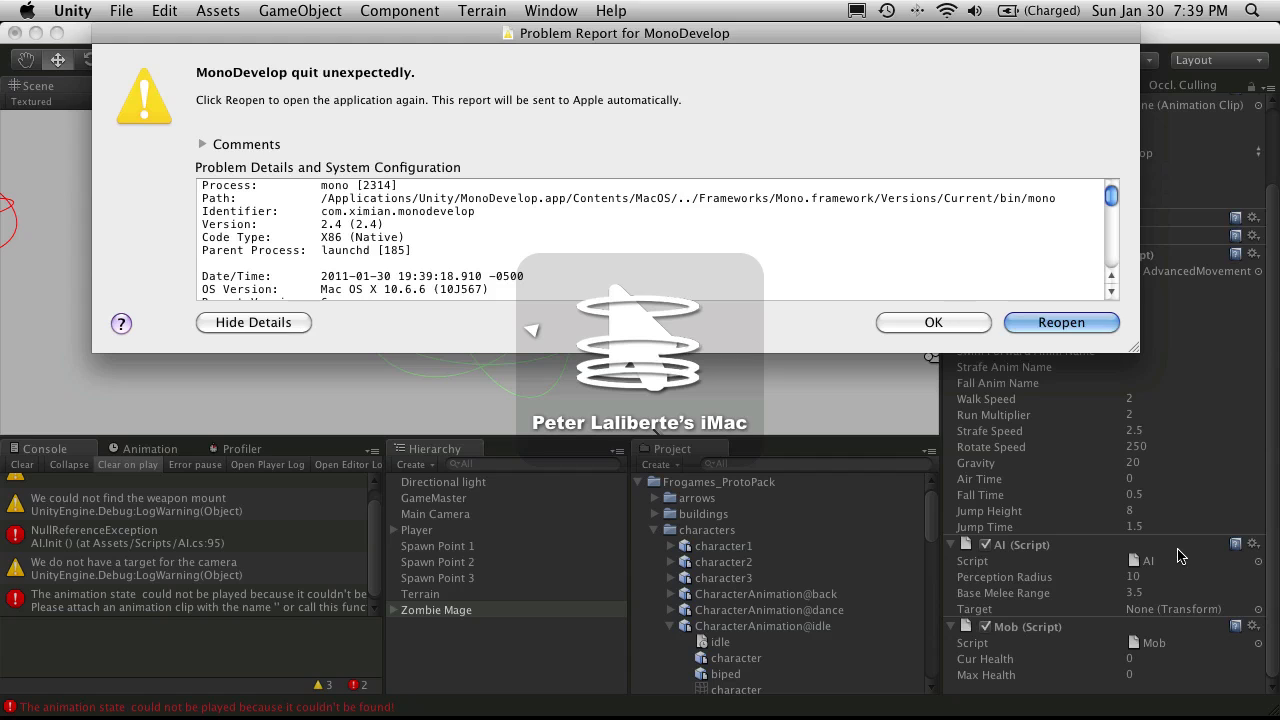
pyautogui.moveTo(1044, 58)
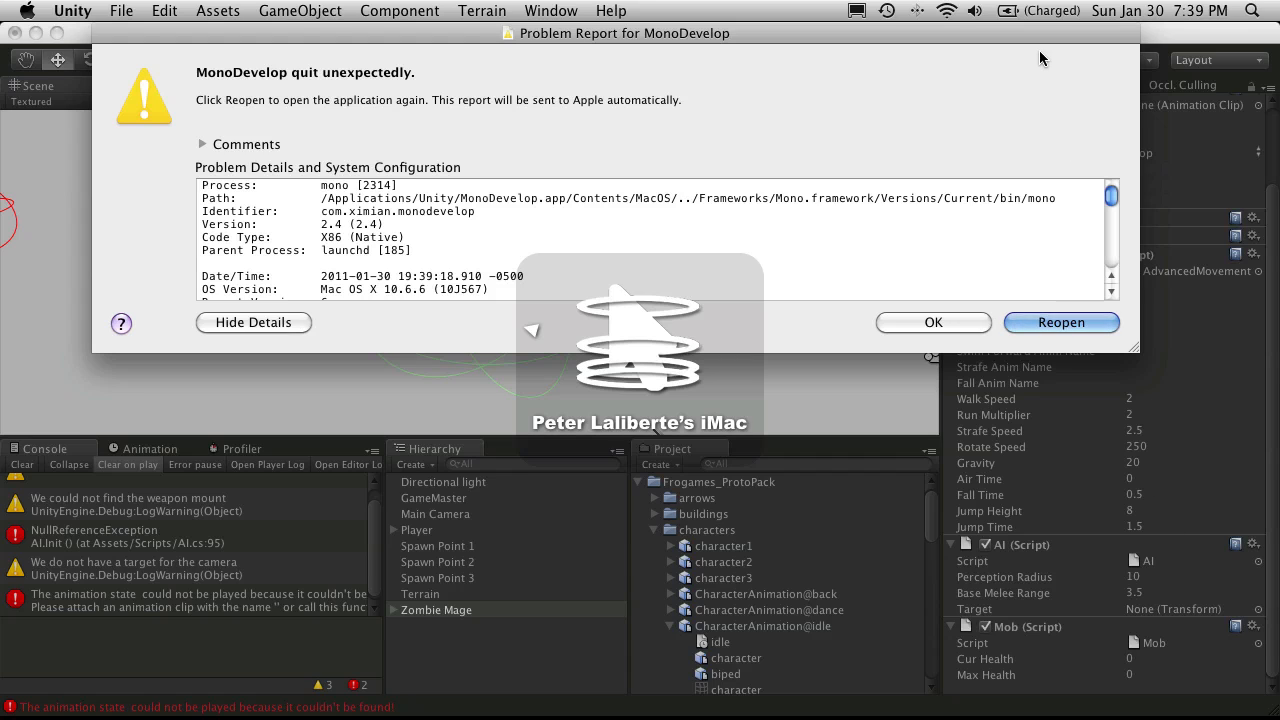
pyautogui.moveTo(148, 154)
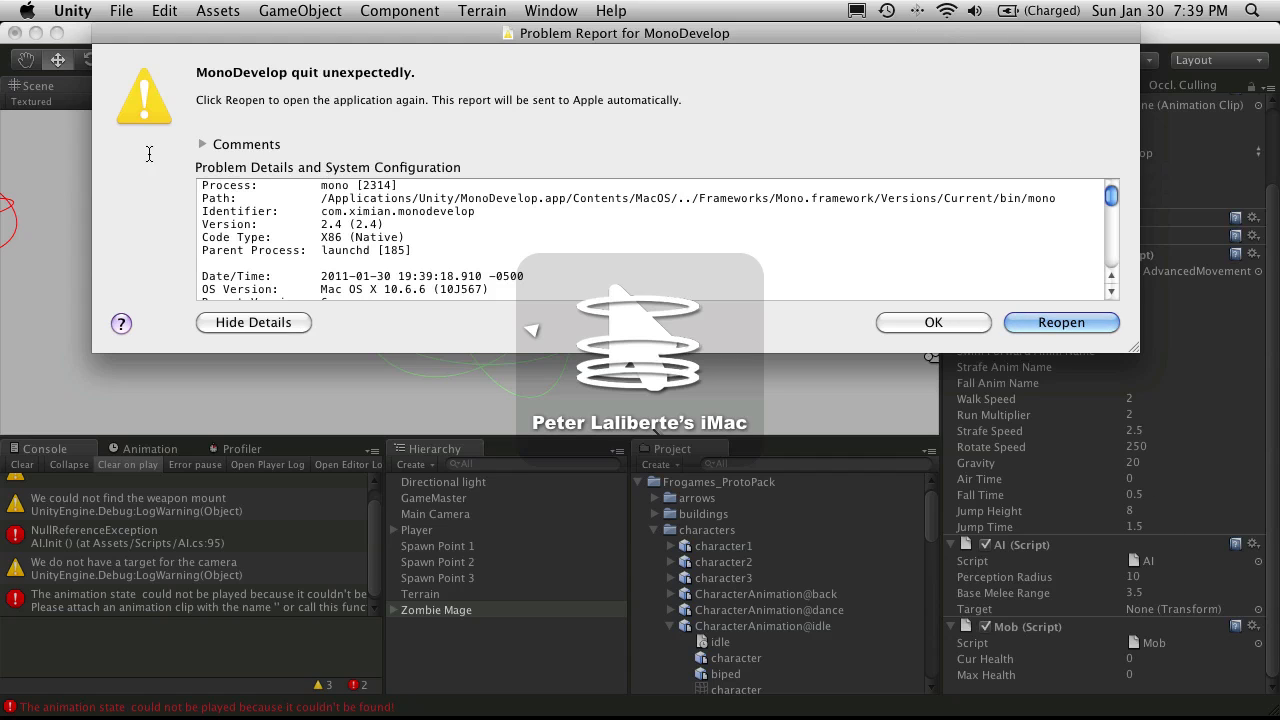
pyautogui.click(932, 322)
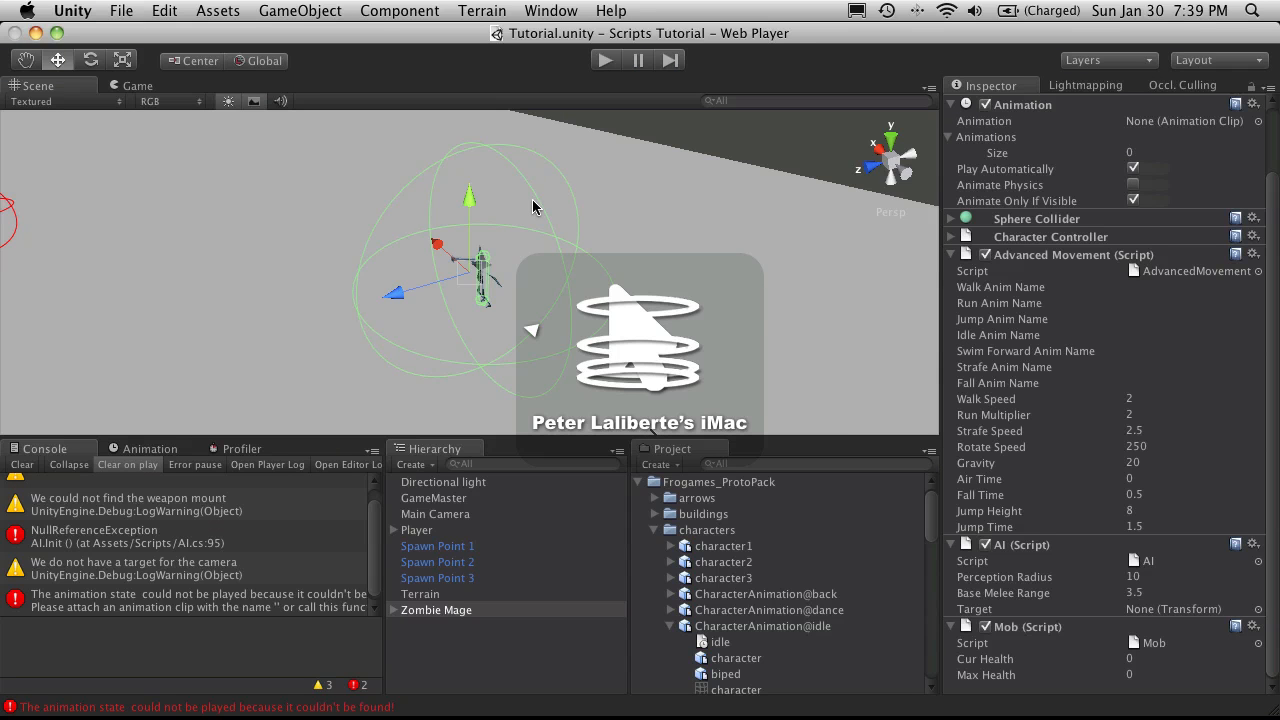
pyautogui.moveTo(556, 128)
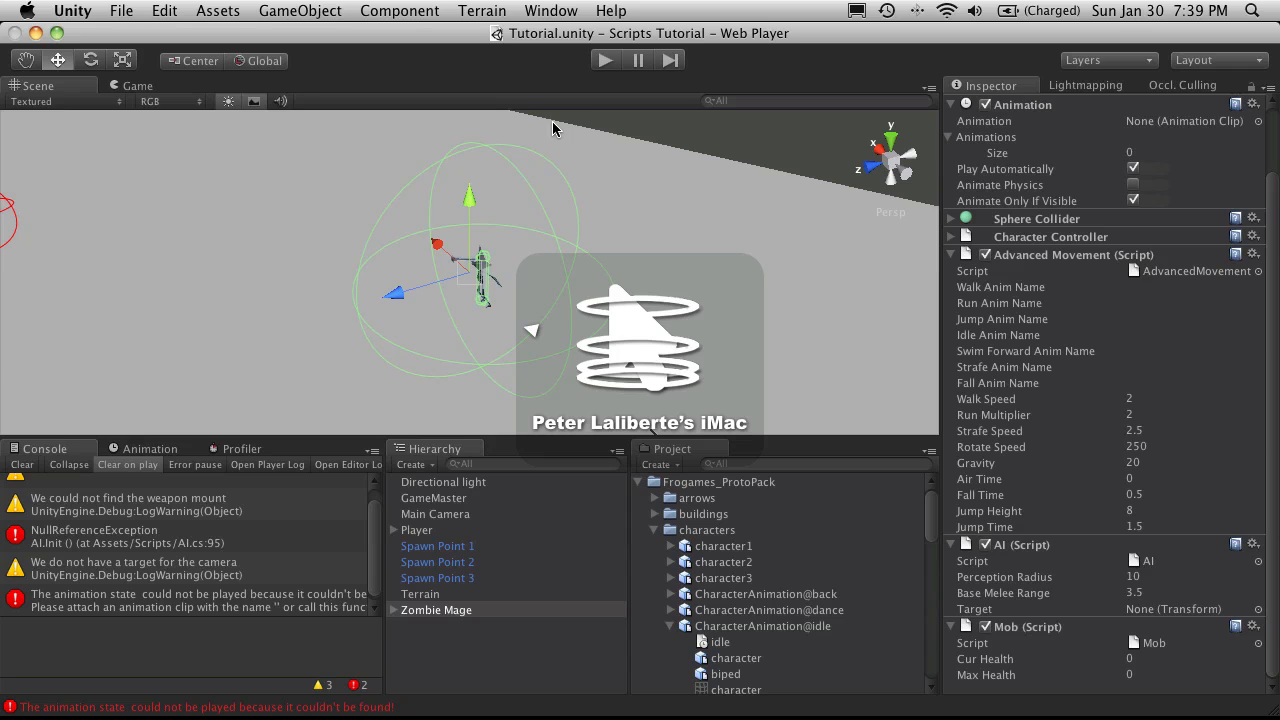
# Reach the teleport pane in System Preferences from the Apple menu.
pyautogui.click(72, 12)
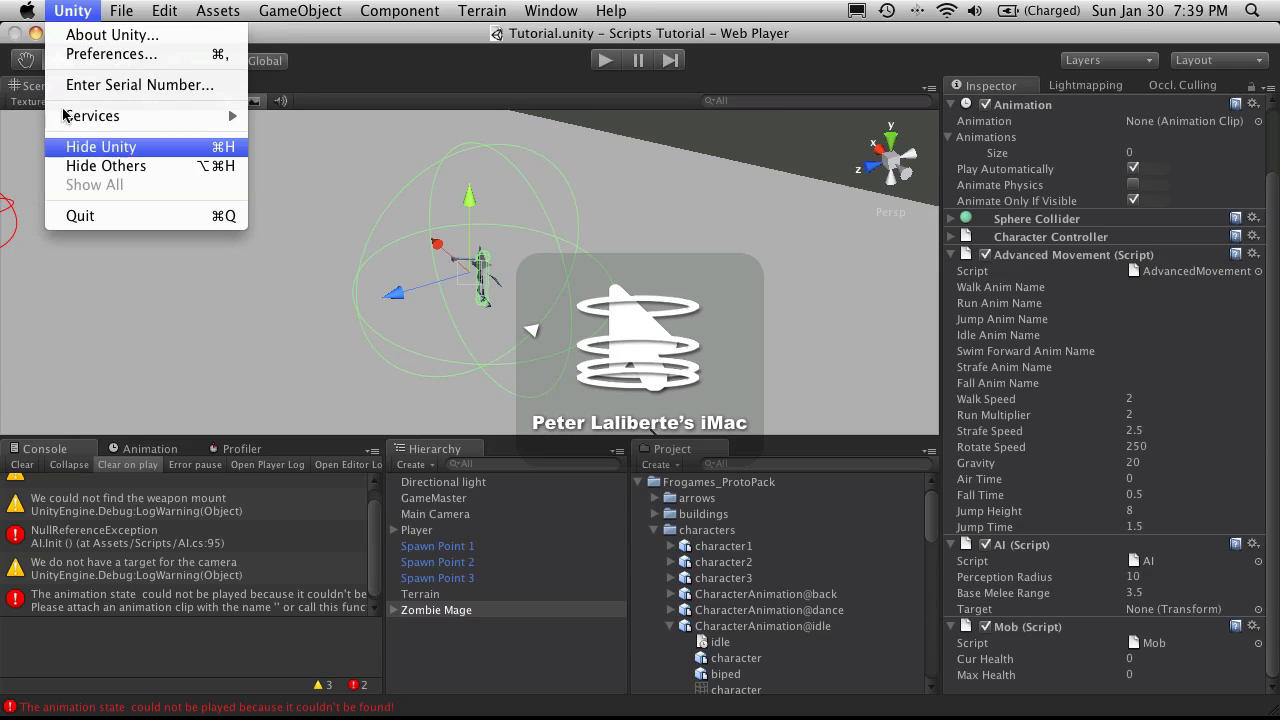
pyautogui.click(28, 10)
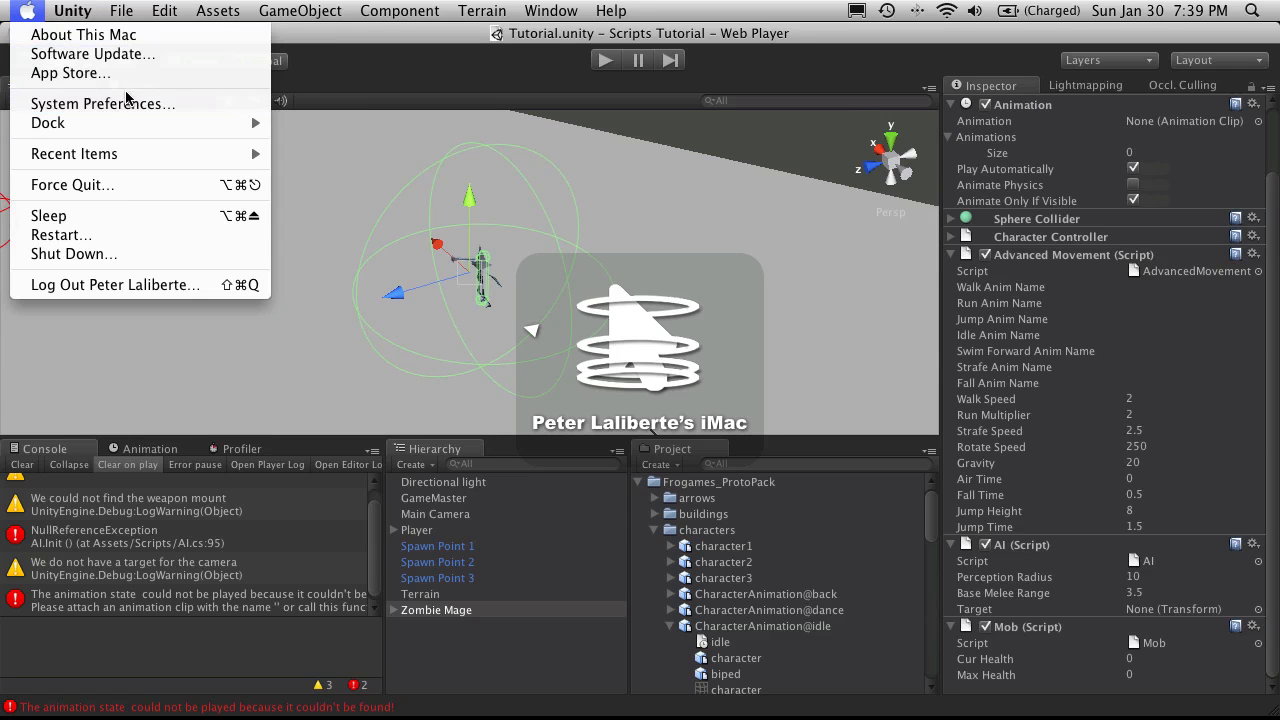
pyautogui.click(104, 104)
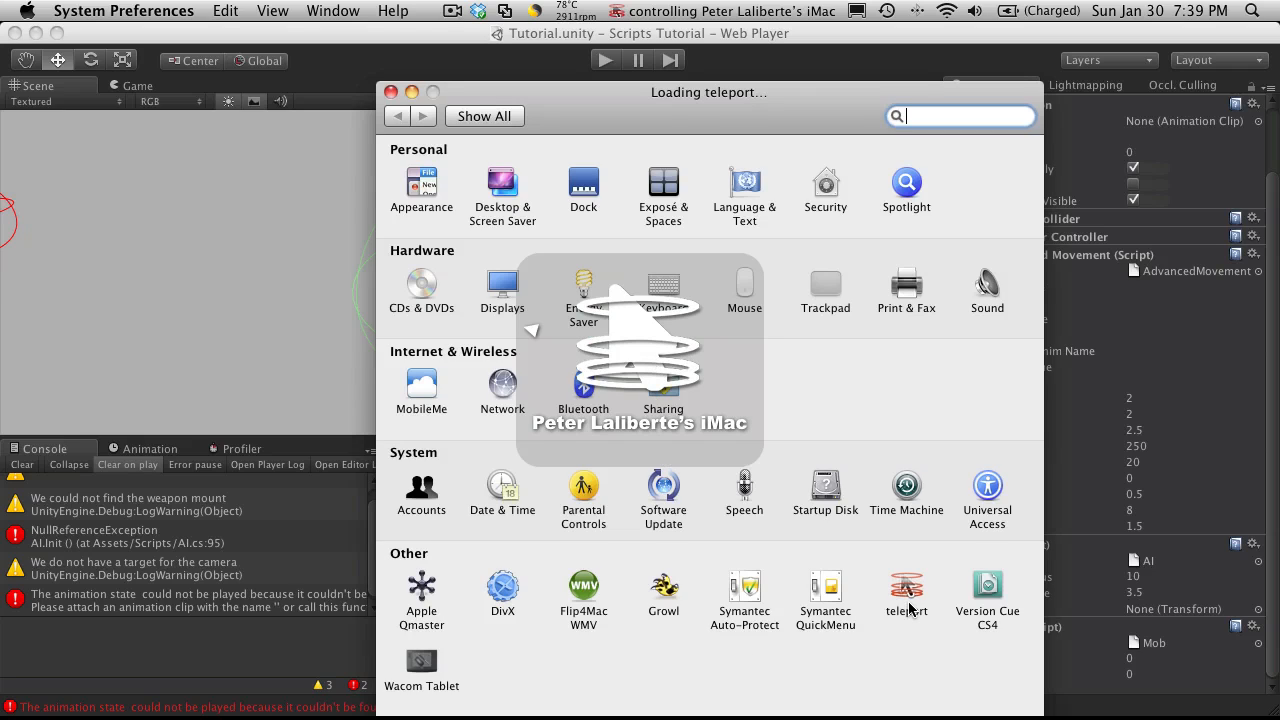
pyautogui.click(906, 590)
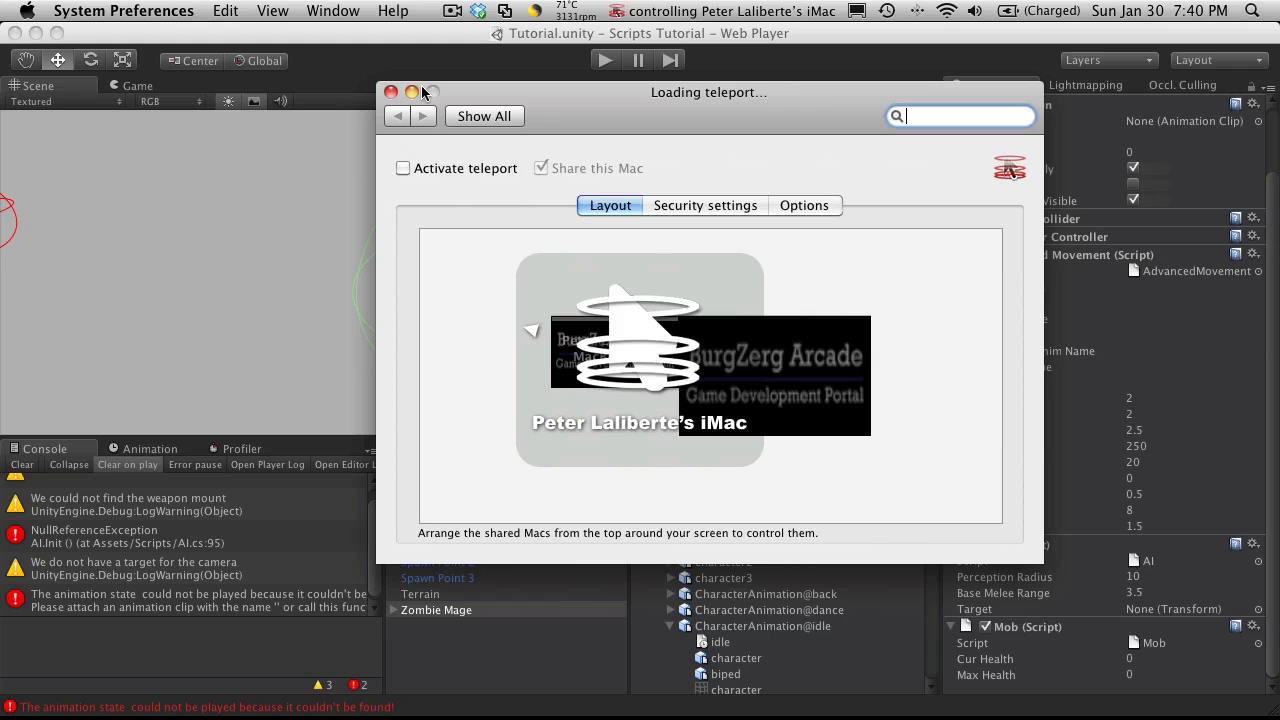
pyautogui.moveTo(624, 18)
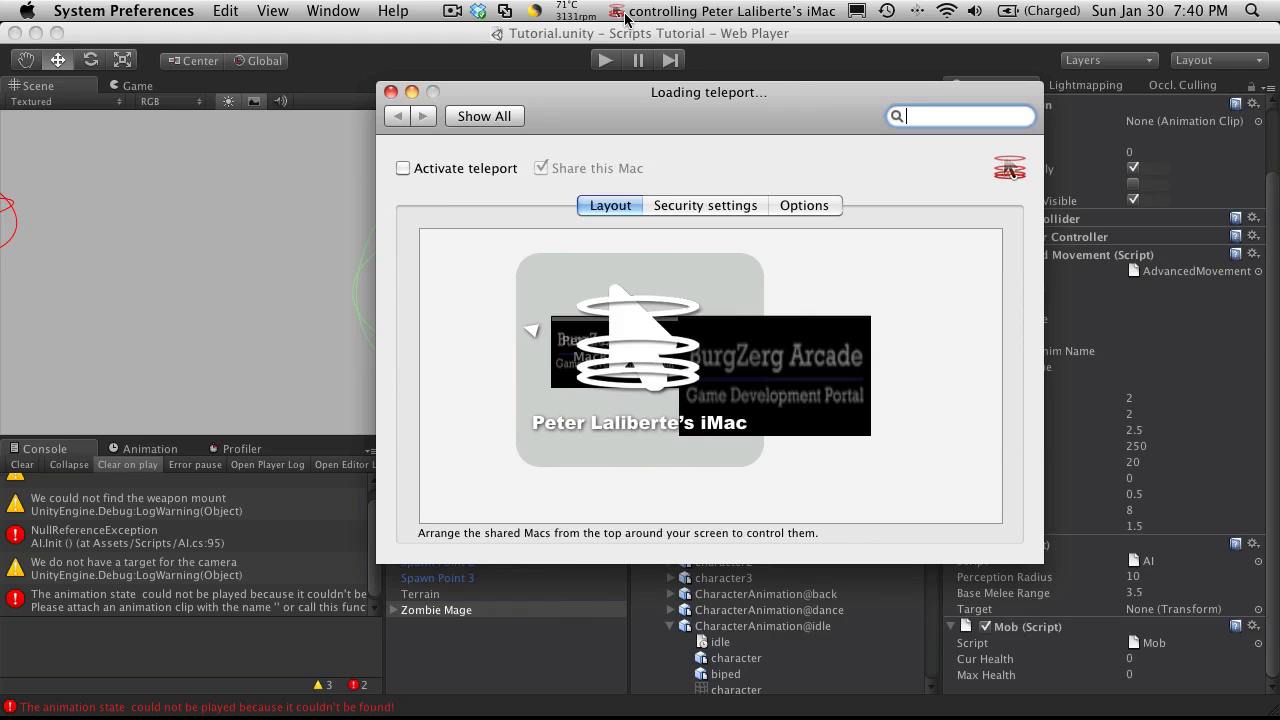
pyautogui.moveTo(692, 148)
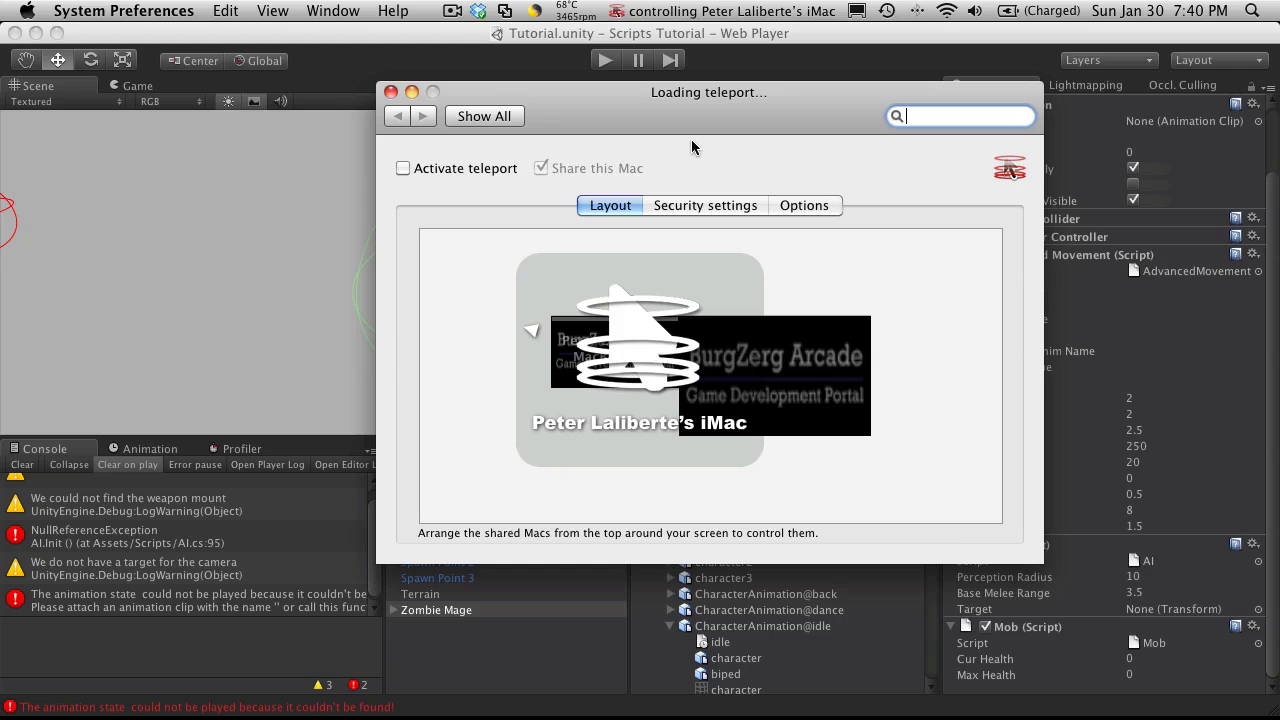
# Toggle Activate teleport on and back off, then close System Preferences.
pyautogui.click(402, 168)
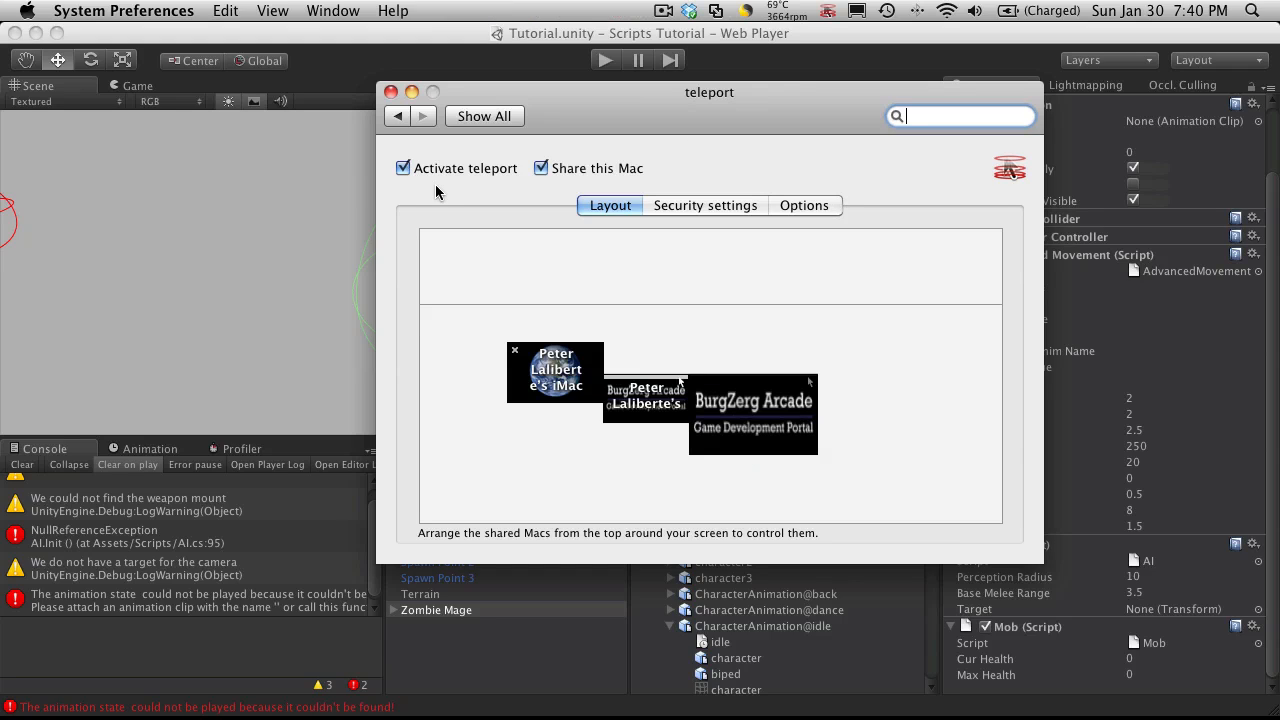
pyautogui.click(404, 168)
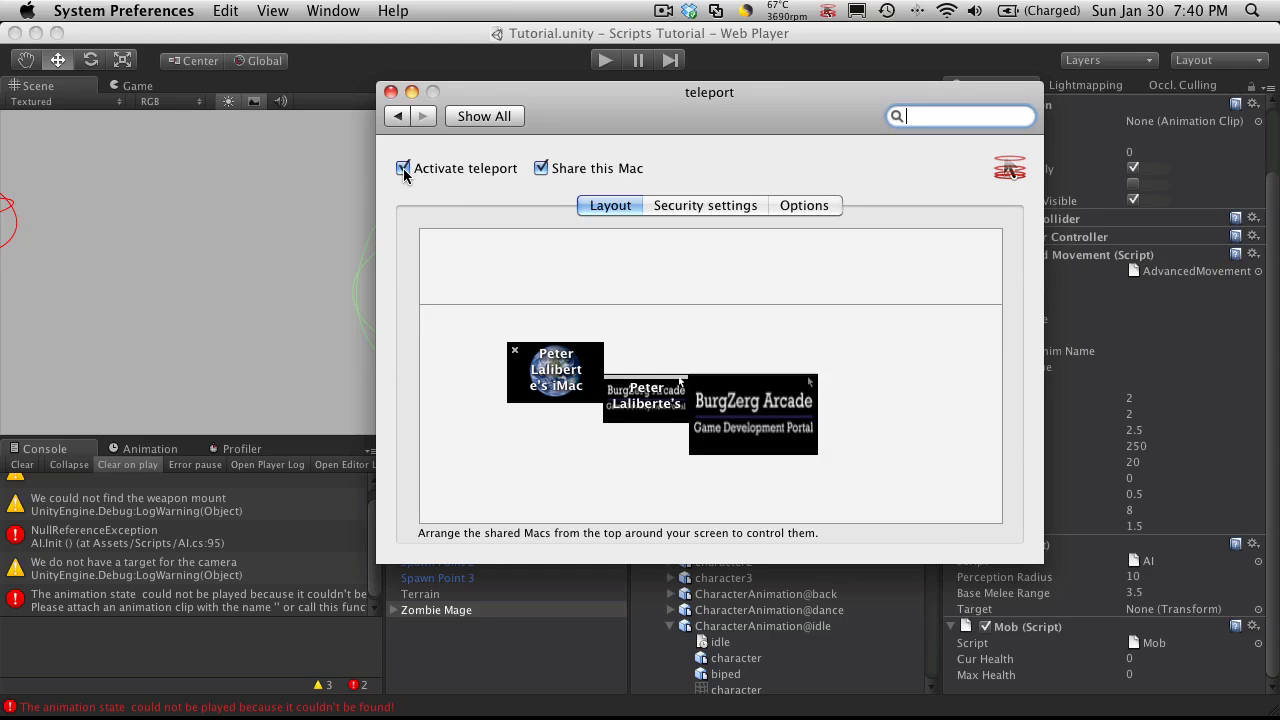
pyautogui.click(404, 168)
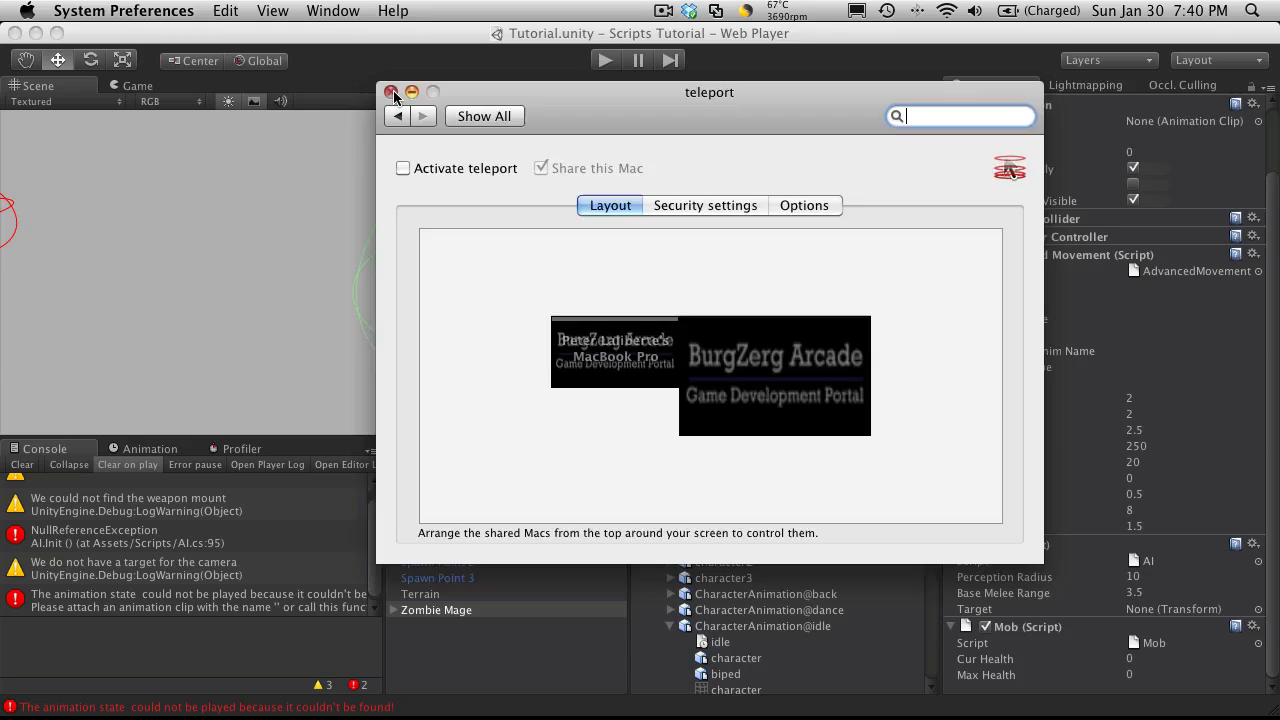
pyautogui.click(392, 92)
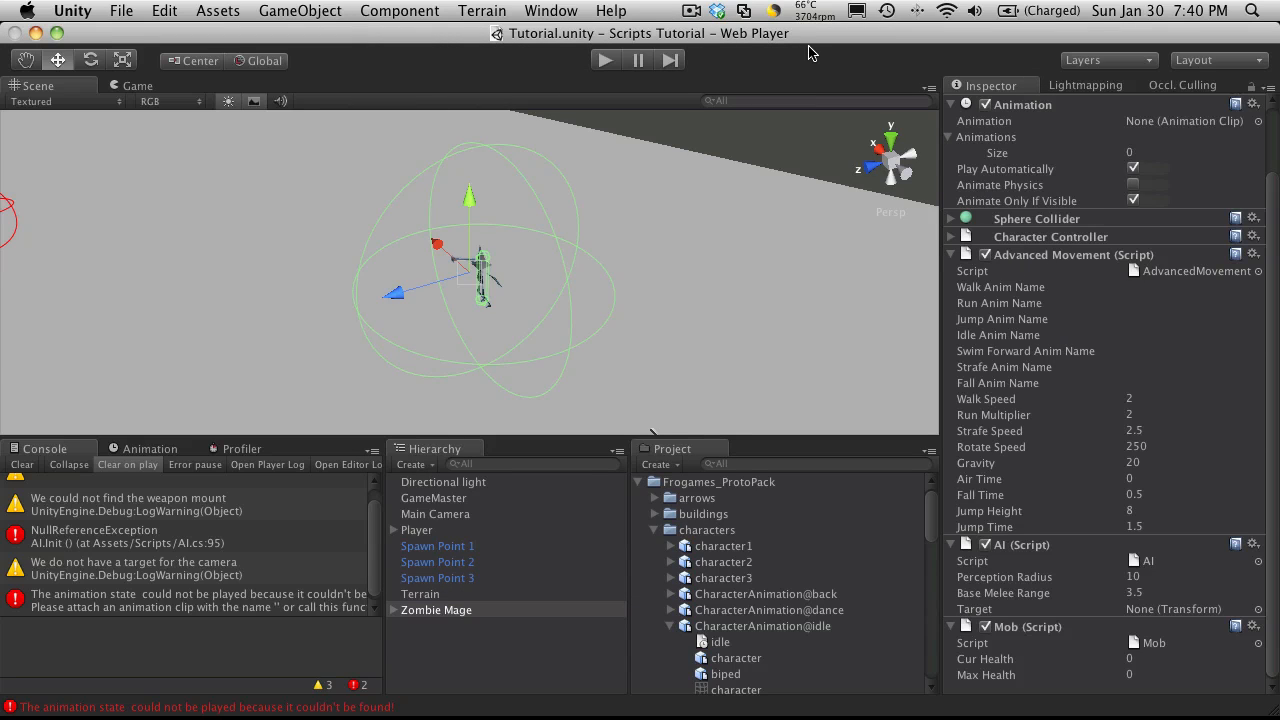
pyautogui.moveTo(778, 150)
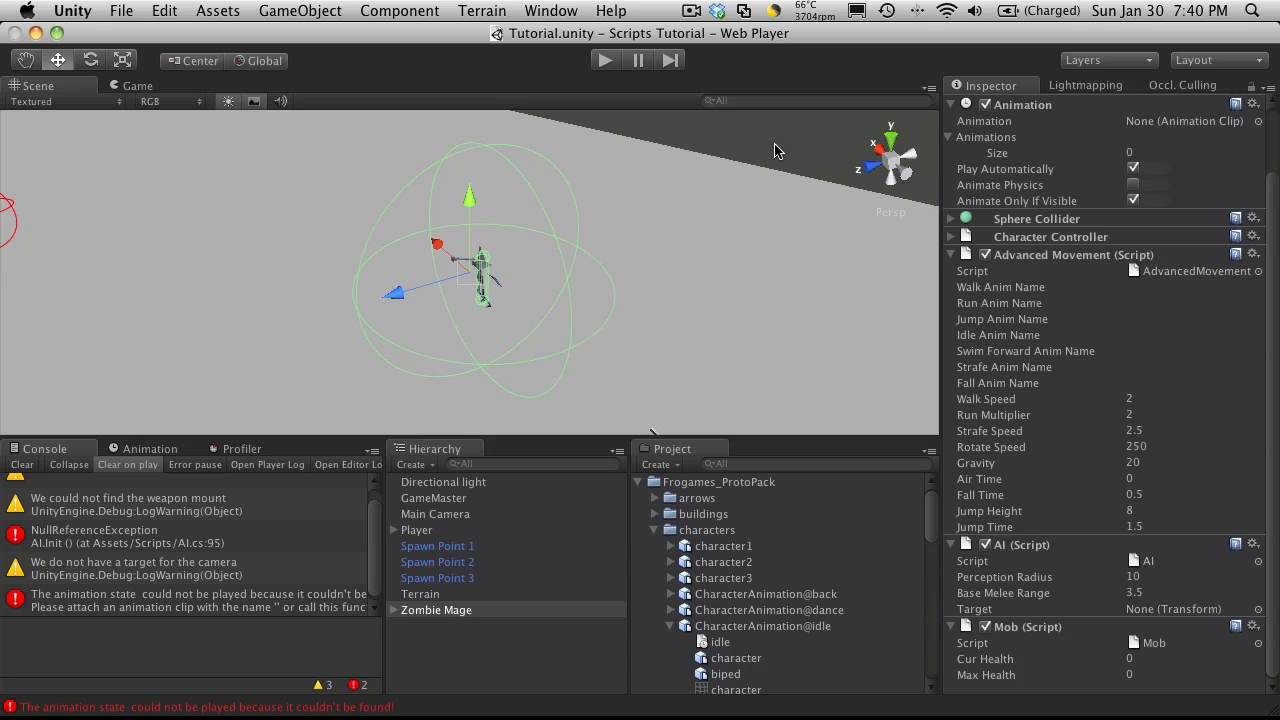
pyautogui.moveTo(448, 630)
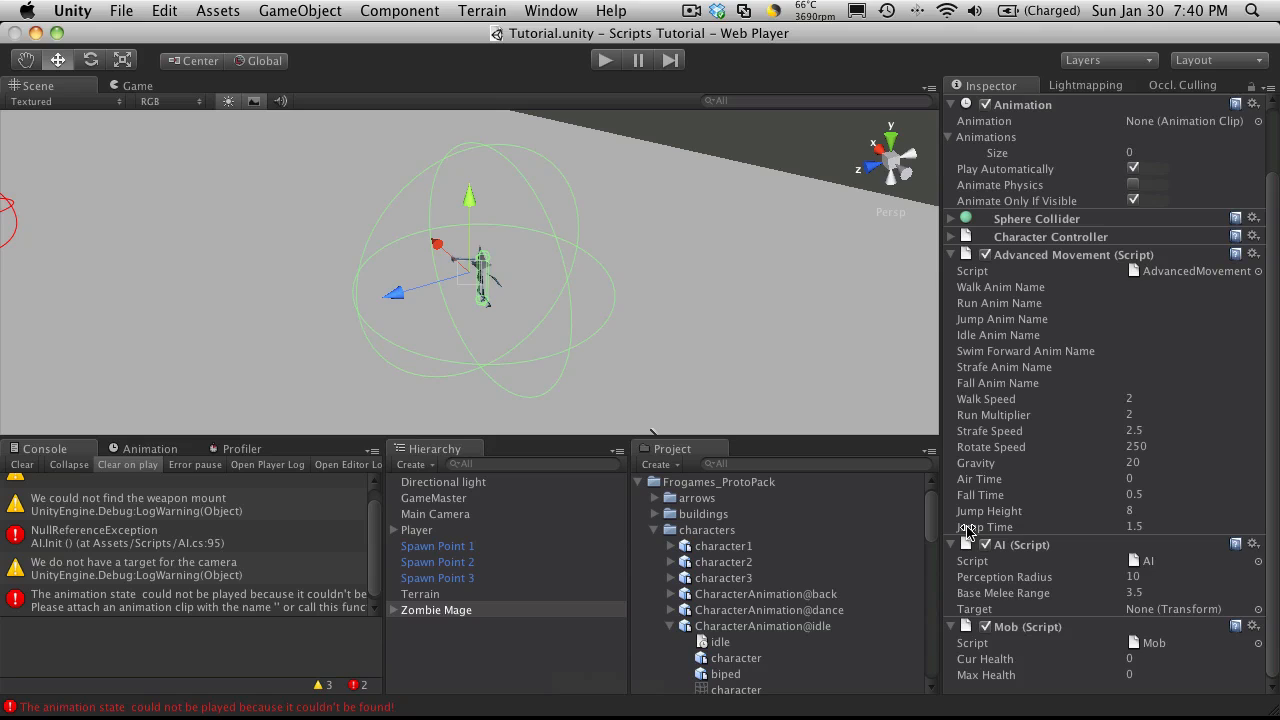
# Review the Component menu and the Mob script showing health 100 of 100.
pyautogui.click(400, 12)
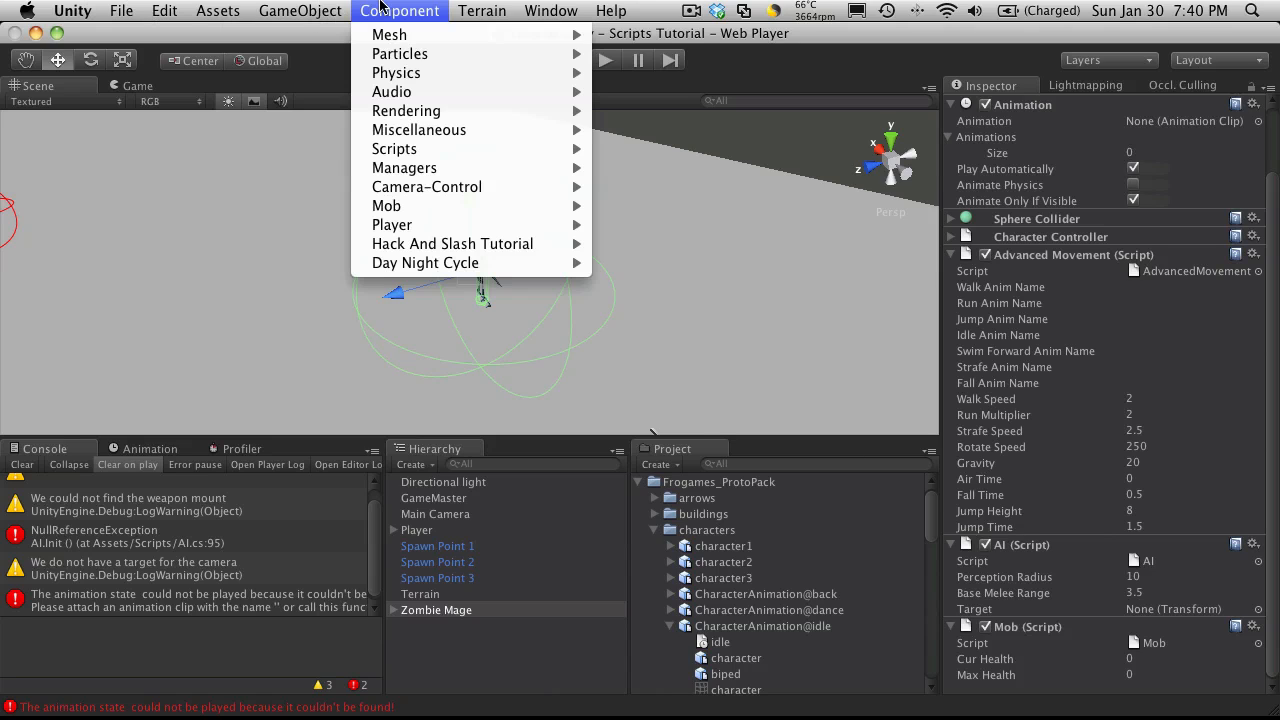
pyautogui.moveTo(1176, 710)
pyautogui.write('100')
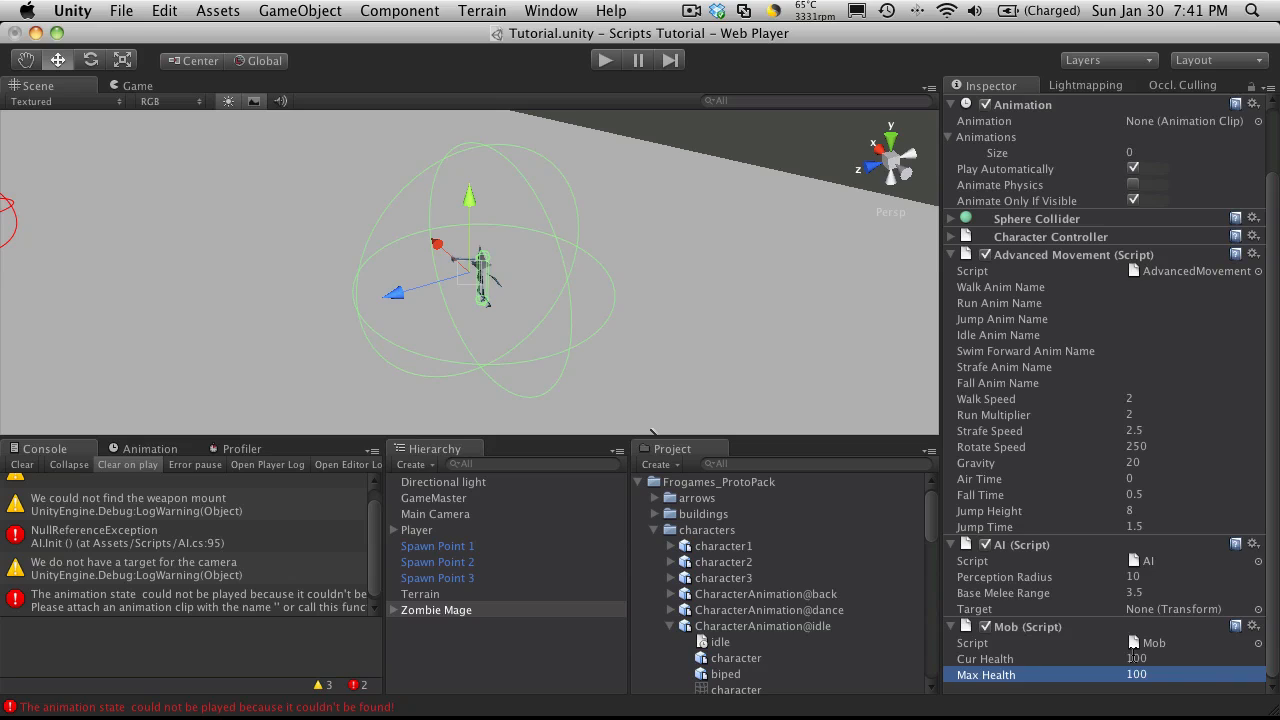
pyautogui.moveTo(1172, 688)
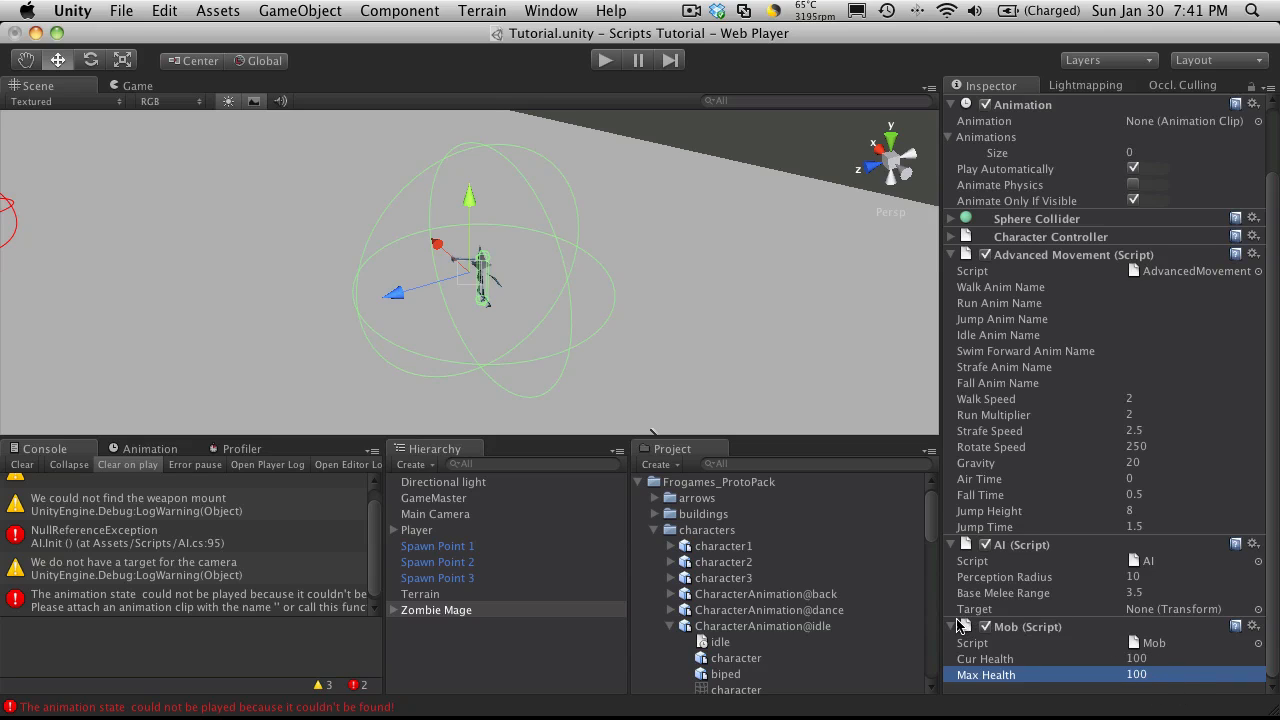
pyautogui.scroll(3)
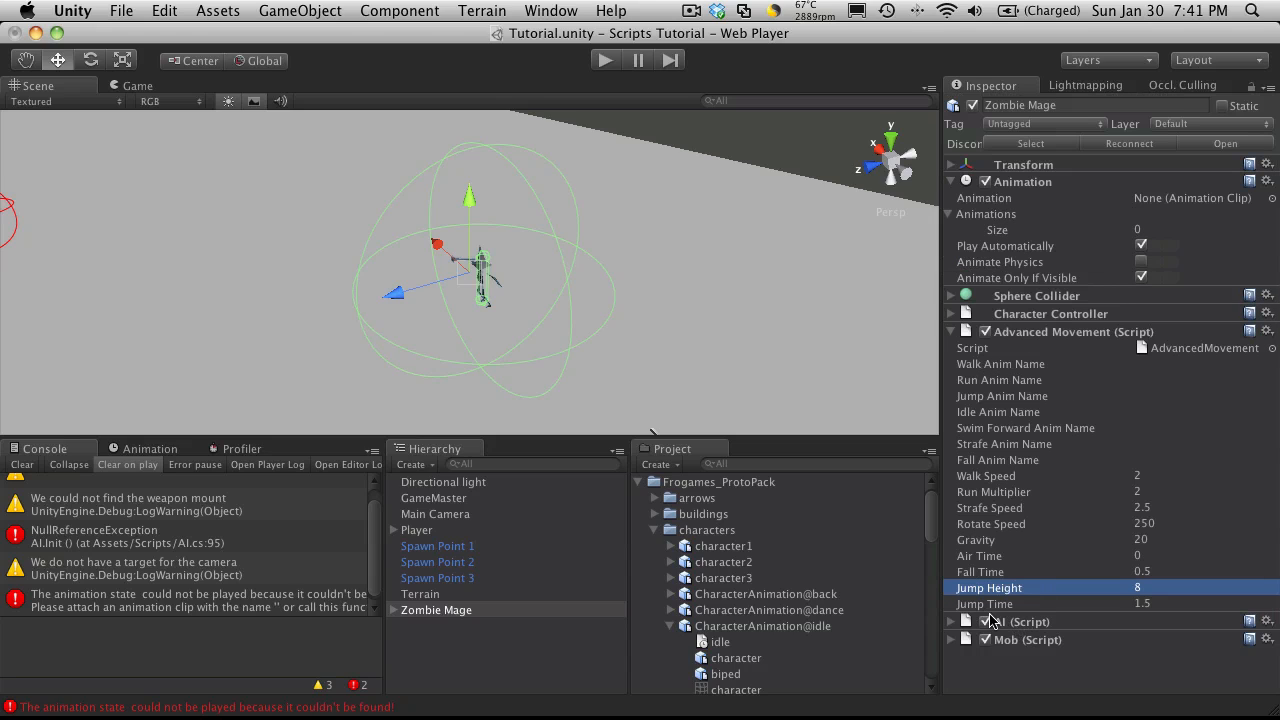
# Expand the Zombie Mage's AI (Script) component to reach its script asset.
pyautogui.click(952, 620)
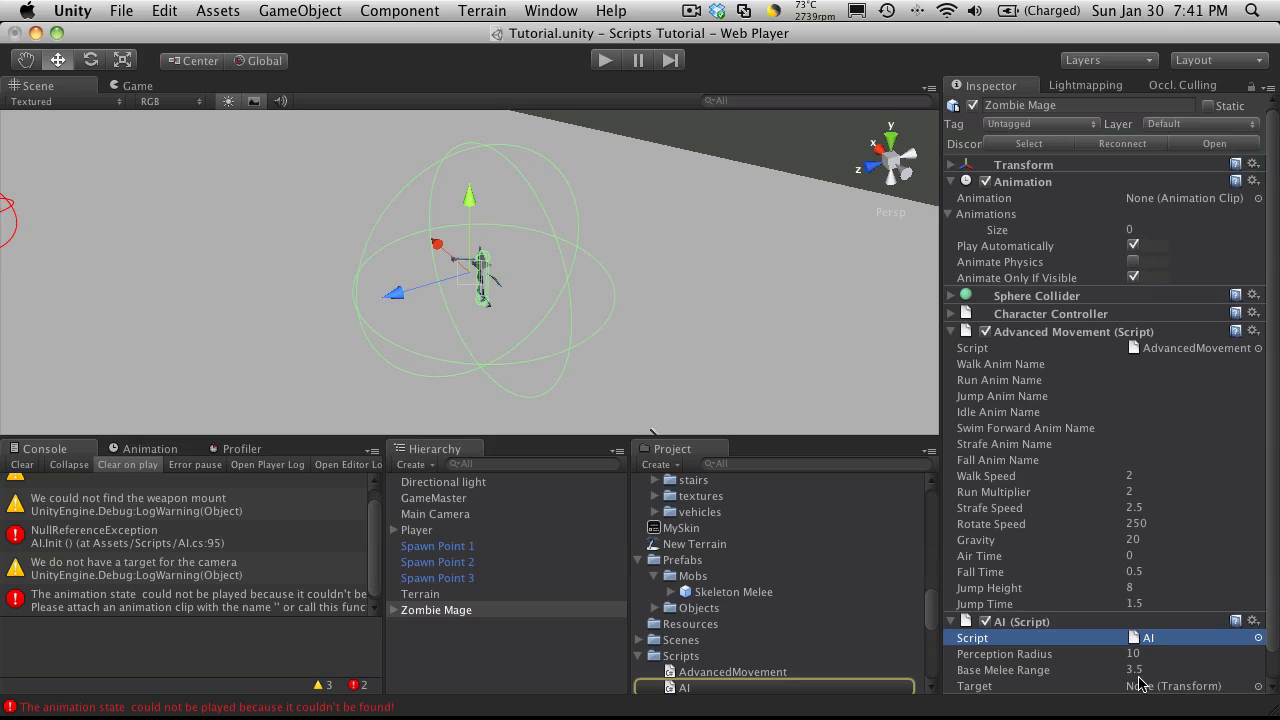
pyautogui.moveTo(444, 348)
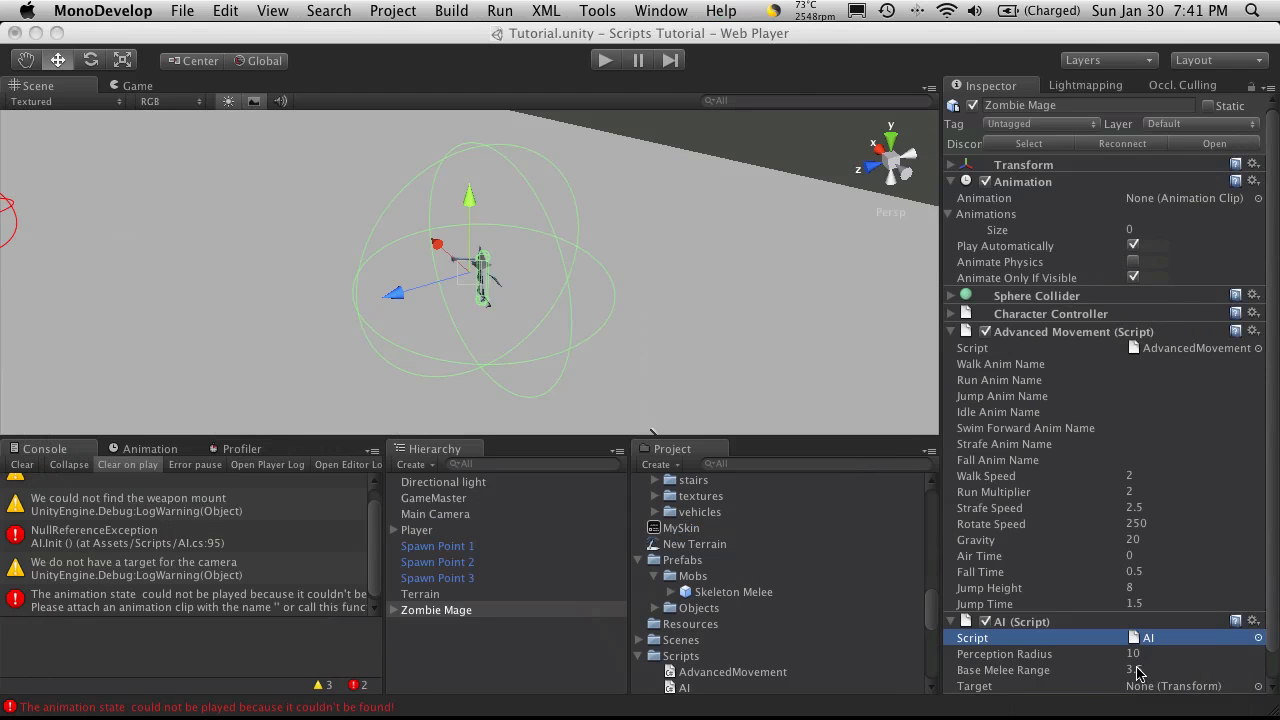
pyautogui.moveTo(380, 684)
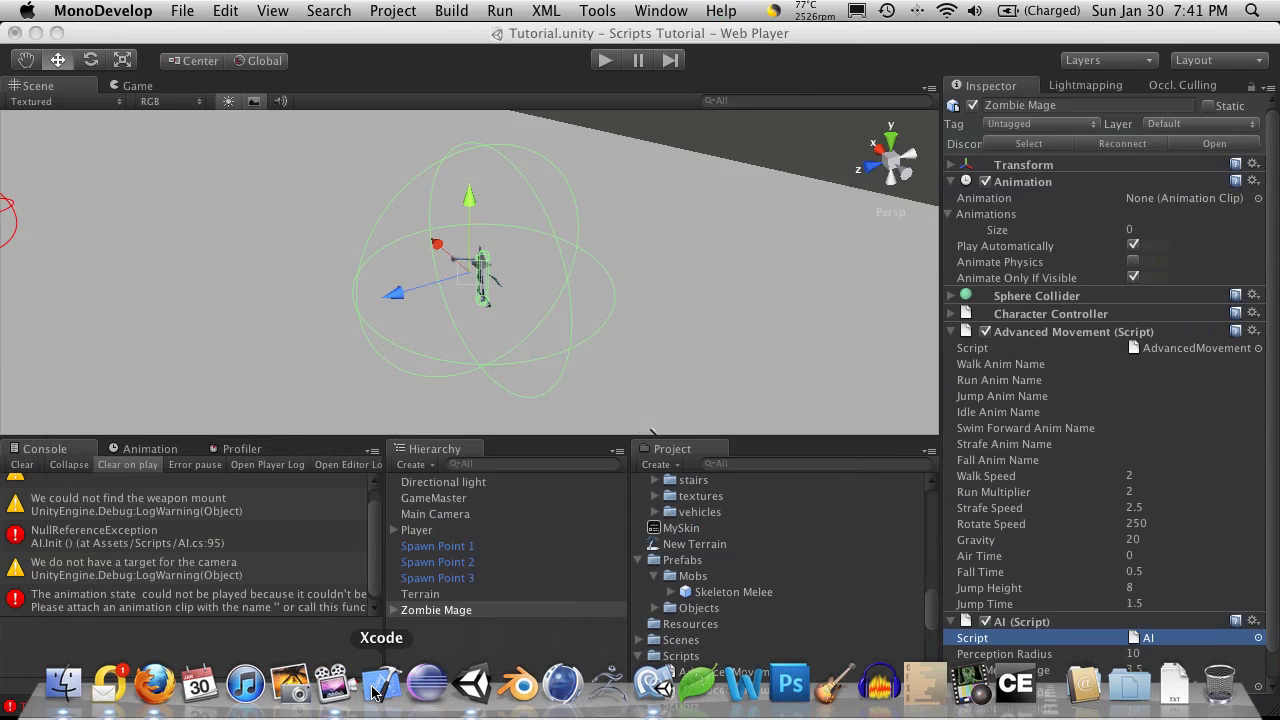
pyautogui.moveTo(656, 690)
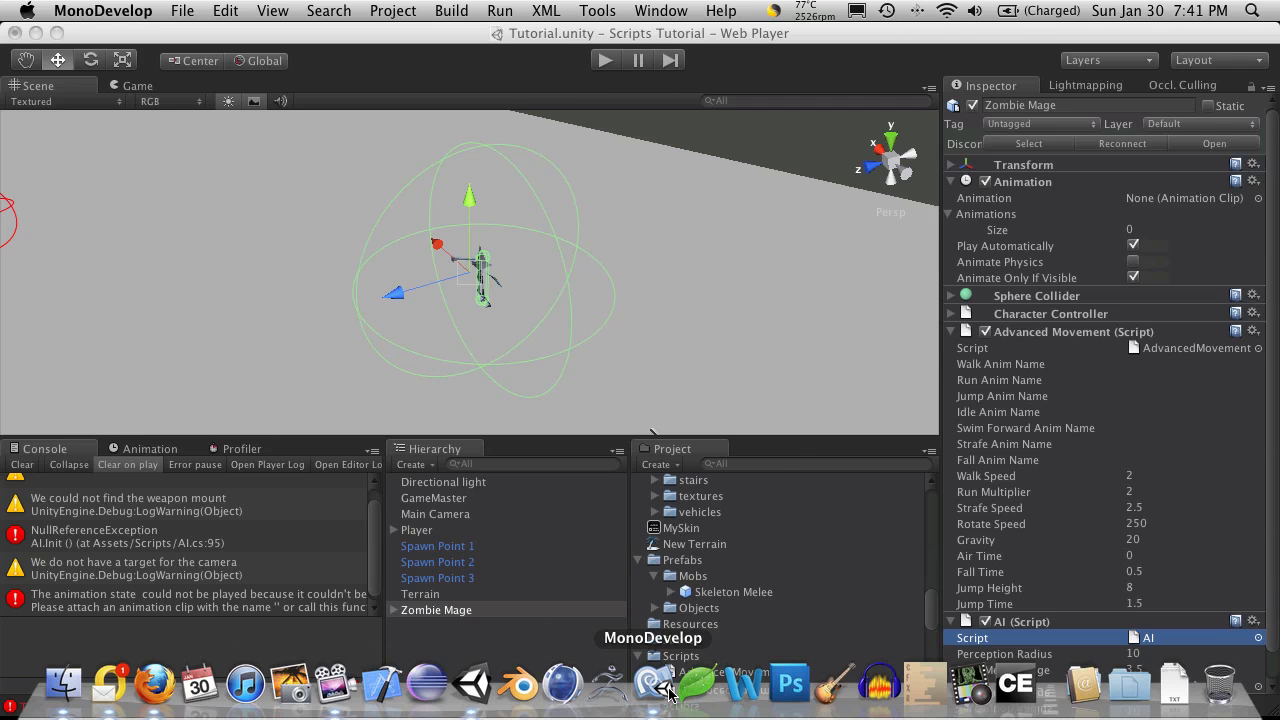
# Bring AI.cs forward and select the renamed _target field declaration.
pyautogui.click(658, 684)
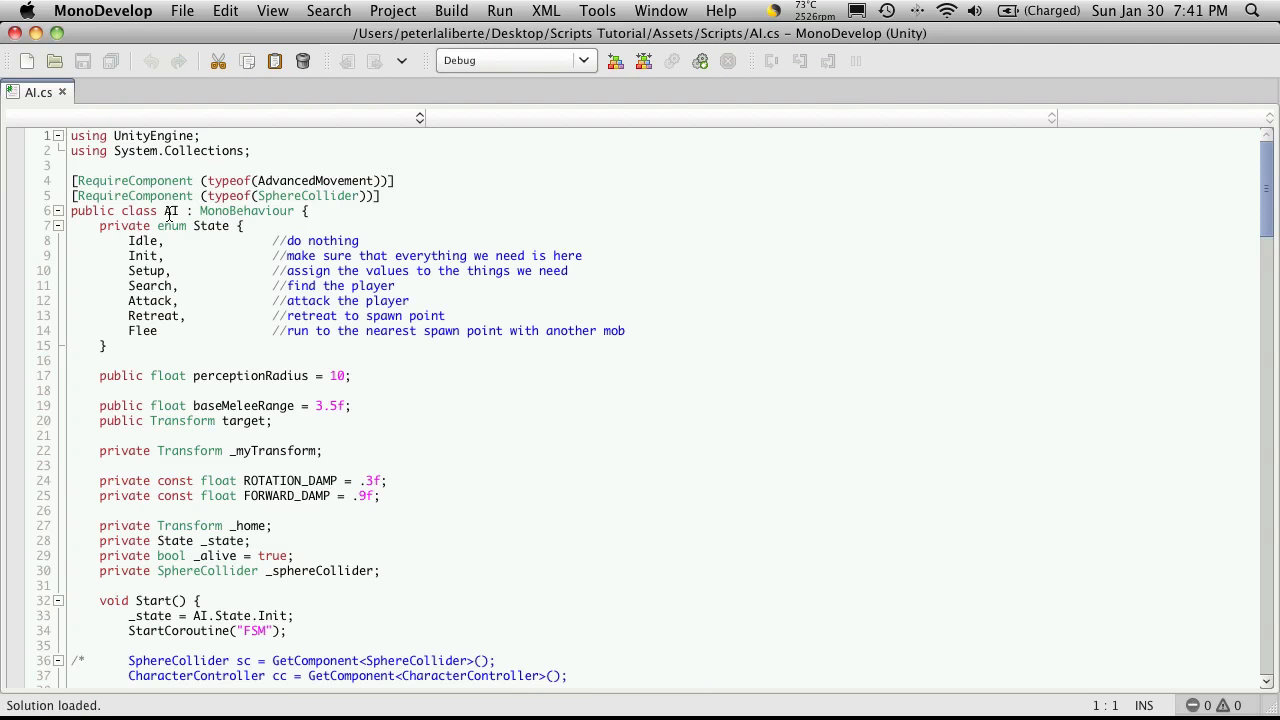
pyautogui.scroll(-3)
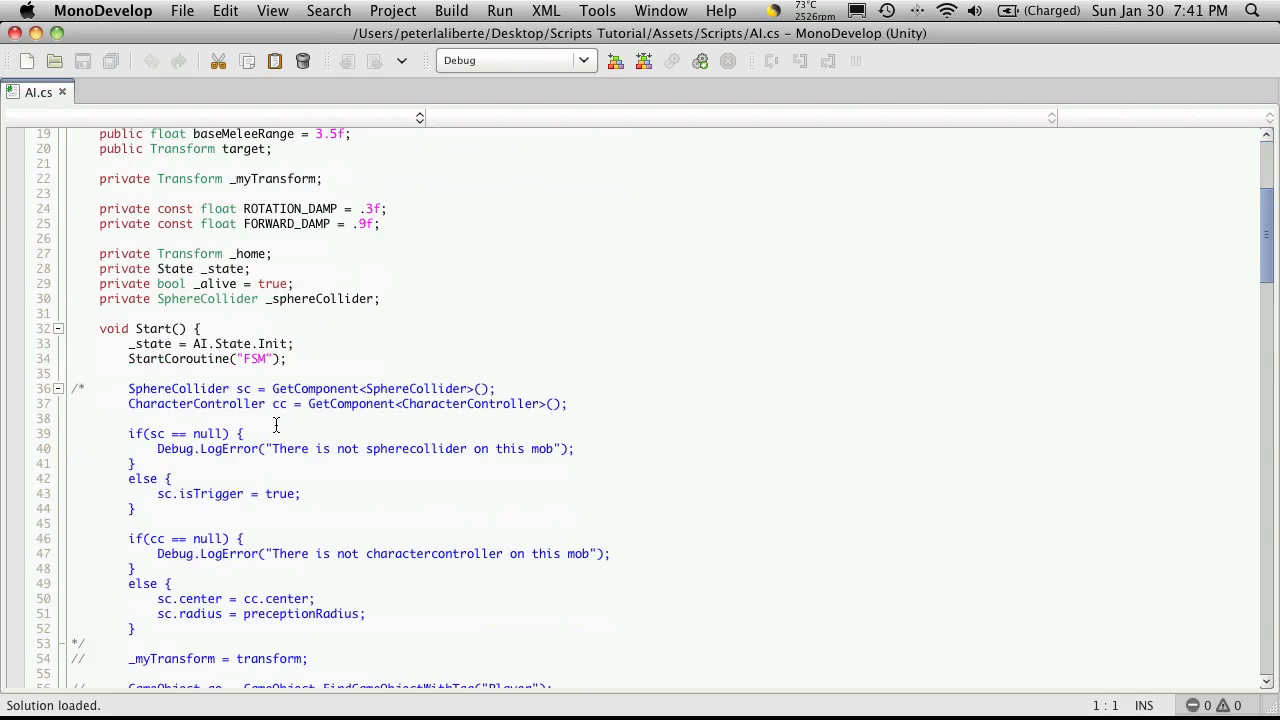
pyautogui.scroll(3)
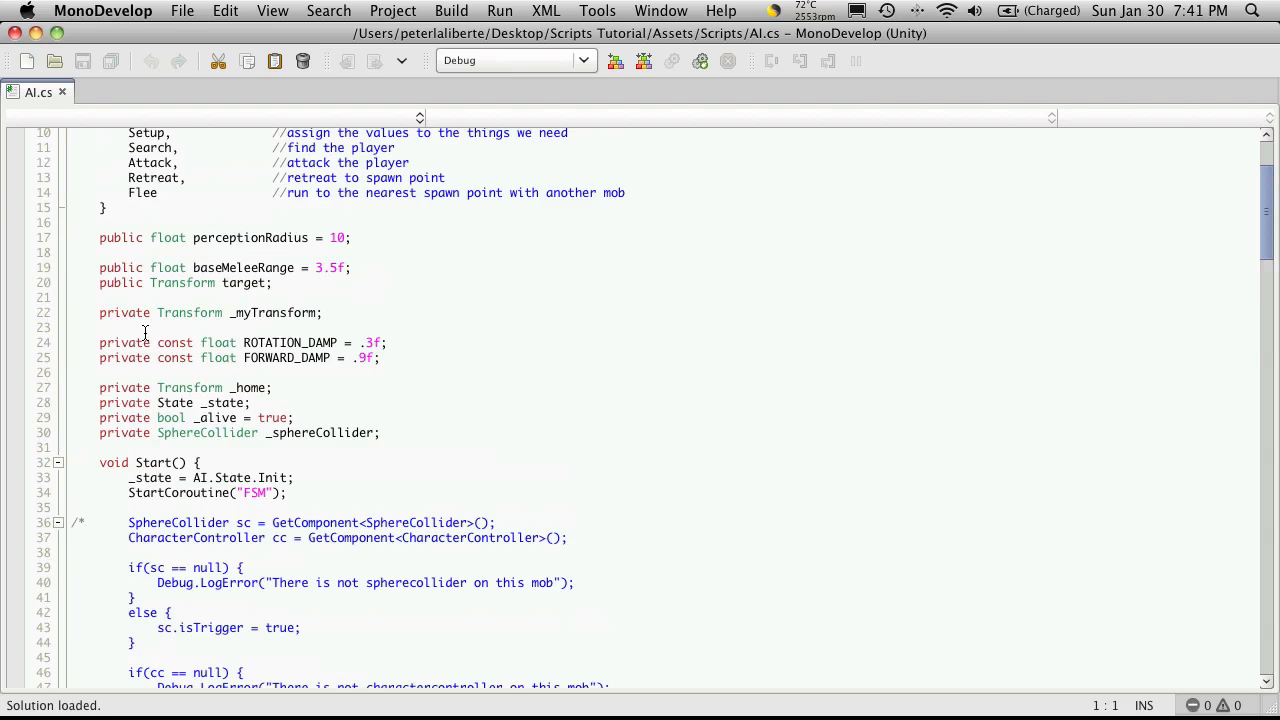
pyautogui.moveTo(136, 284)
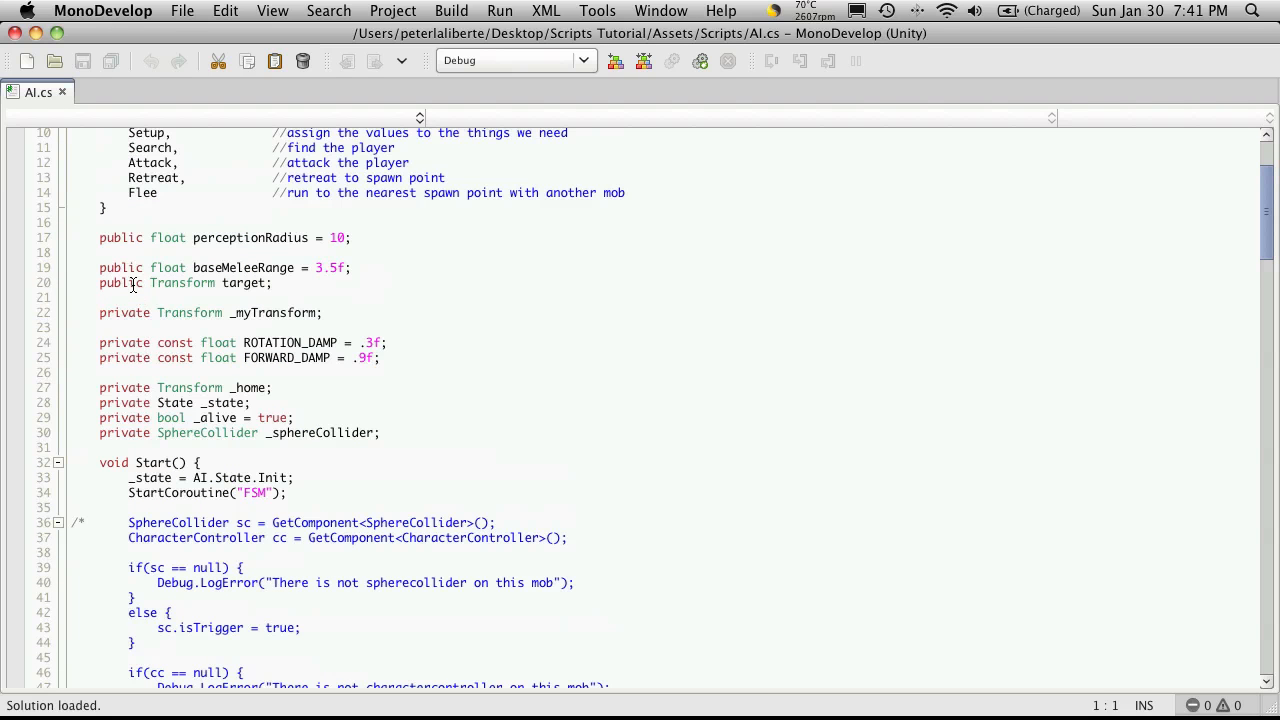
pyautogui.doubleClick(120, 284)
pyautogui.write('rivate')
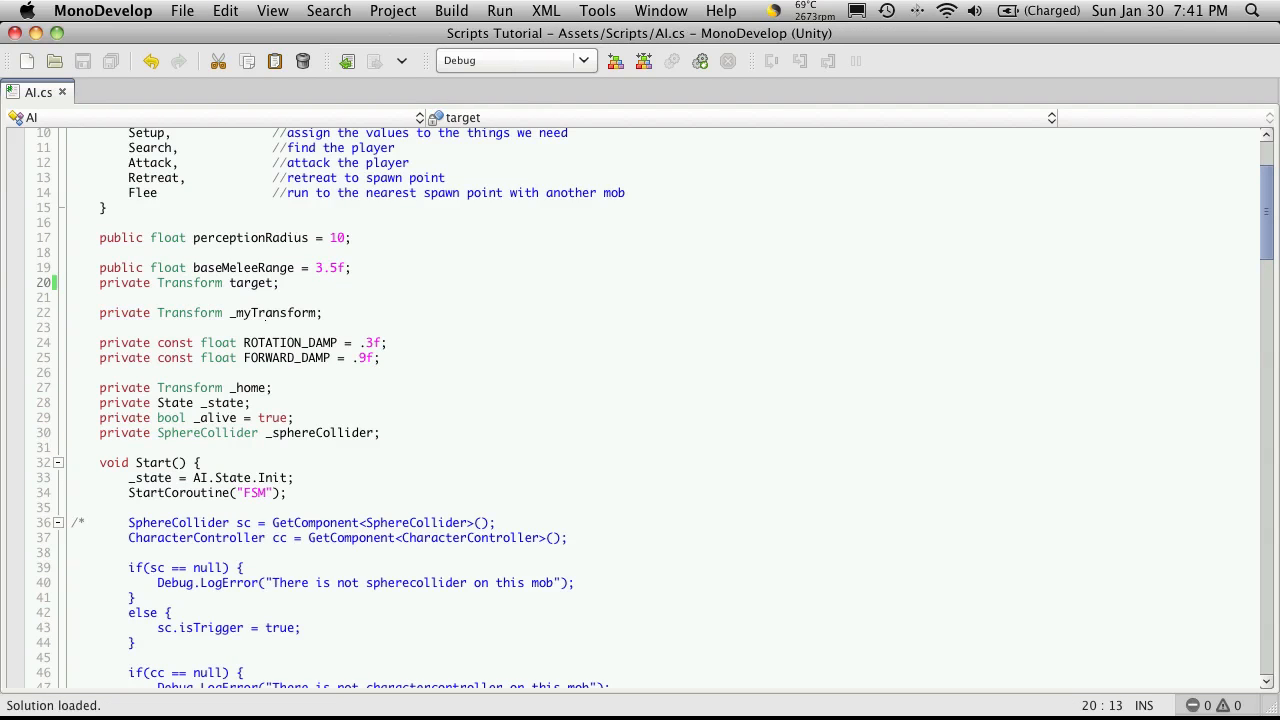
pyautogui.doubleClick(188, 284)
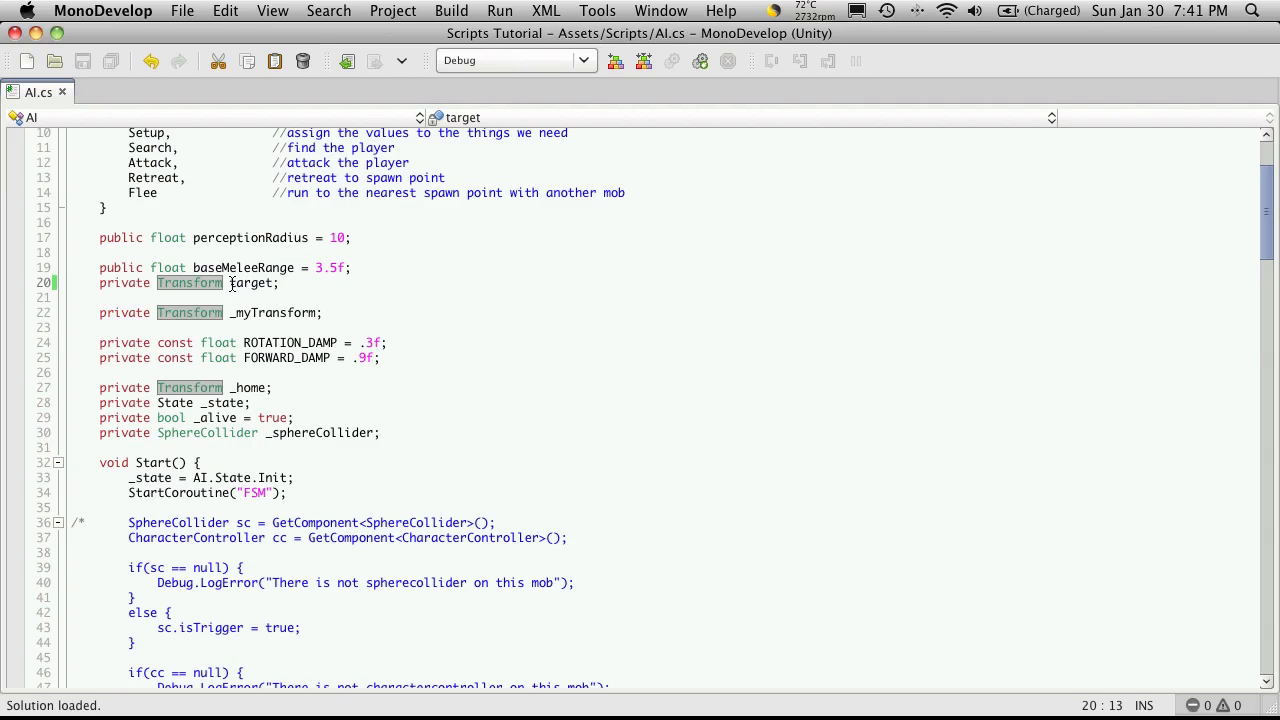
pyautogui.doubleClick(252, 284)
pyautogui.write('_')
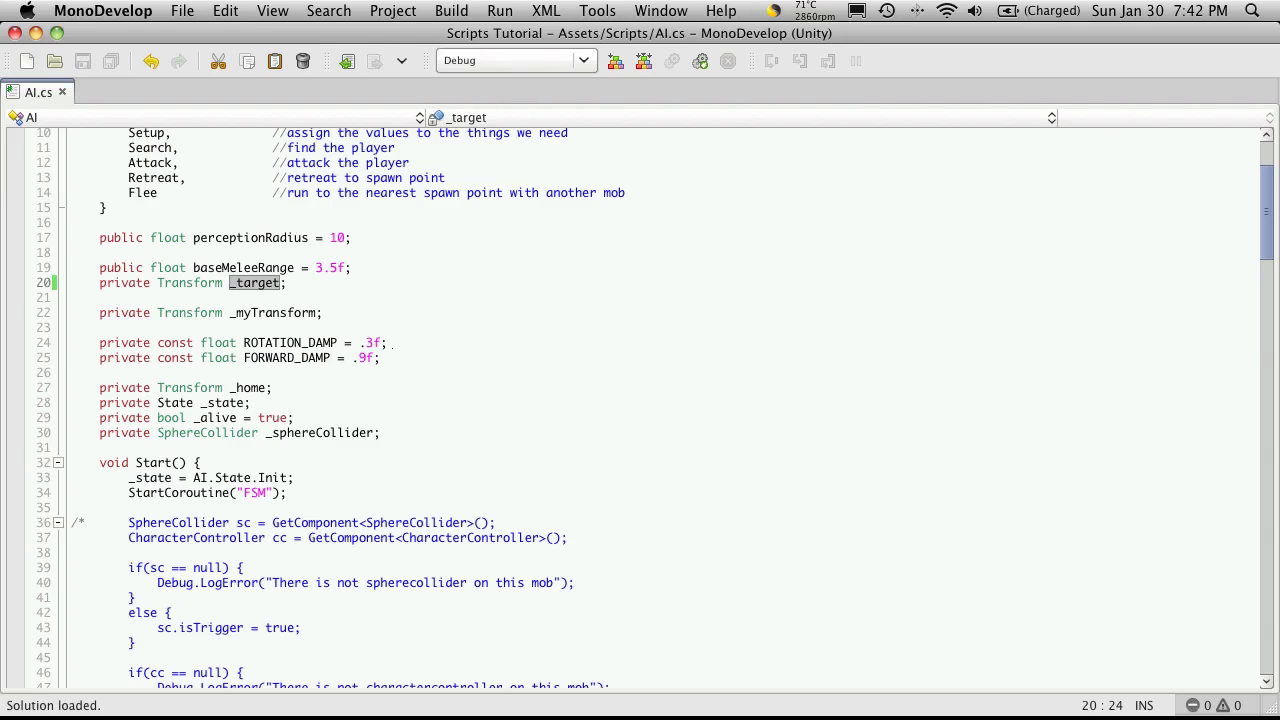
pyautogui.scroll(-3)
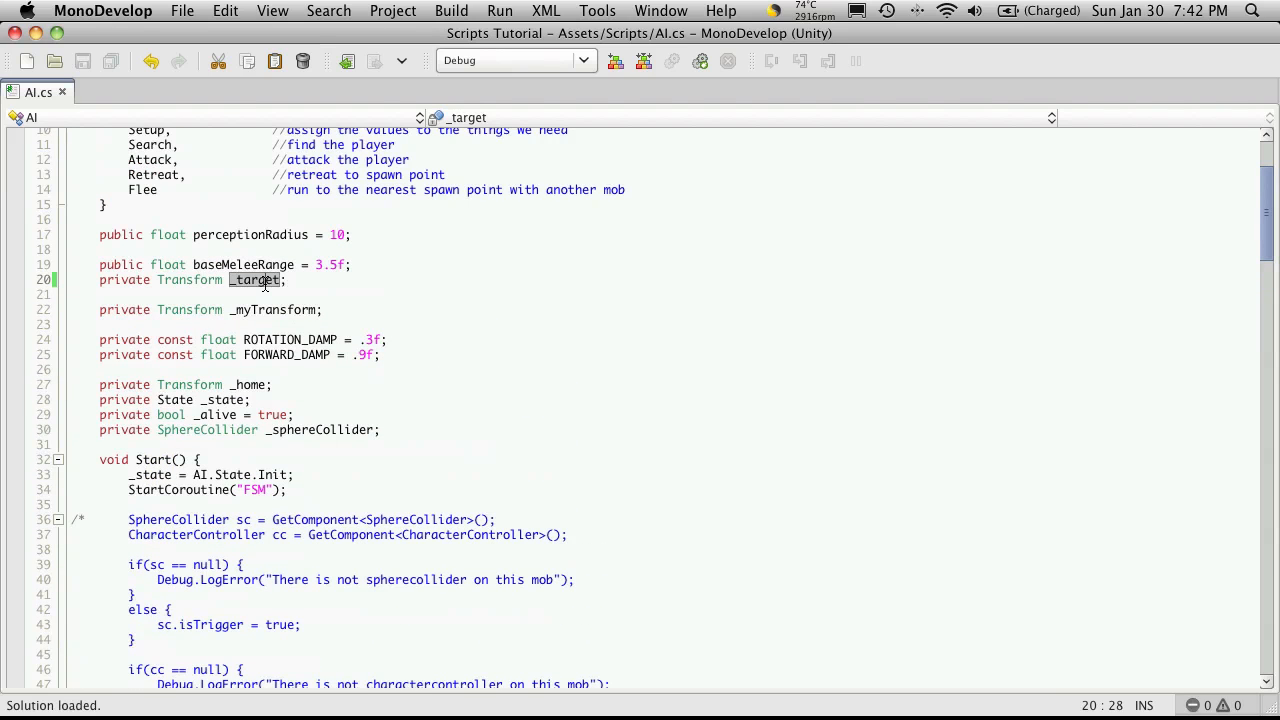
pyautogui.doubleClick(256, 280)
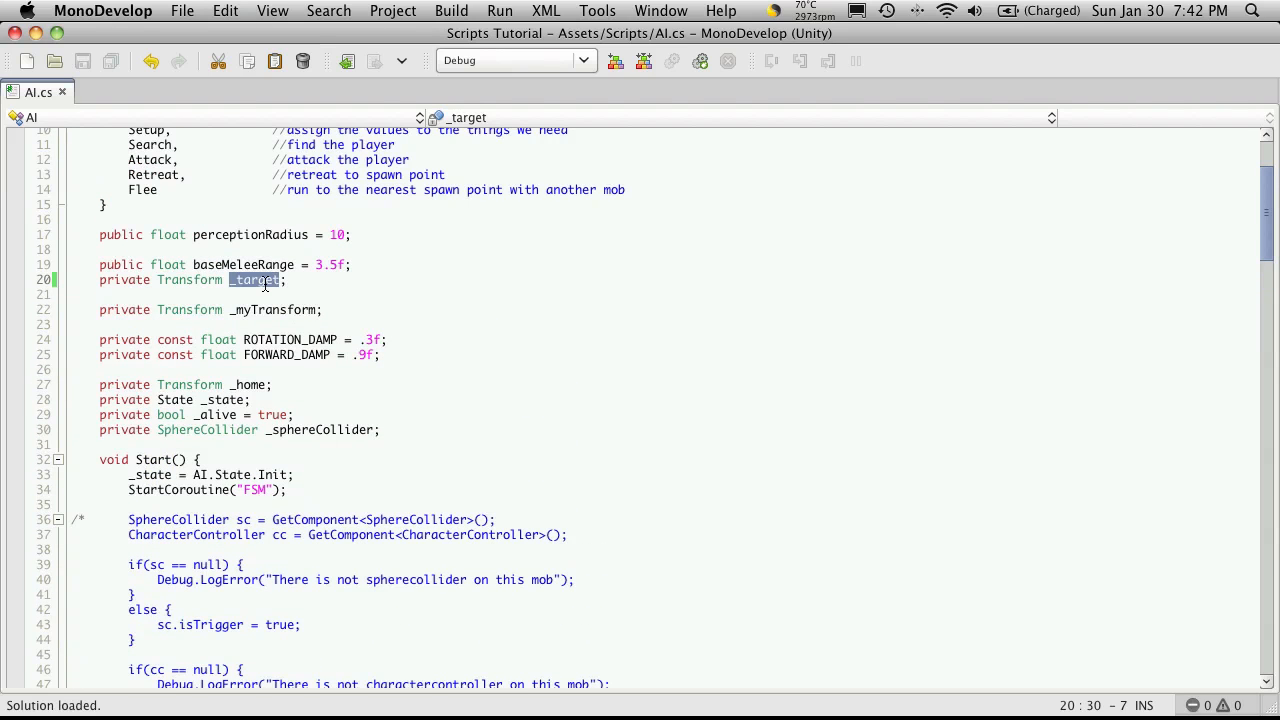
# Search AI.cs for 'target' and step through its occurrences to the trigger handlers.
pyautogui.press('cmd+f')
pyautogui.write('target')
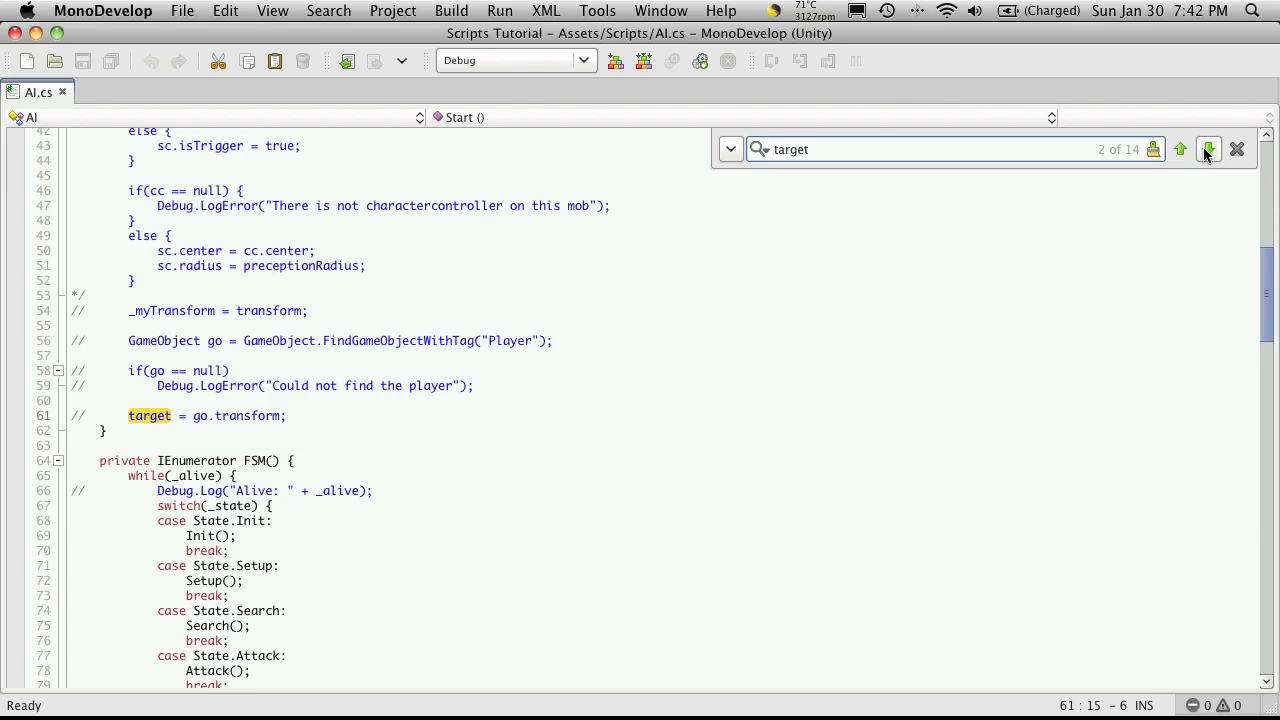
pyautogui.click(1208, 148)
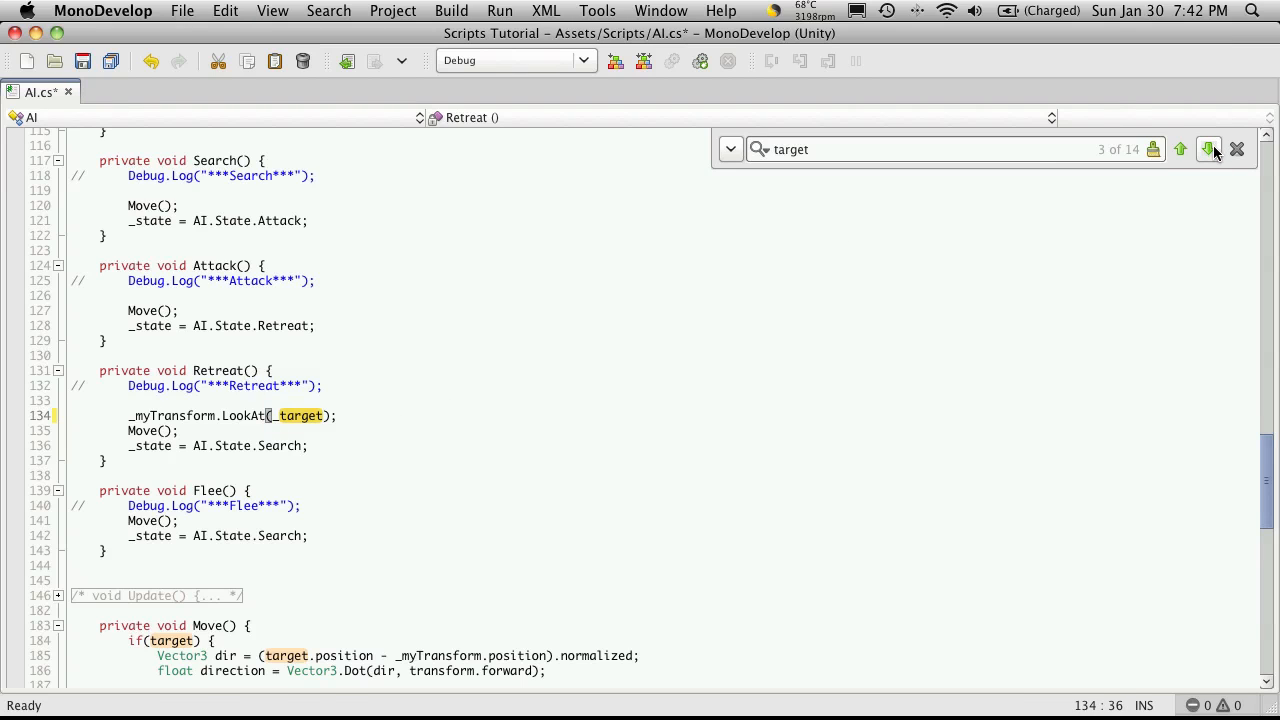
pyautogui.click(1208, 148)
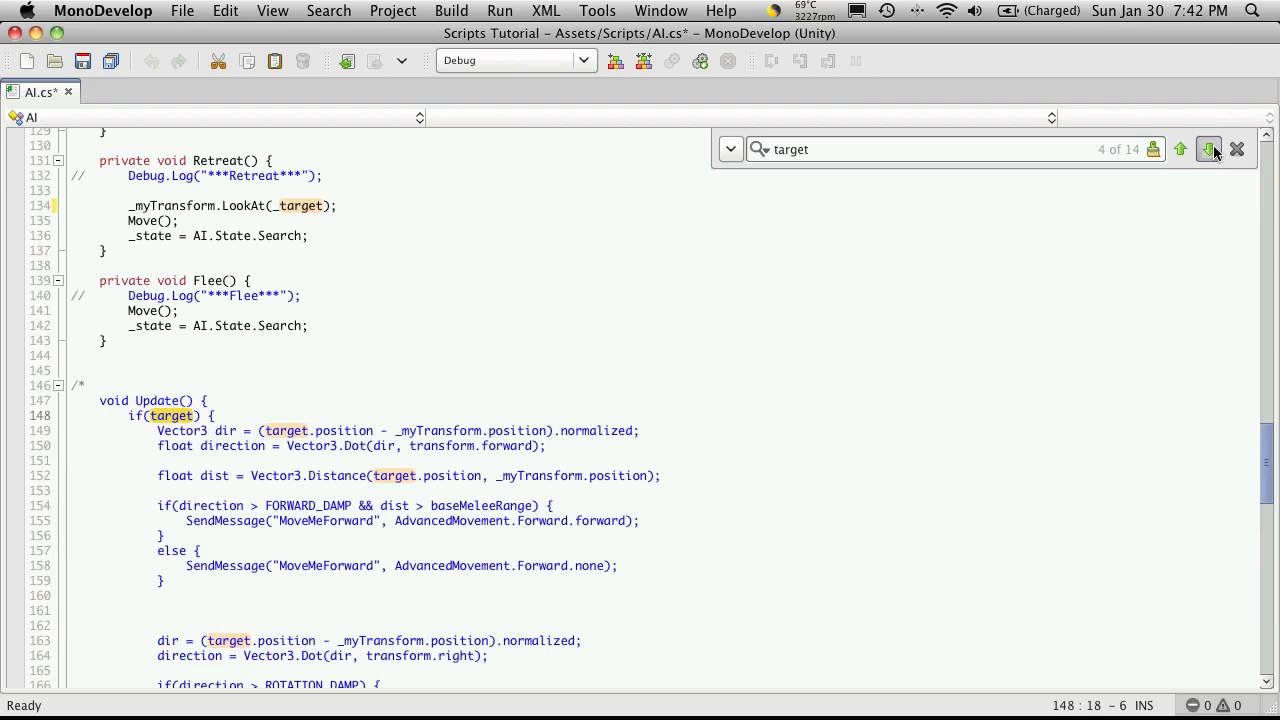
pyautogui.click(1208, 148)
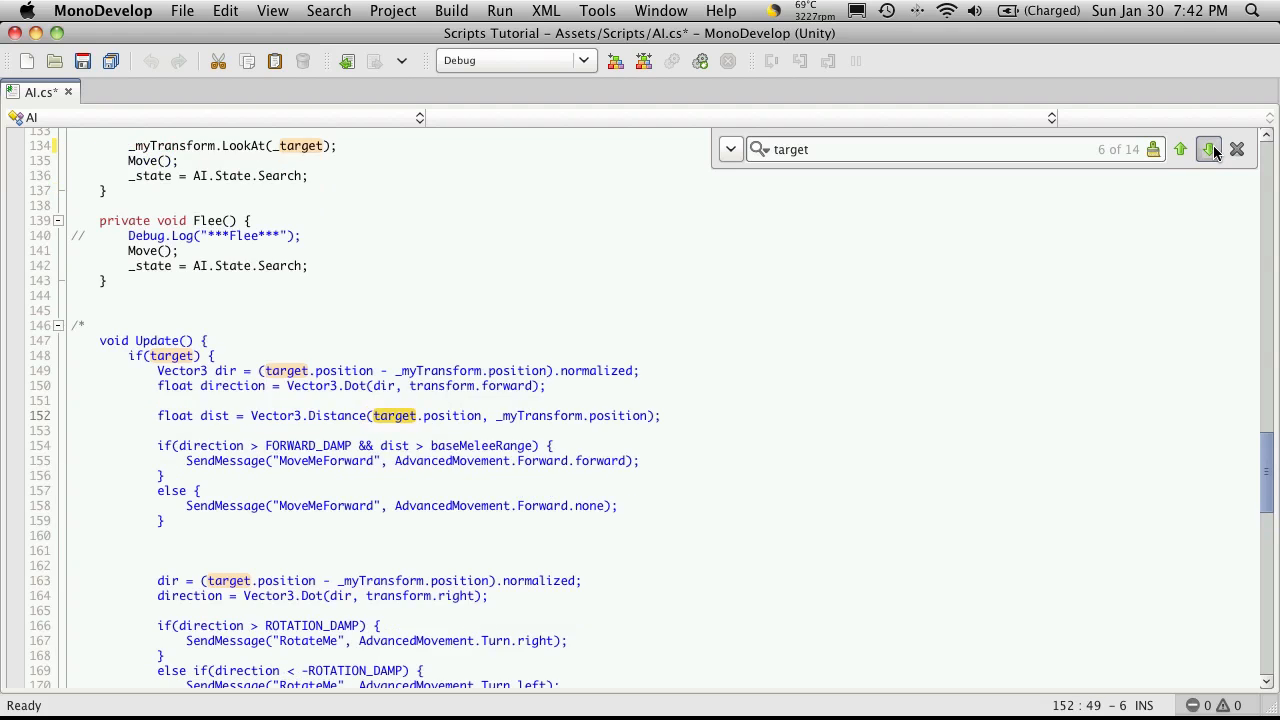
pyautogui.click(1208, 148)
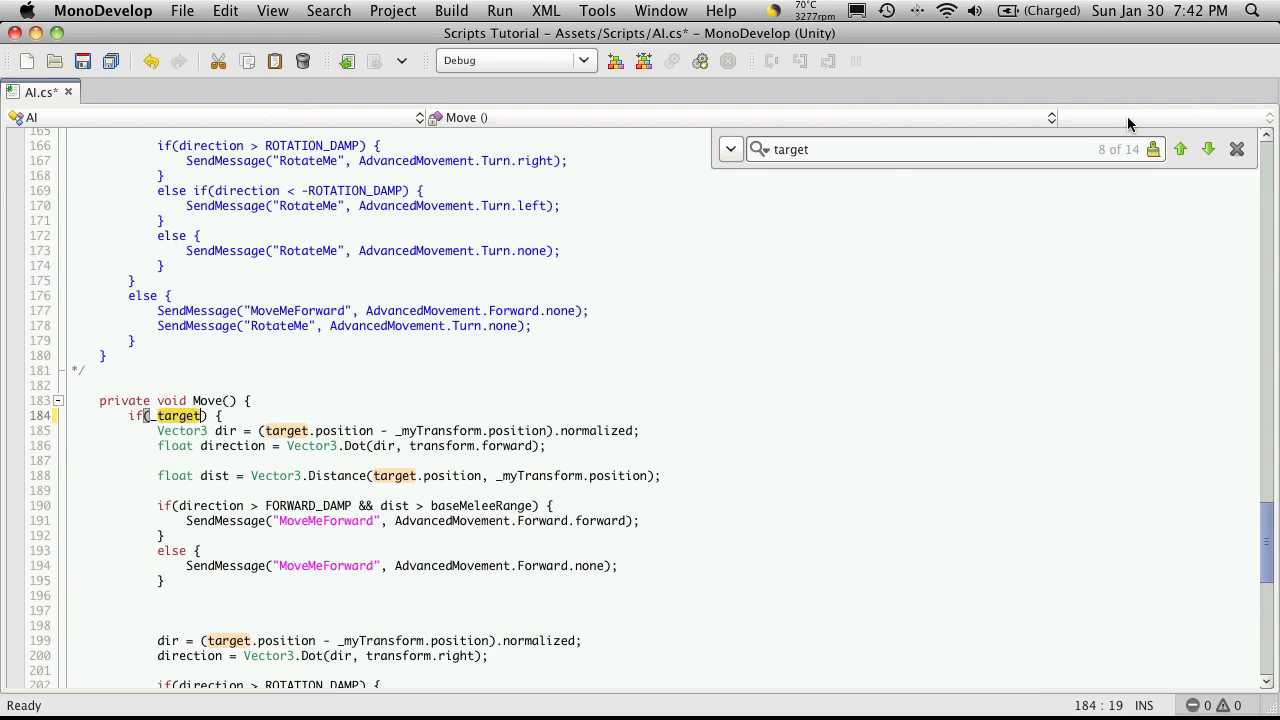
pyautogui.click(1208, 148)
pyautogui.write('_')
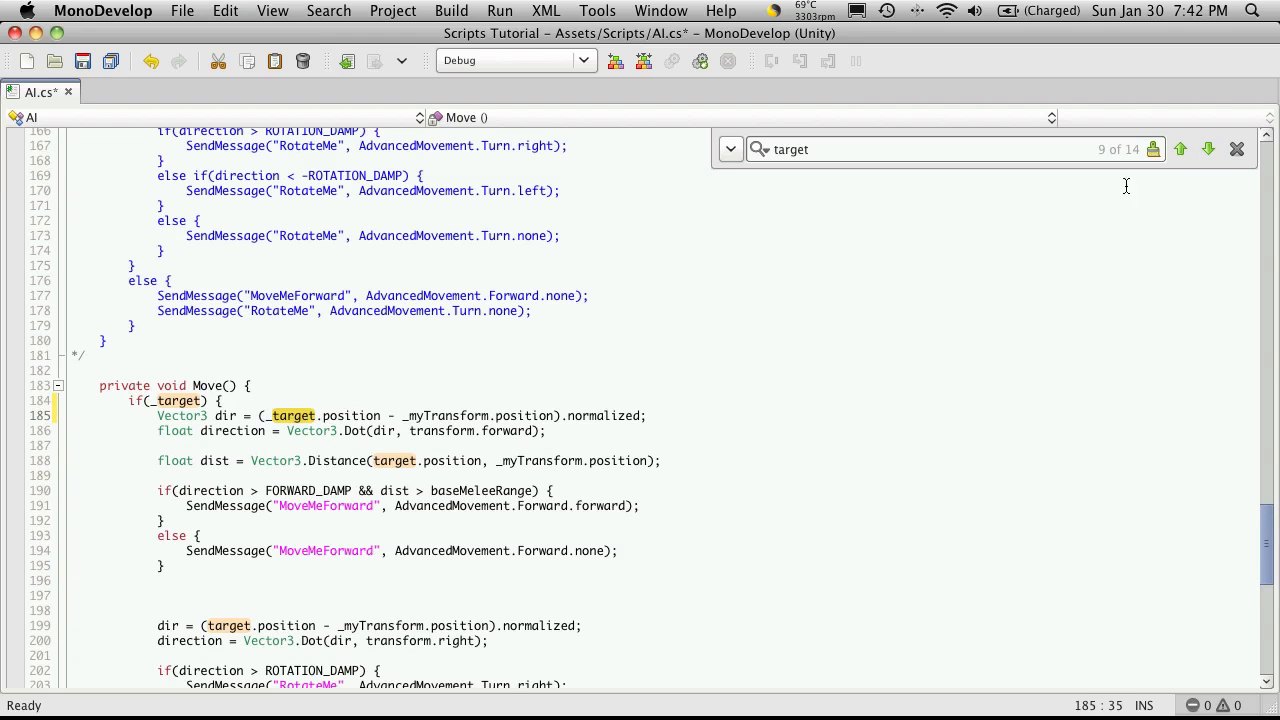
pyautogui.click(1208, 148)
pyautogui.write('_')
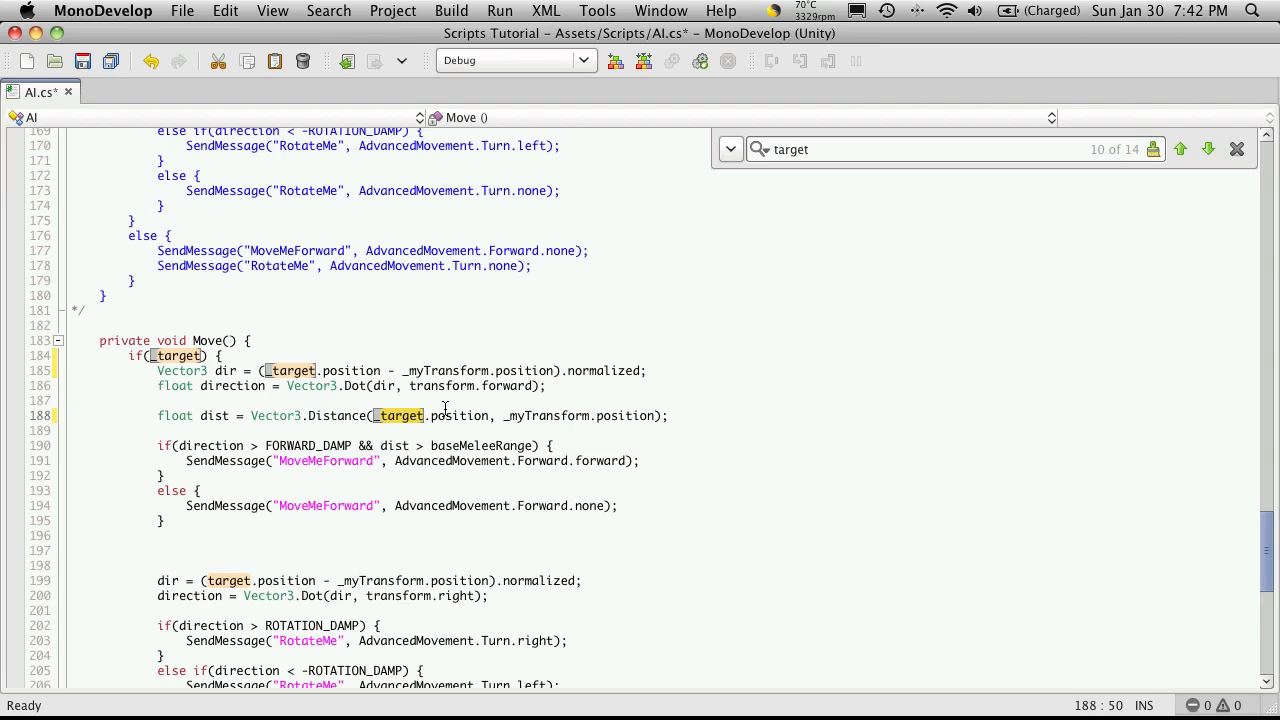
pyautogui.moveTo(444, 408)
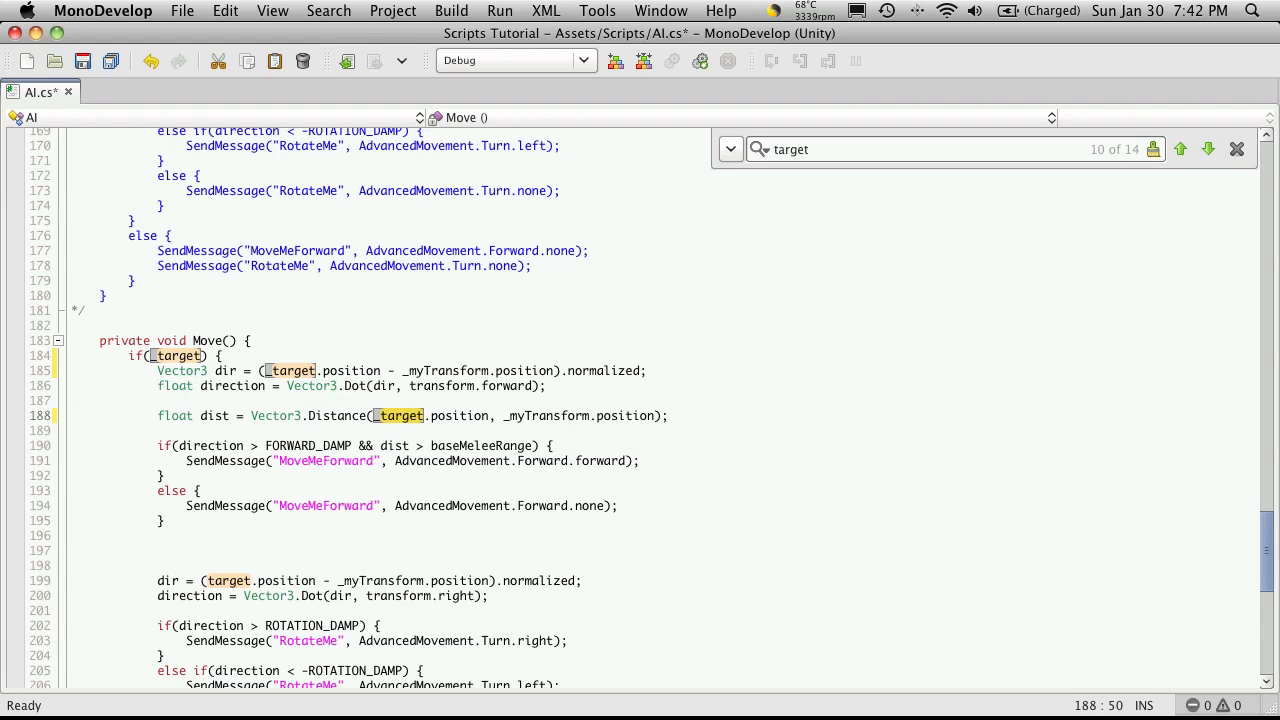
# Prefix the target assignments in OnTriggerEnter and OnTriggerExit with an underscore.
pyautogui.click(1208, 148)
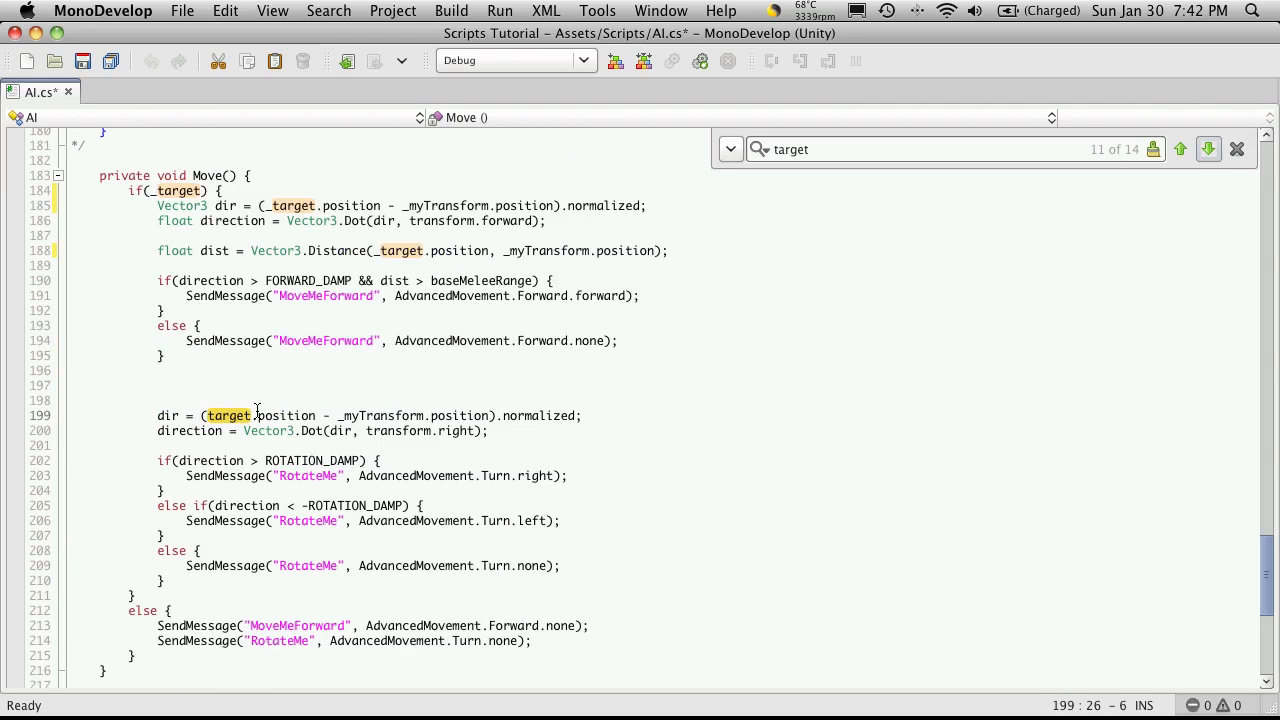
pyautogui.write('_')
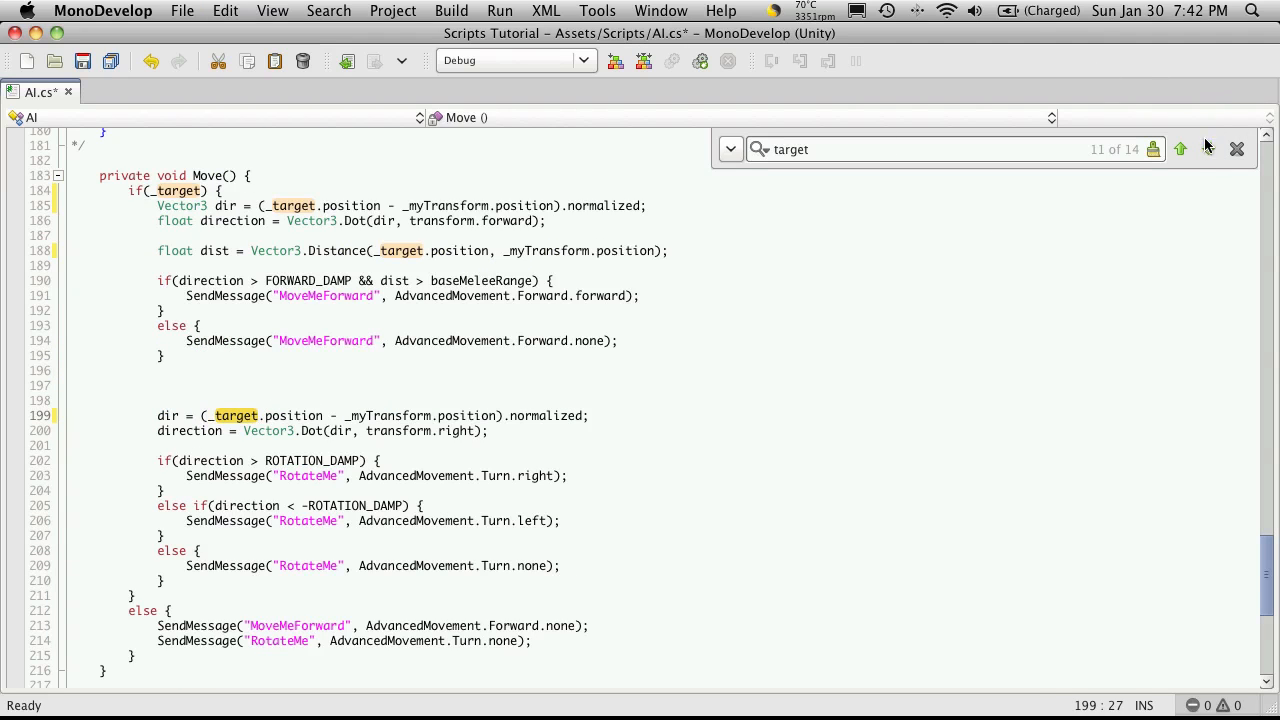
pyautogui.click(1208, 148)
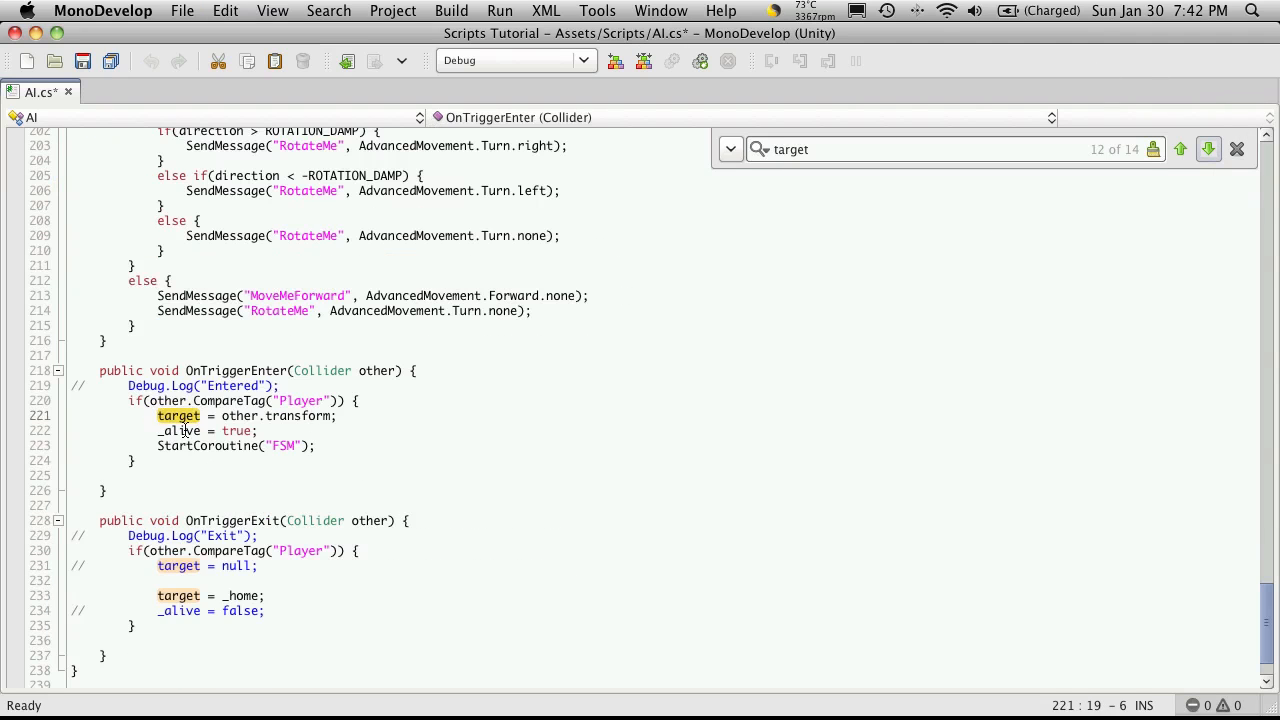
pyautogui.write('_')
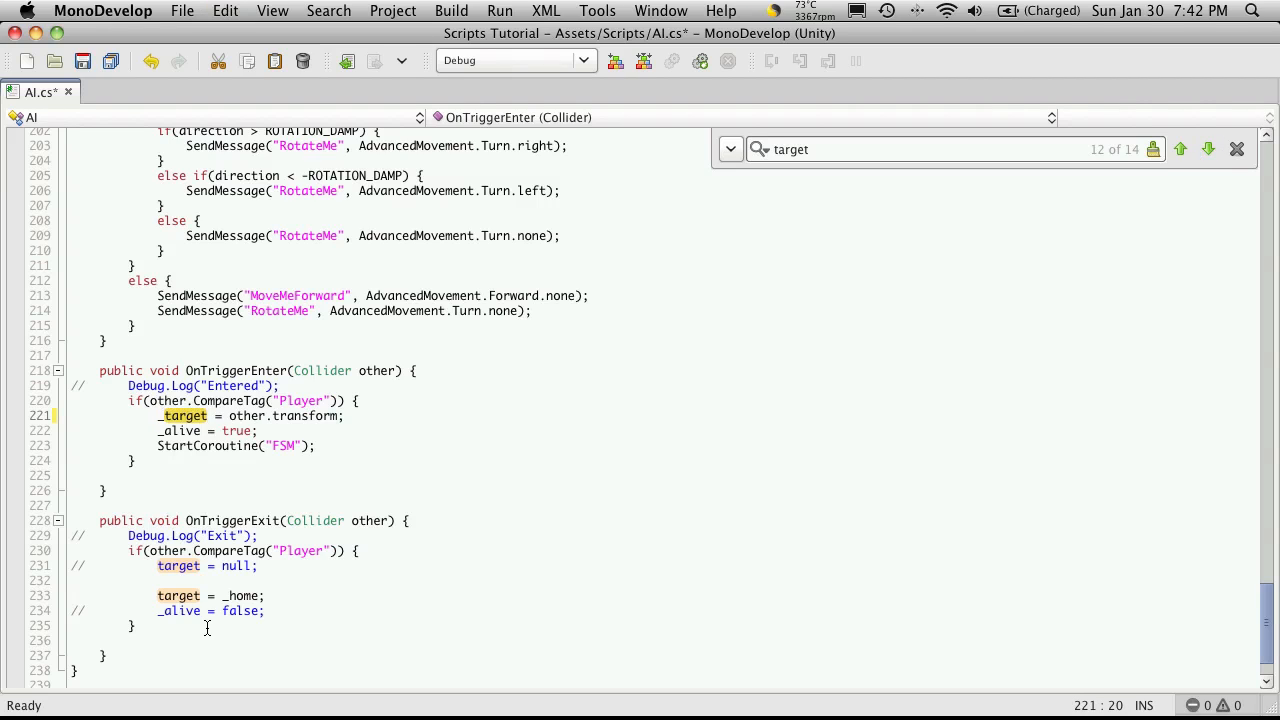
pyautogui.click(1208, 148)
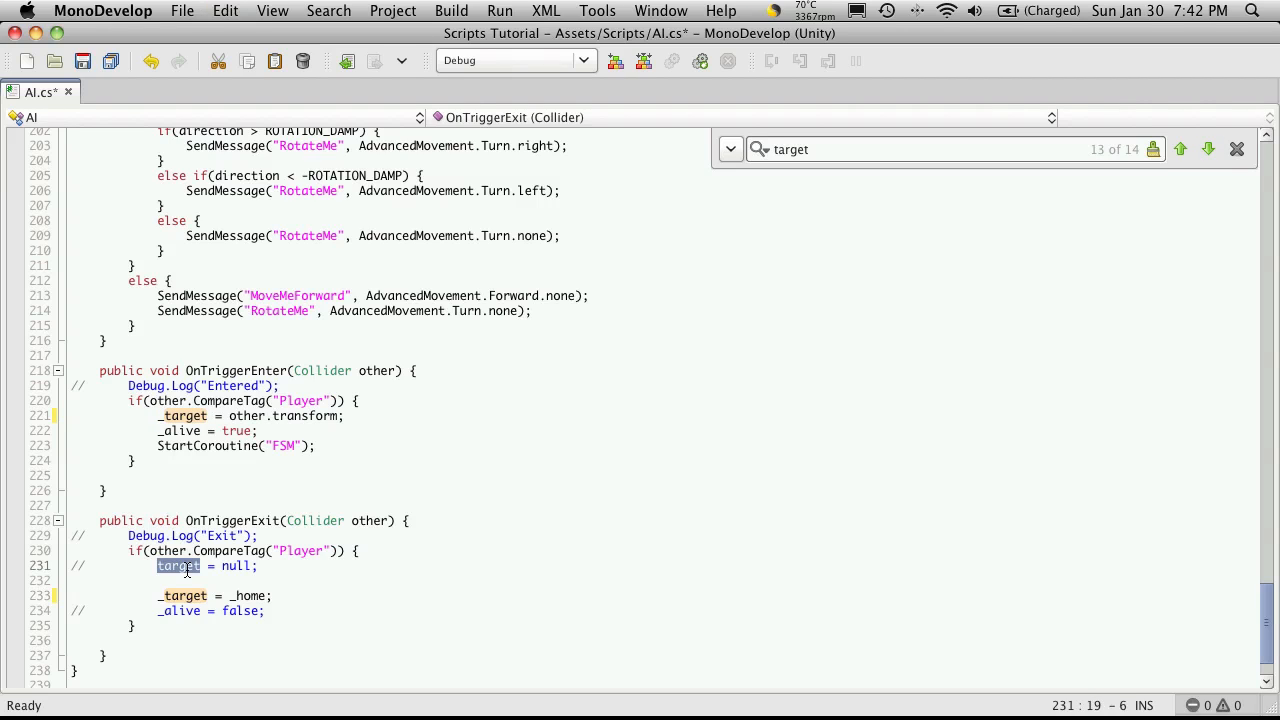
pyautogui.click(1180, 148)
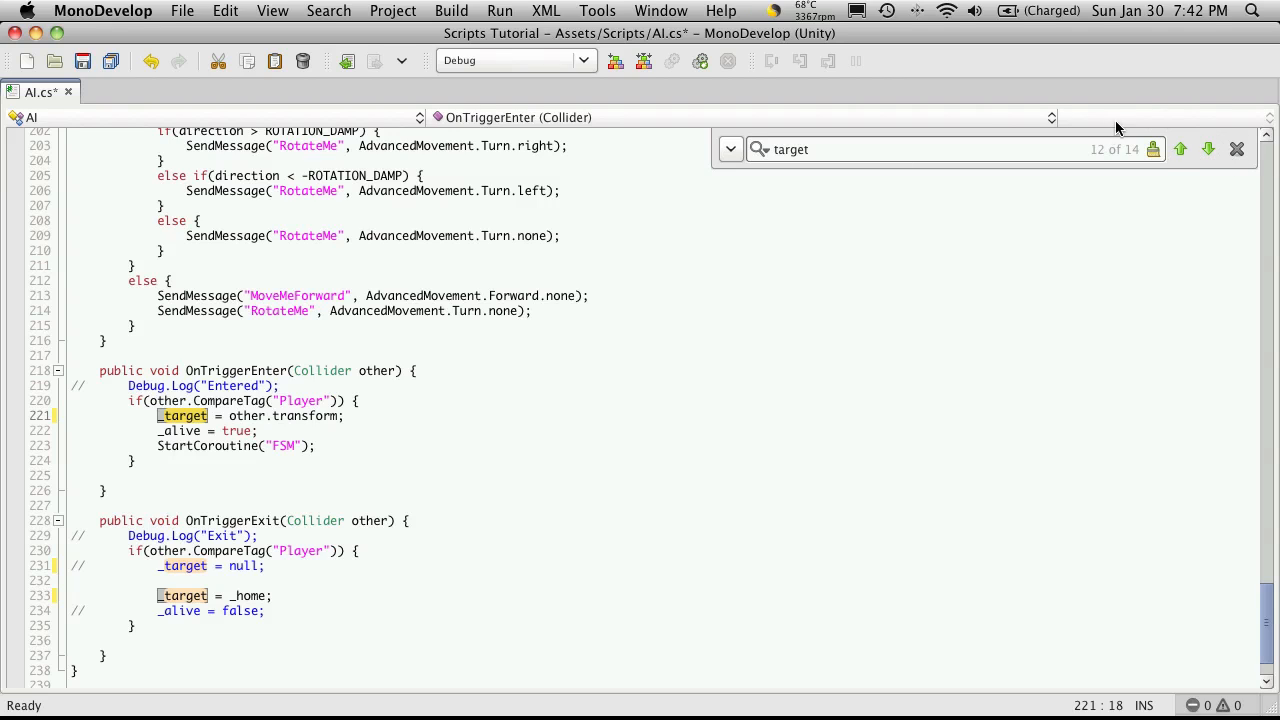
pyautogui.moveTo(348, 504)
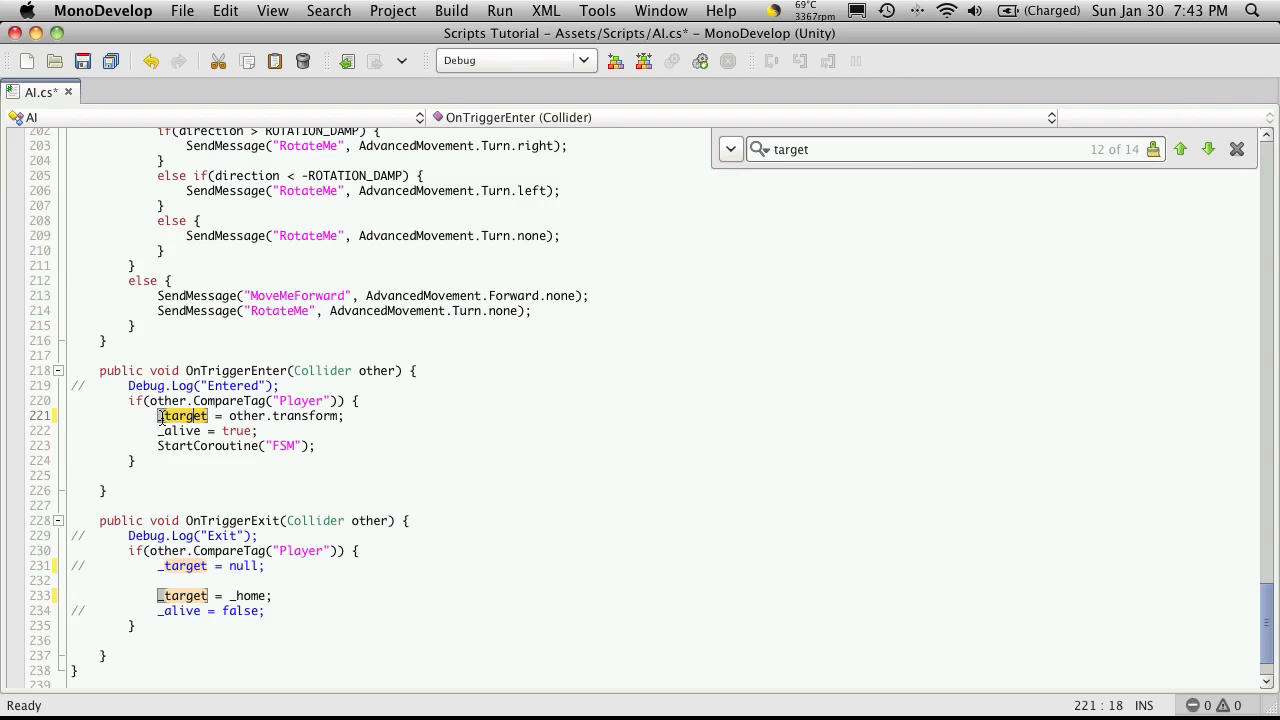
pyautogui.moveTo(312, 612)
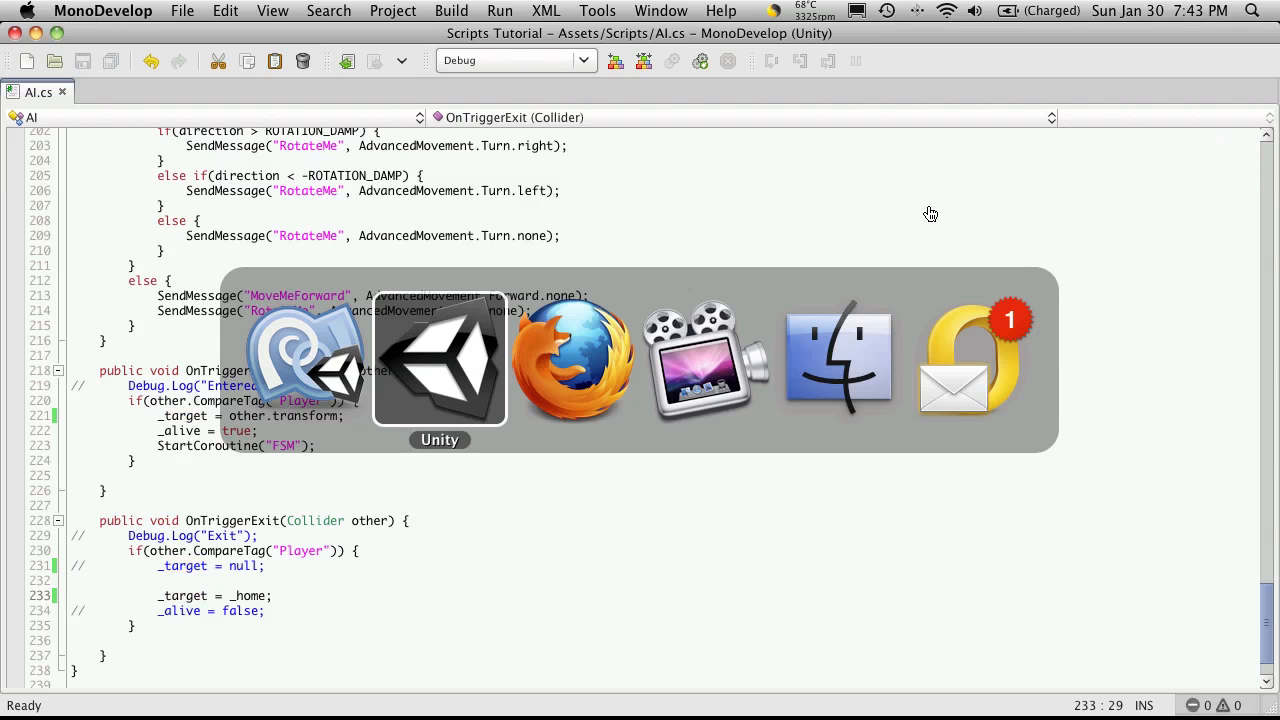
# Clear the console and expand the Animation component for four clip slots with idle first.
pyautogui.click(440, 360)
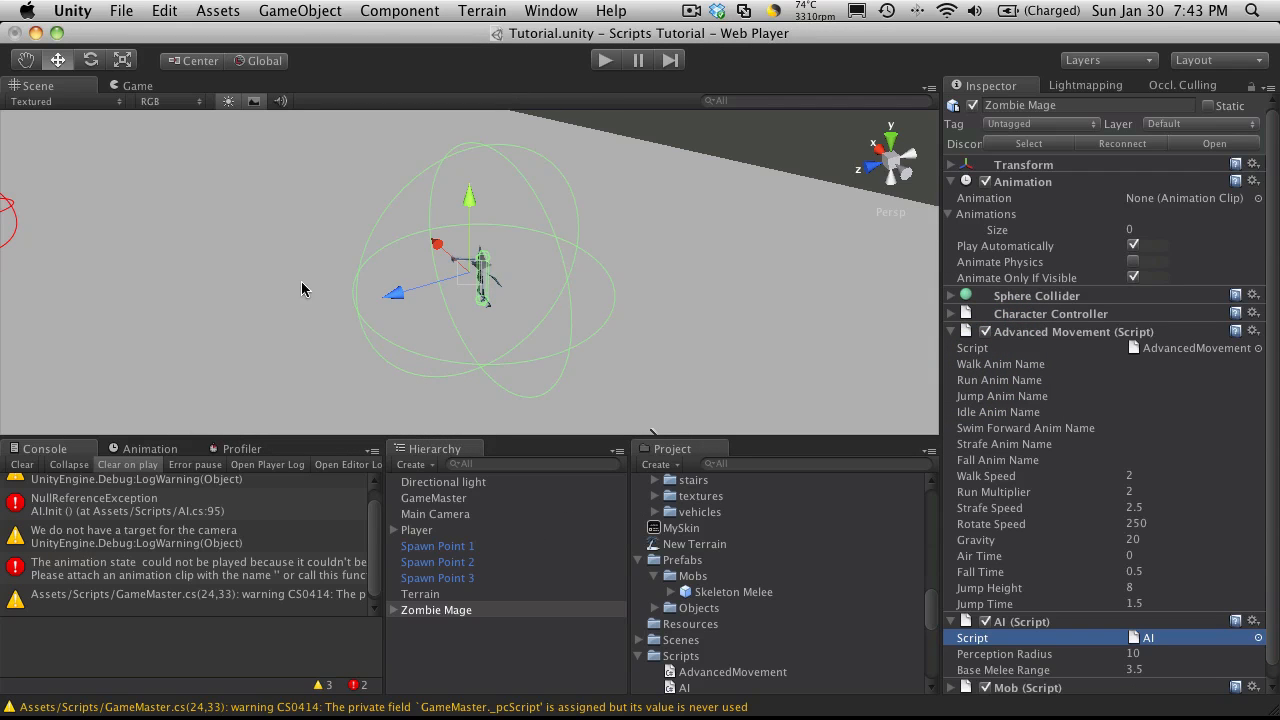
pyautogui.click(22, 464)
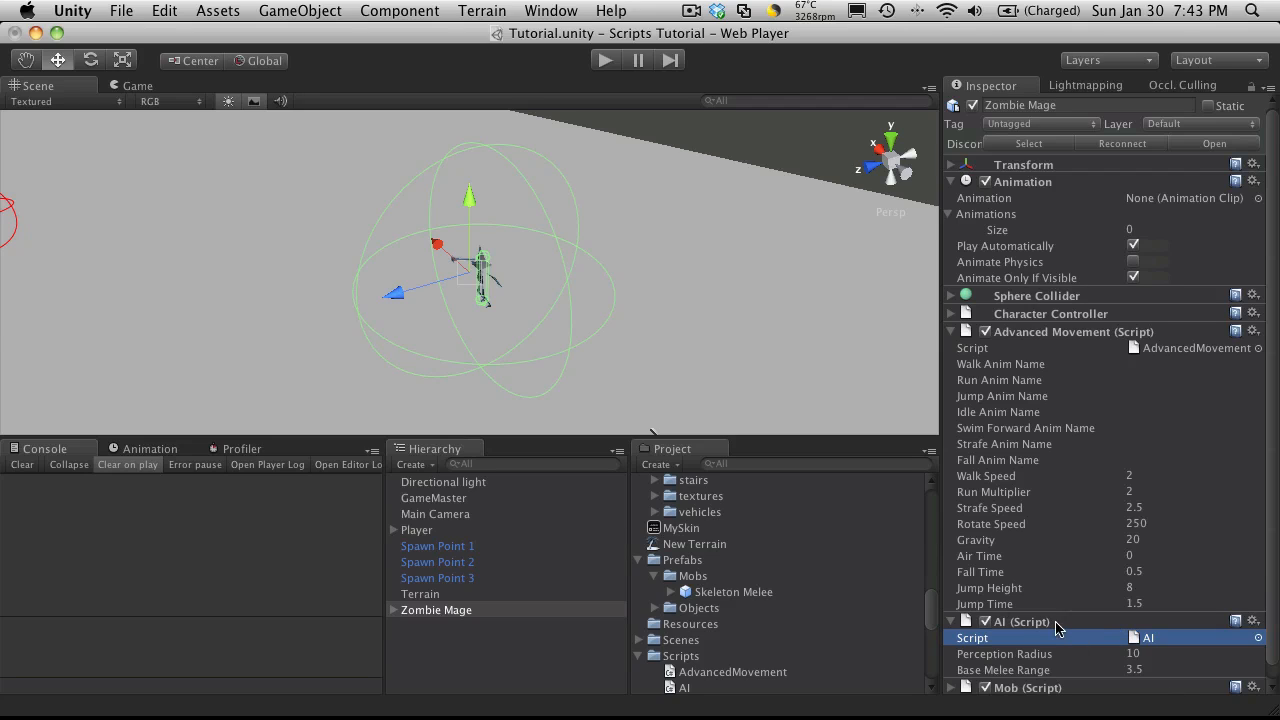
pyautogui.click(952, 620)
pyautogui.write('4')
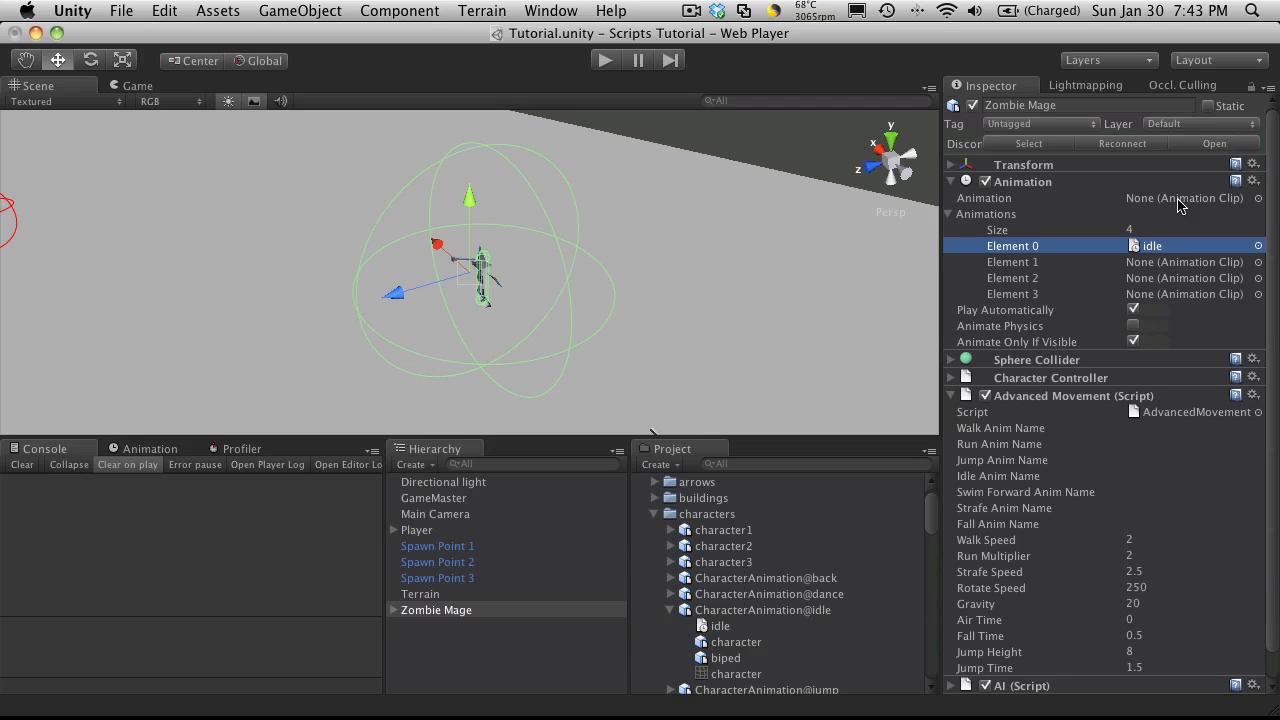
pyautogui.moveTo(1170, 252)
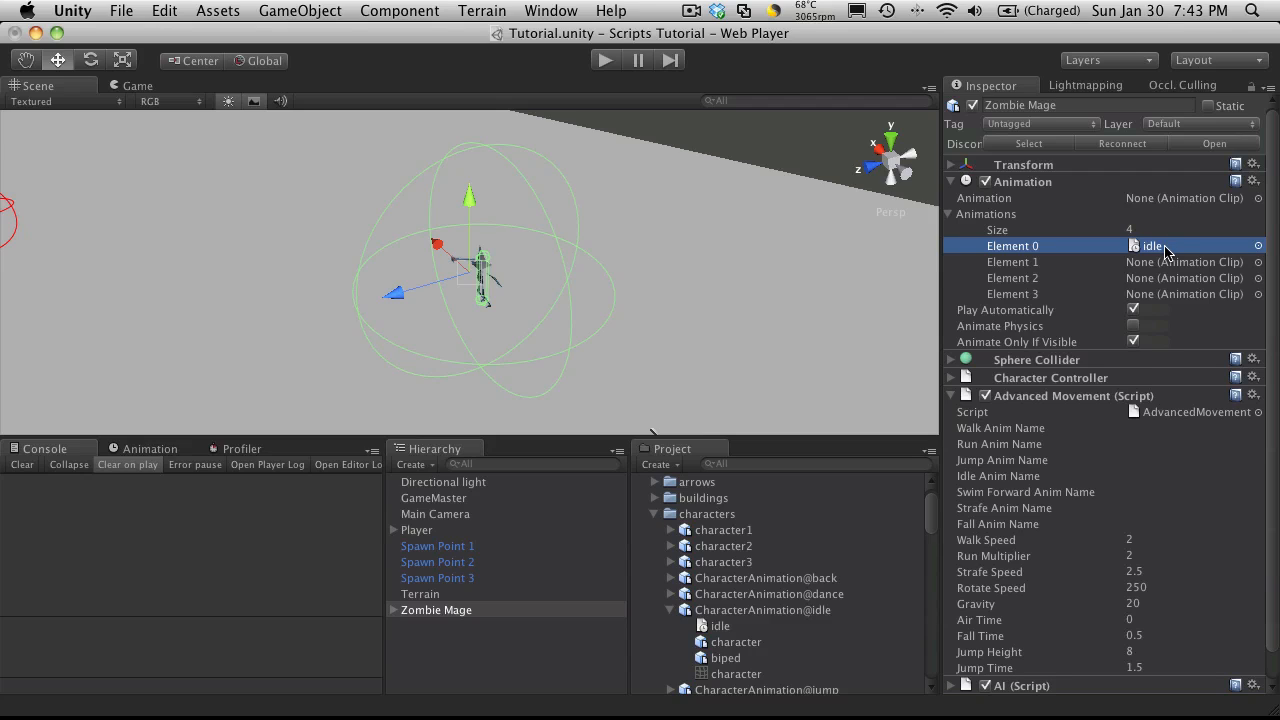
pyautogui.moveTo(1152, 256)
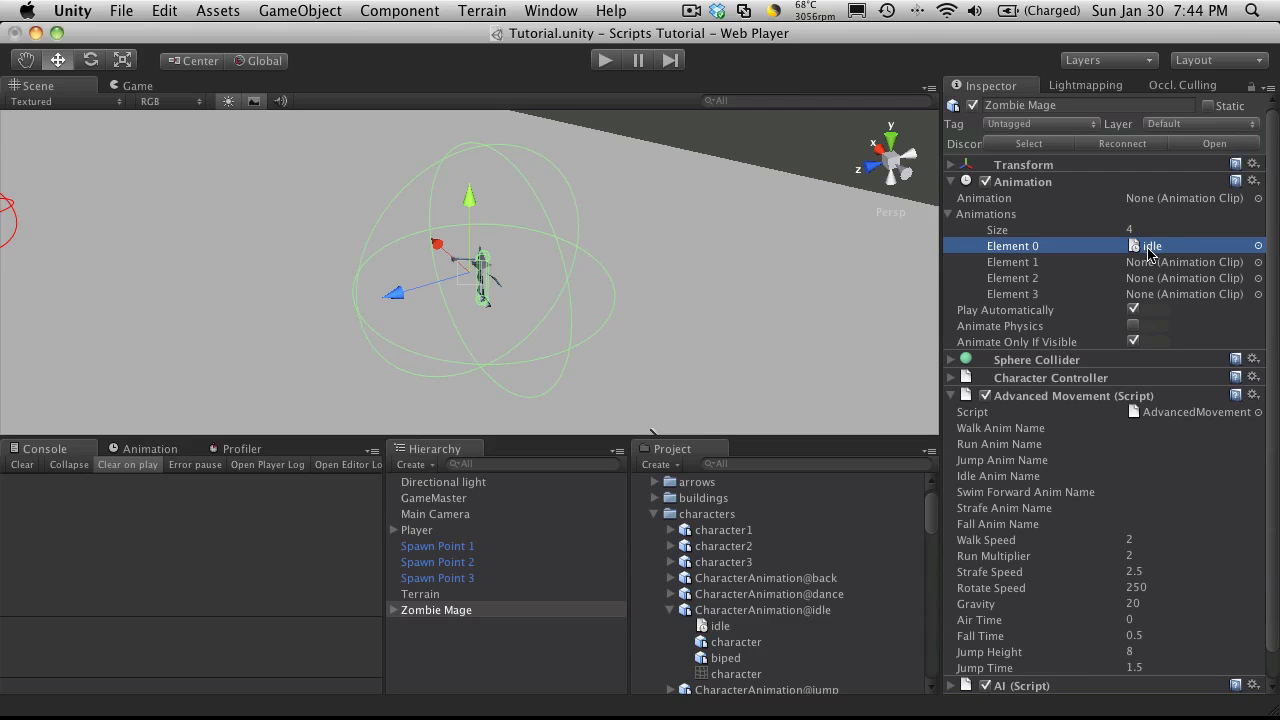
# Assign the jump and run clips to animation Elements 1 and 2.
pyautogui.click(668, 610)
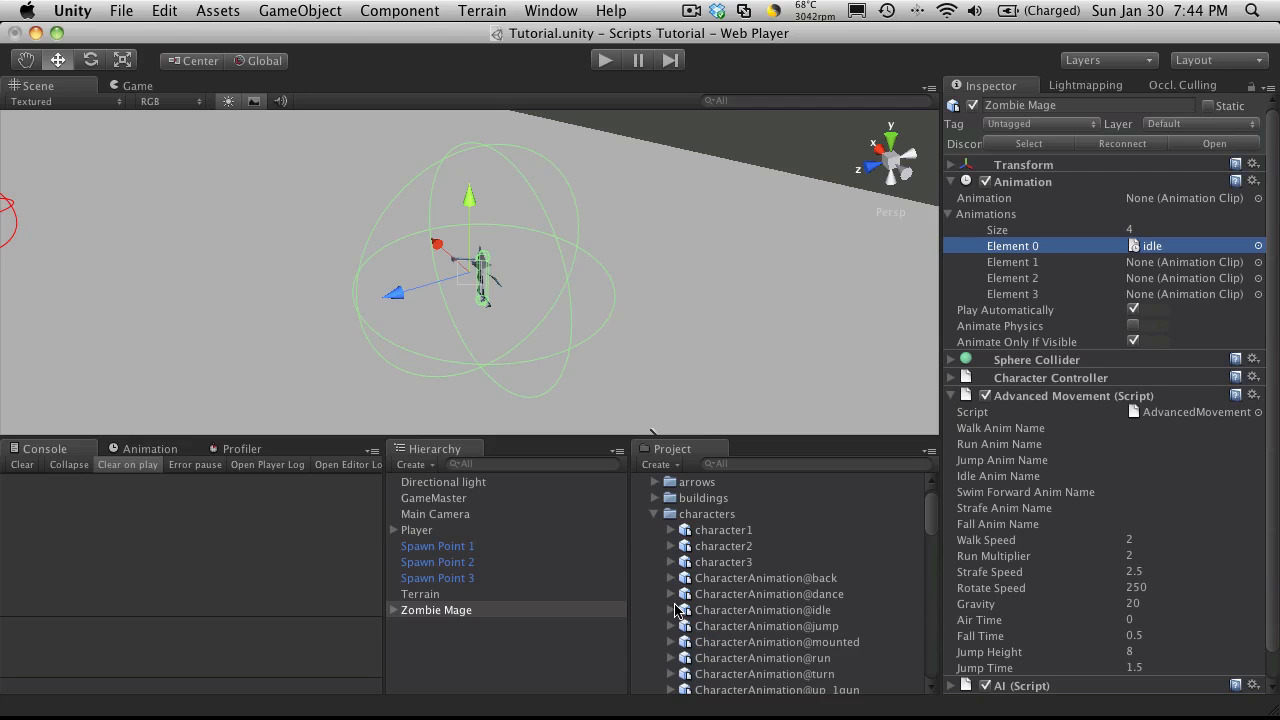
pyautogui.moveTo(800, 632)
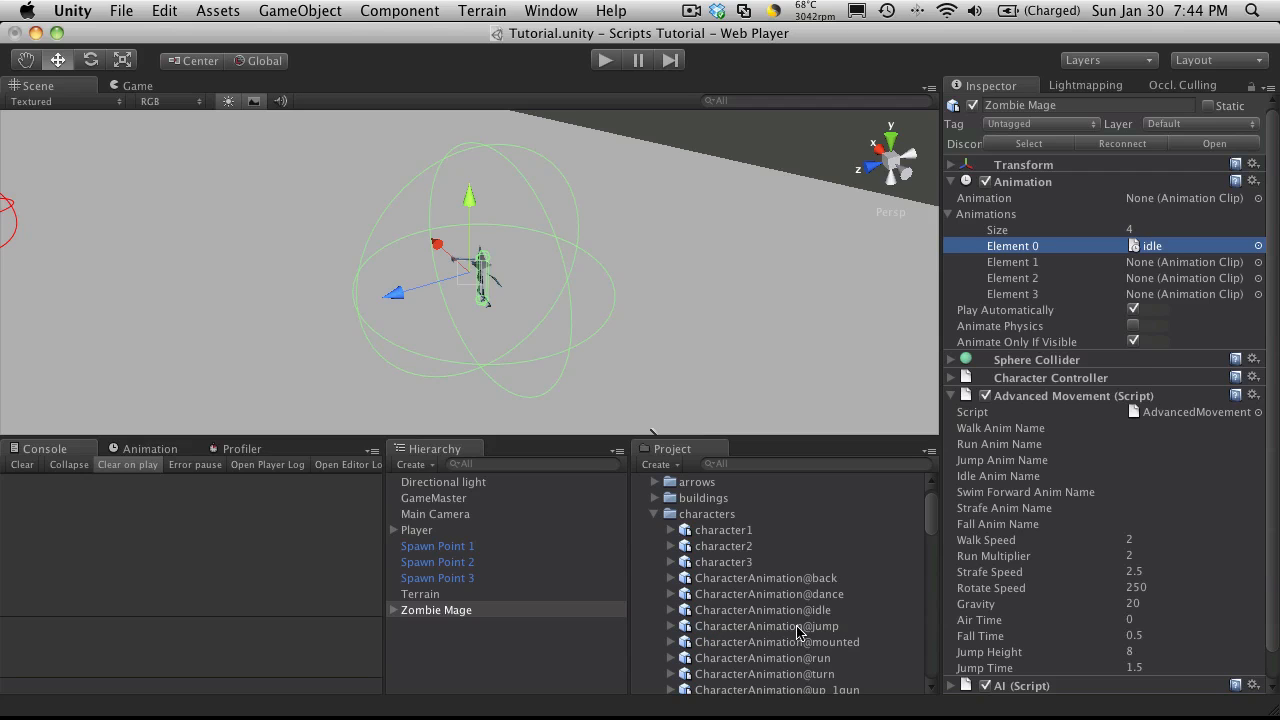
pyautogui.scroll(-3)
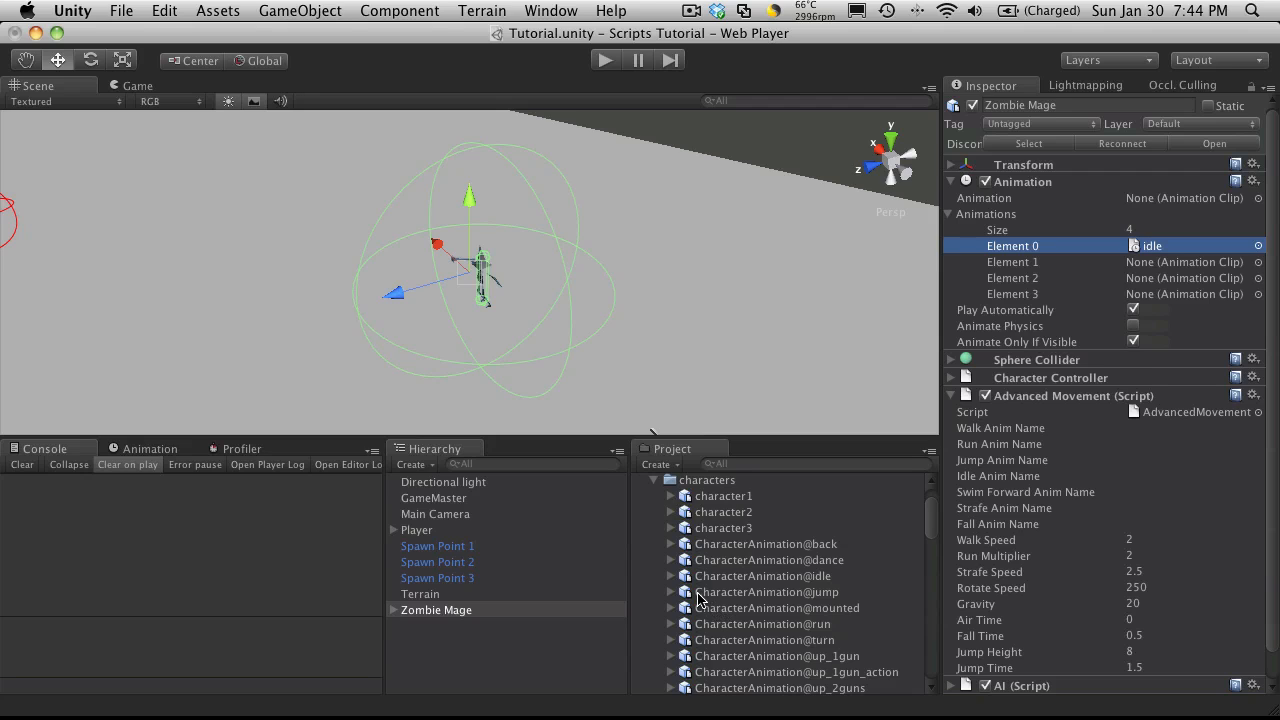
pyautogui.click(672, 592)
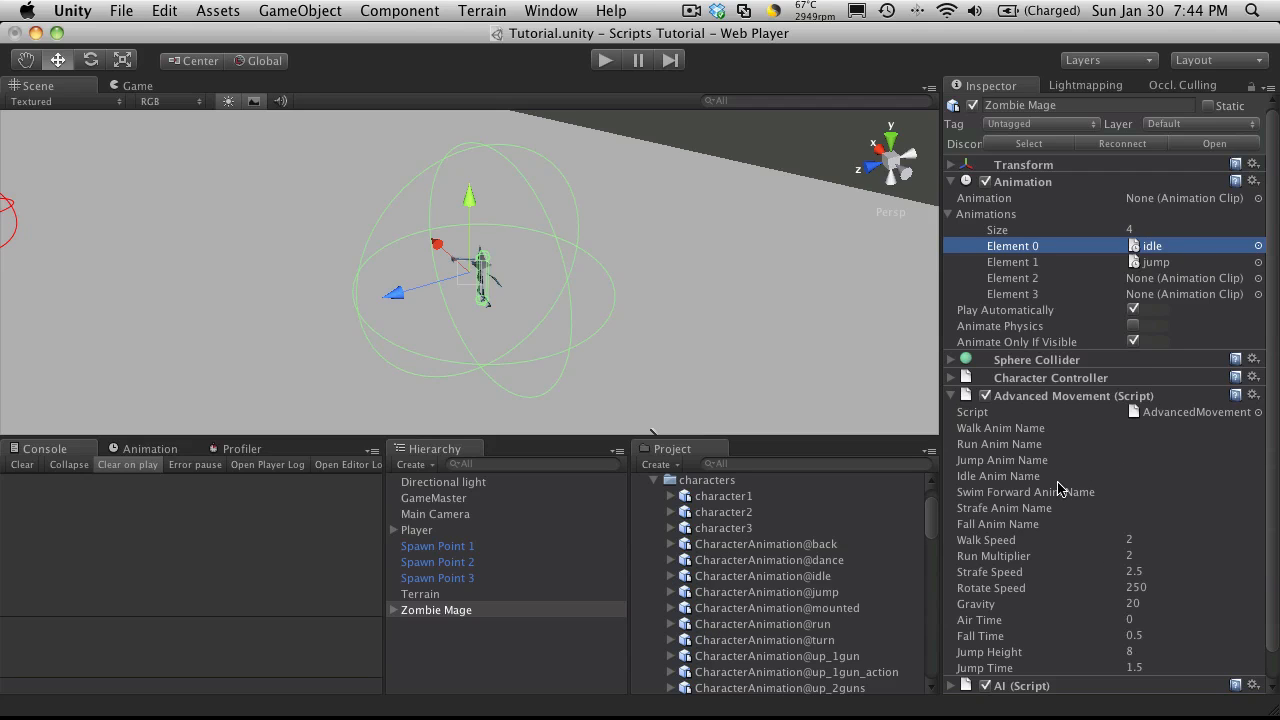
pyautogui.moveTo(1044, 480)
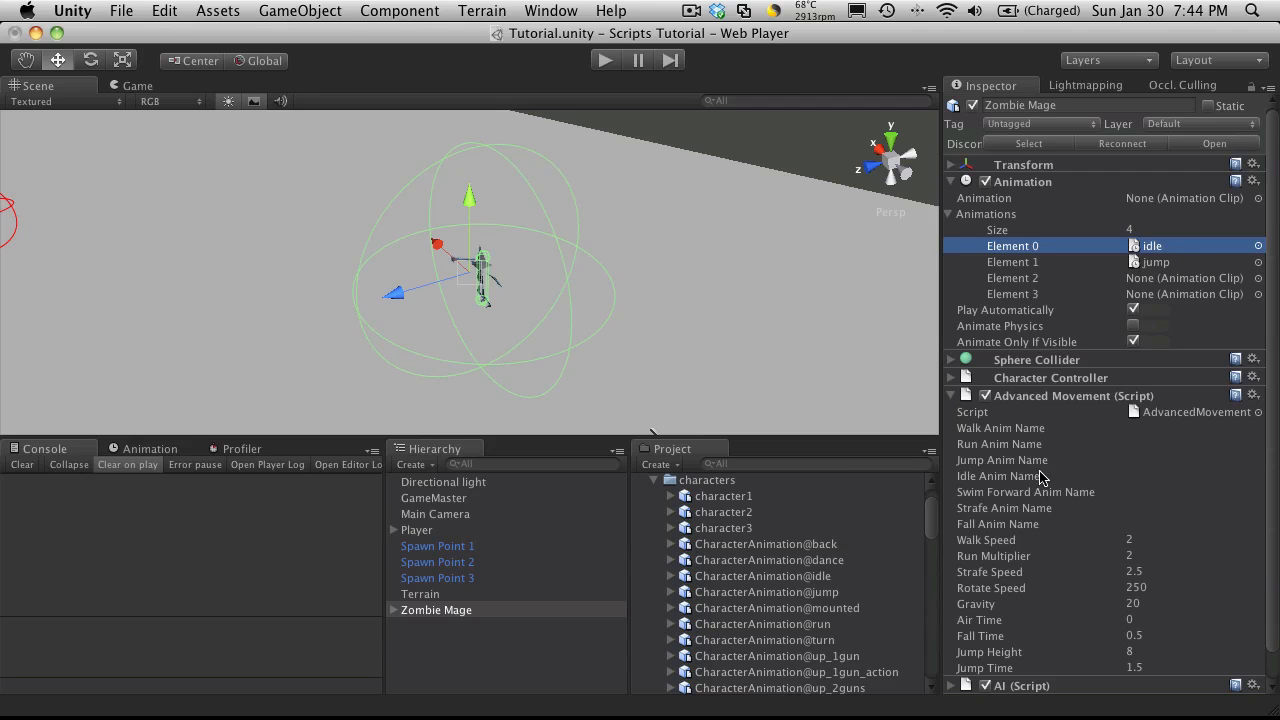
pyautogui.moveTo(1044, 440)
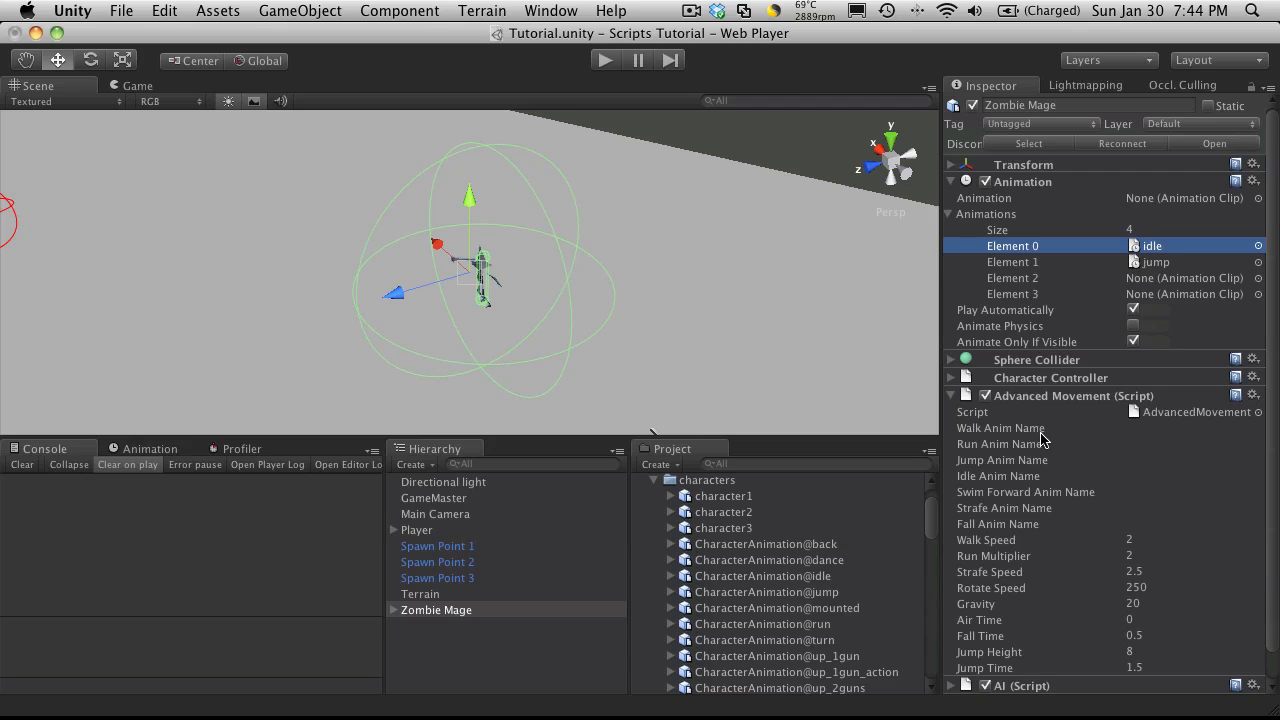
pyautogui.moveTo(1050, 530)
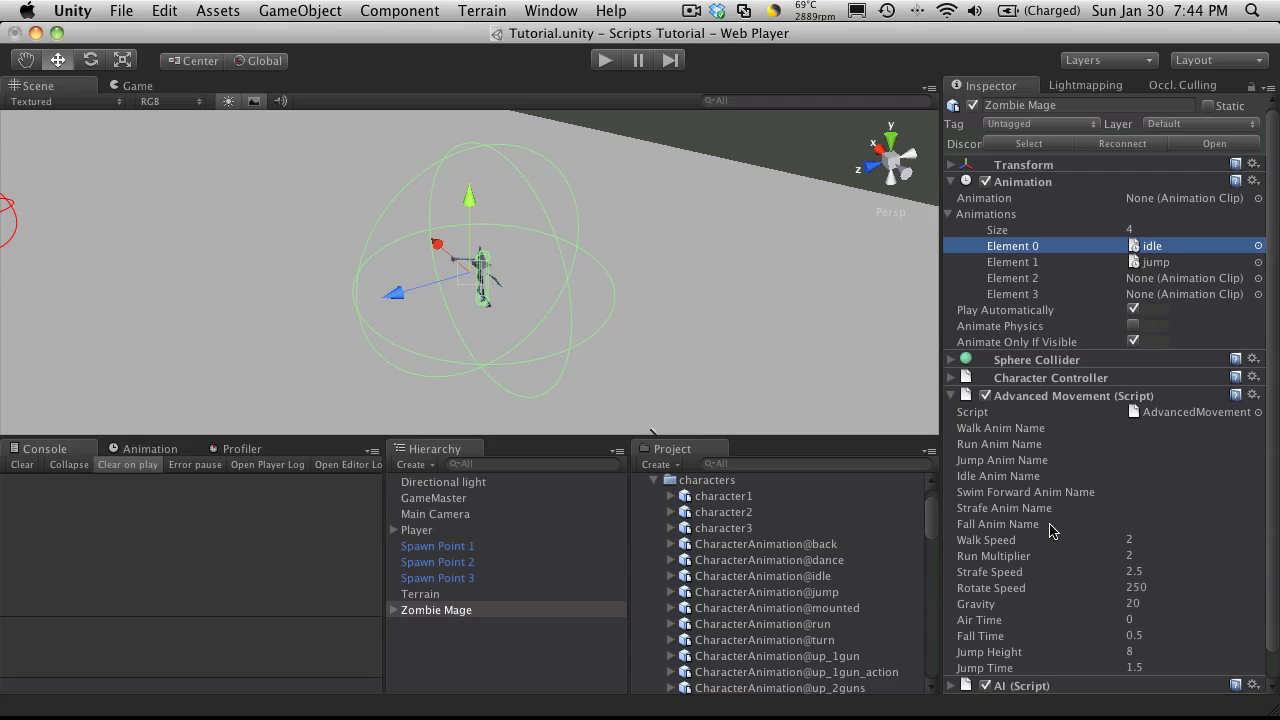
pyautogui.moveTo(1068, 528)
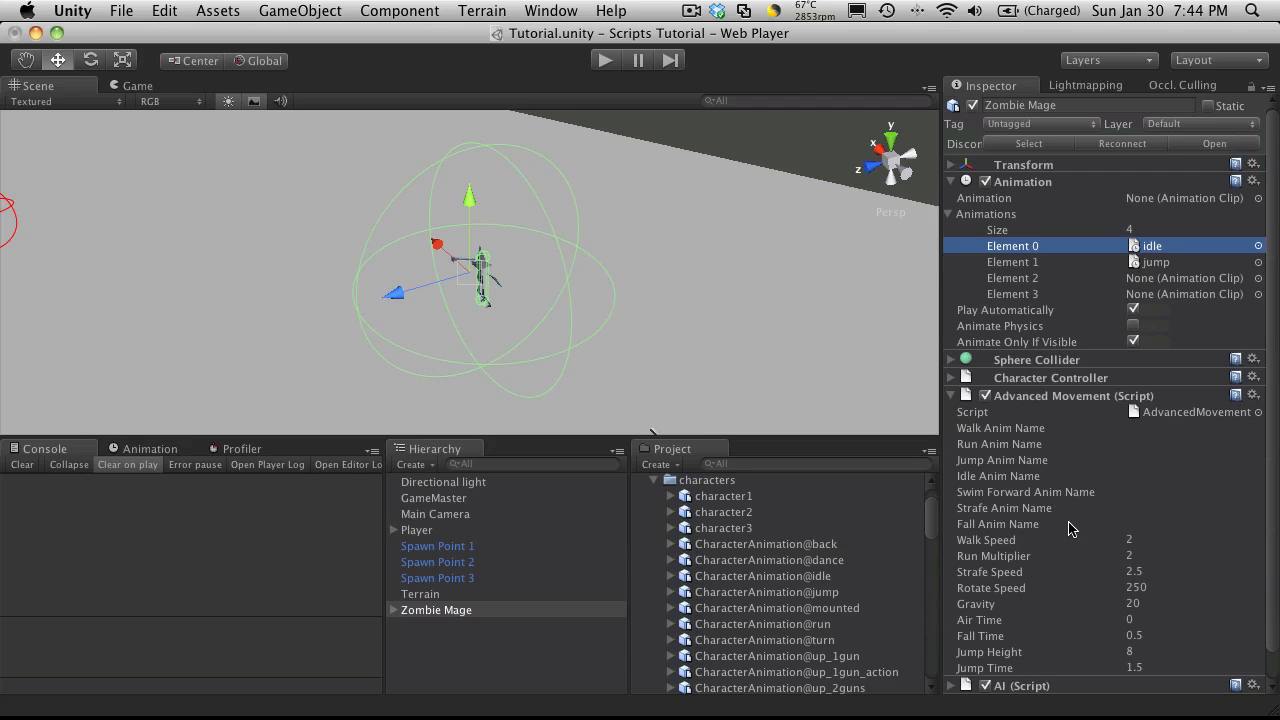
pyautogui.moveTo(690, 650)
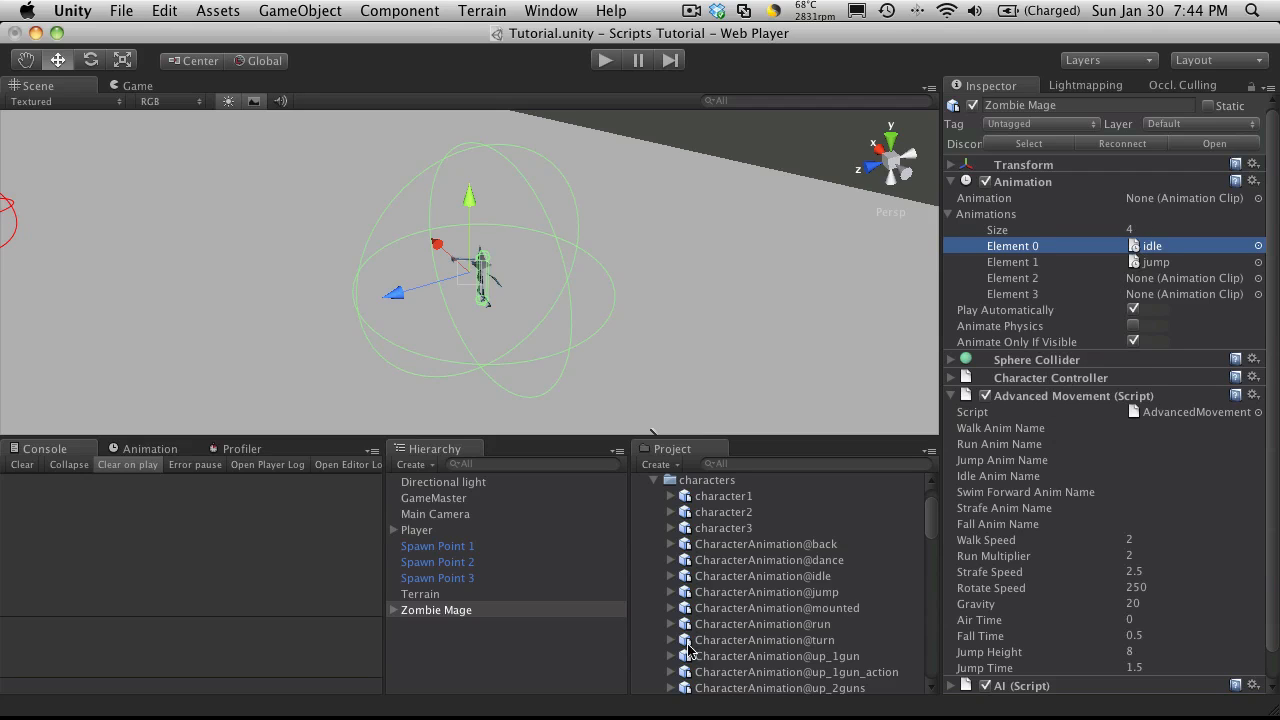
pyautogui.moveTo(738, 576)
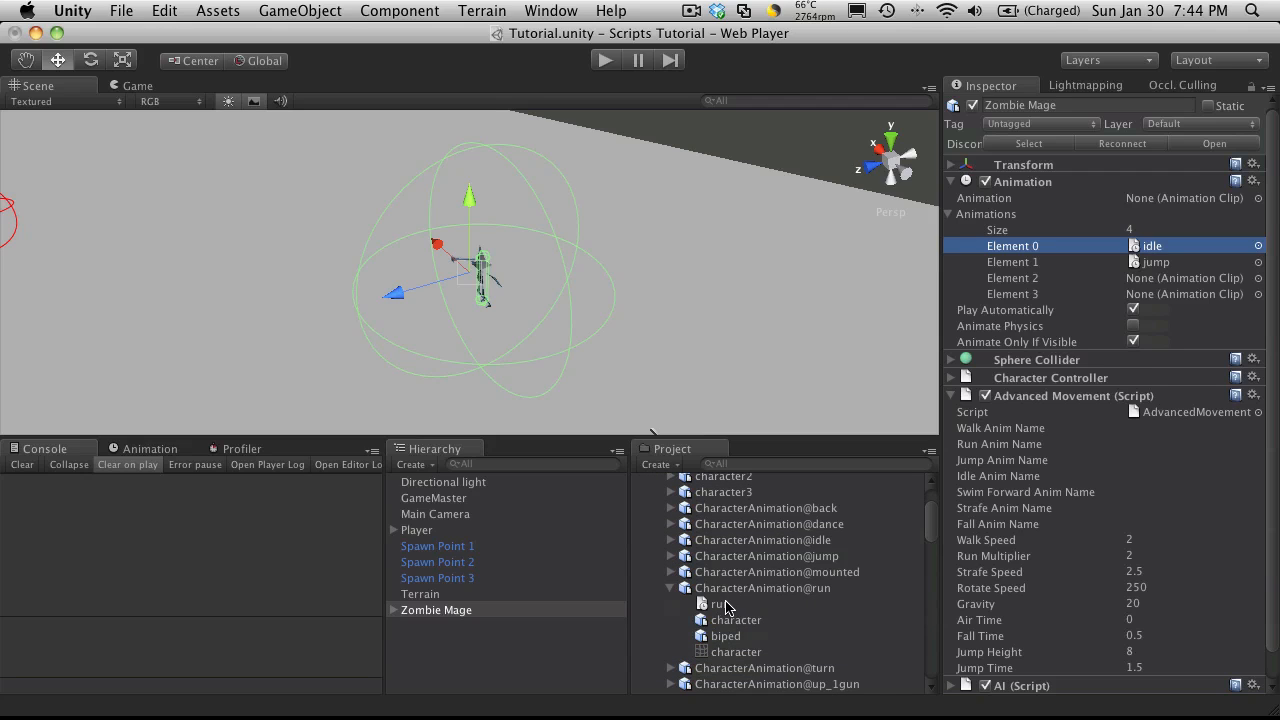
pyautogui.click(1190, 278)
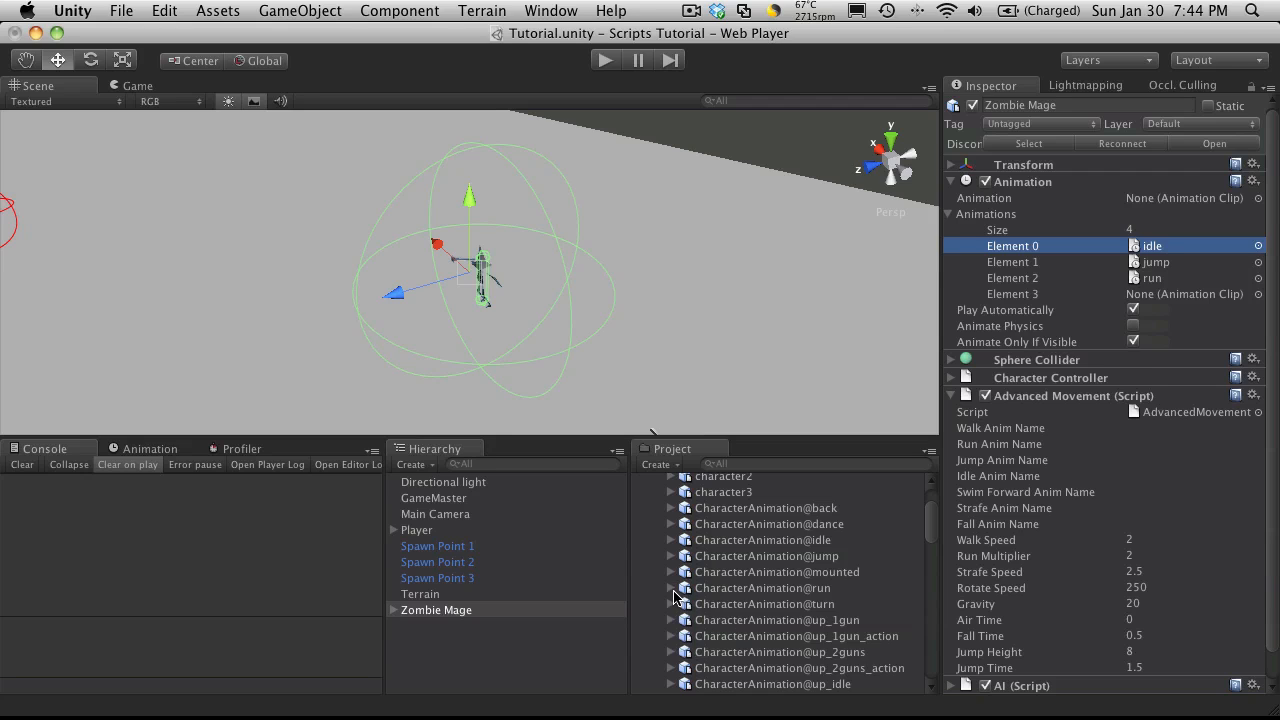
# Assign the walk clip to animation Element 3.
pyautogui.scroll(-3)
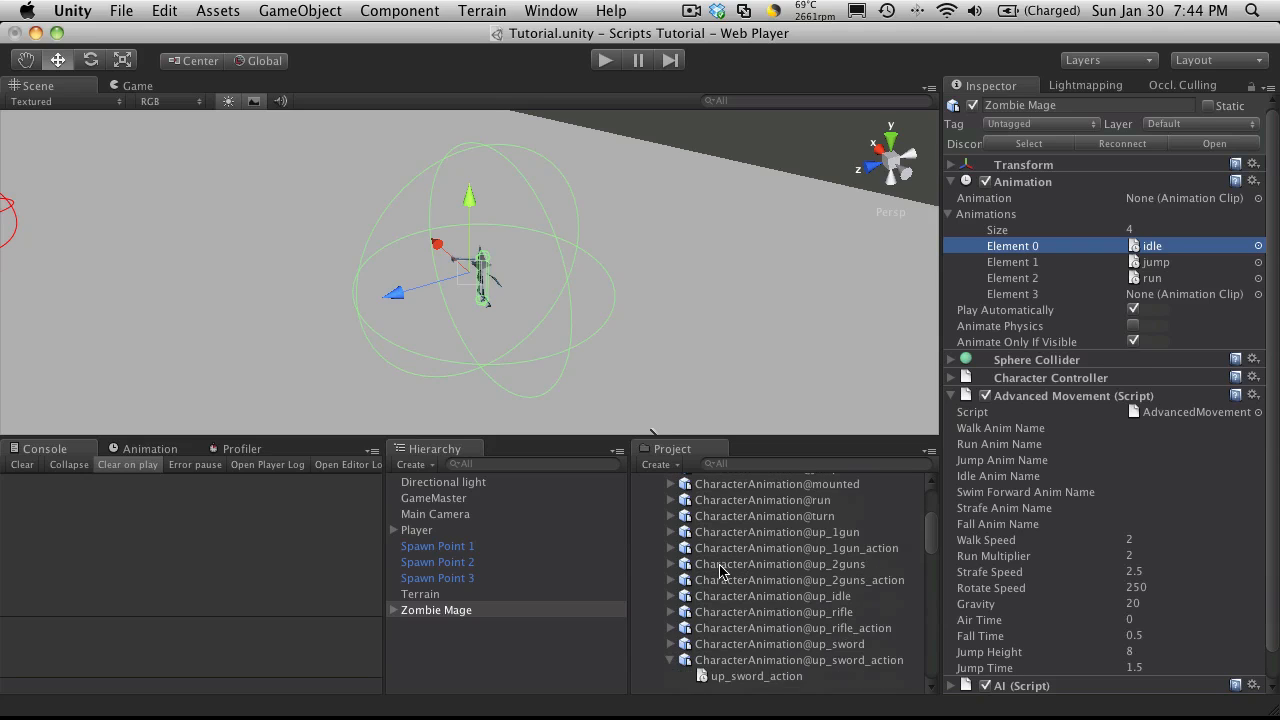
pyautogui.scroll(-3)
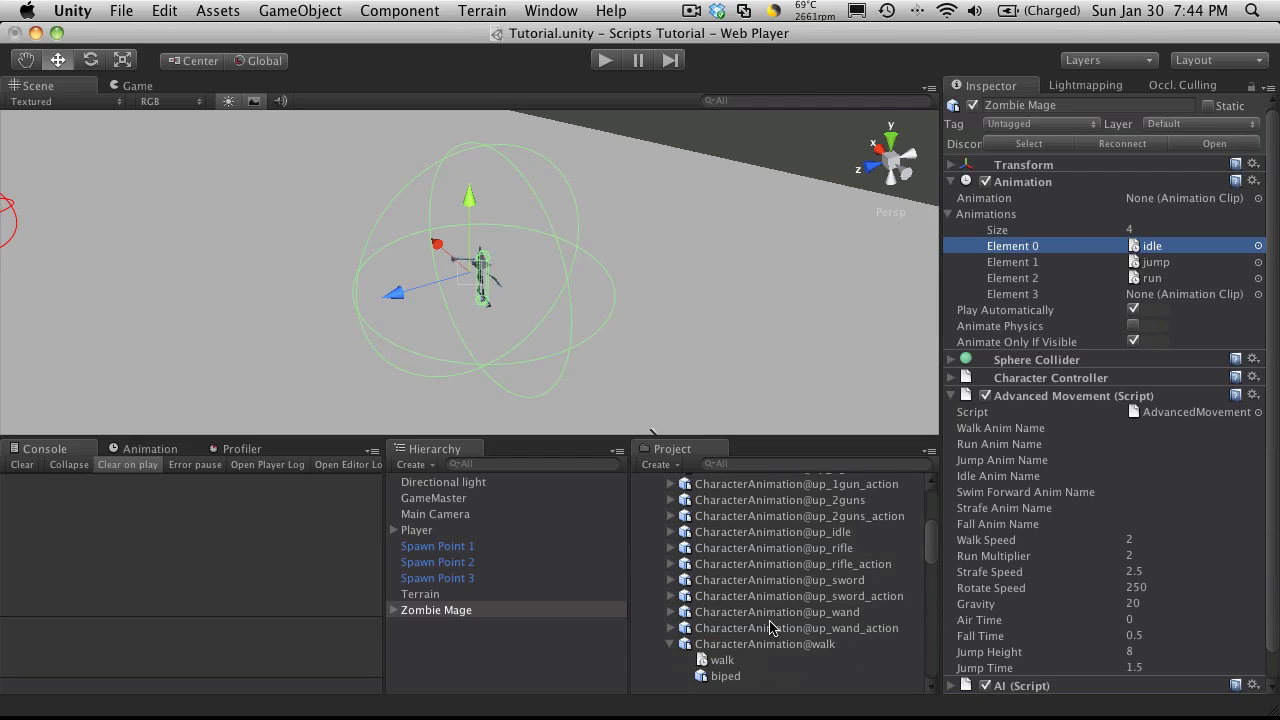
pyautogui.click(720, 660)
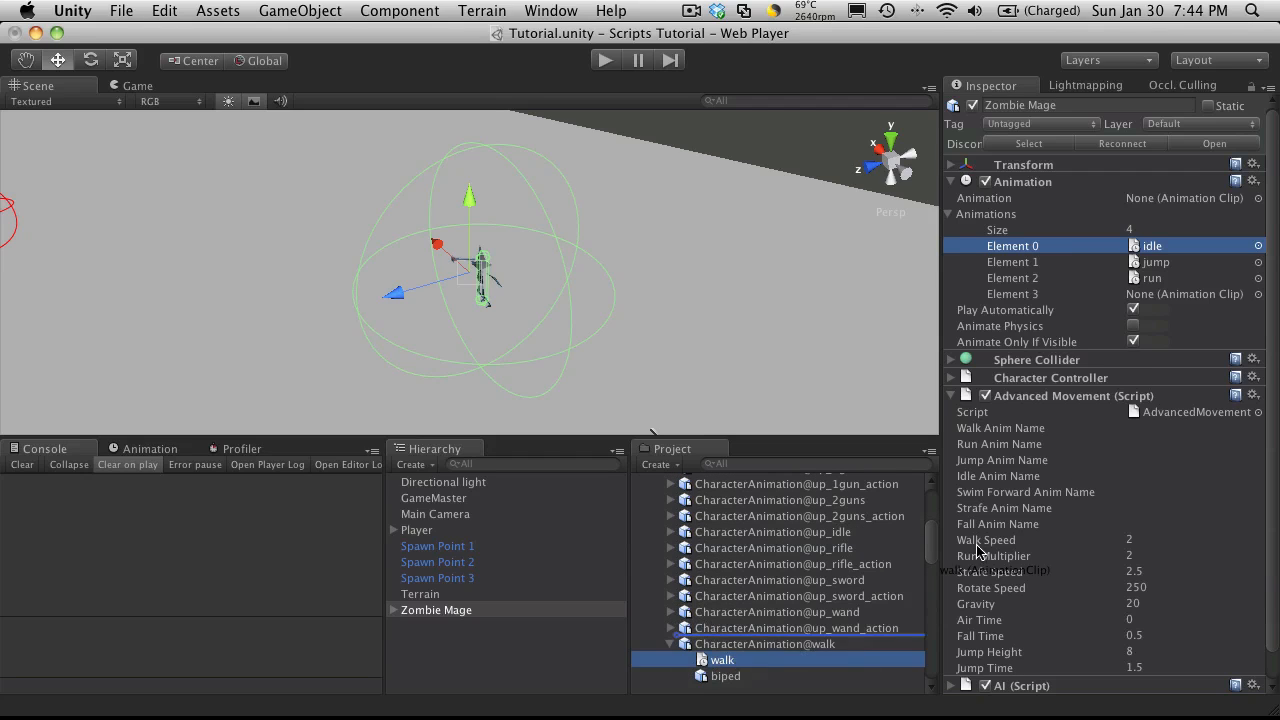
pyautogui.moveTo(720, 660); pyautogui.dragTo(1184, 294)
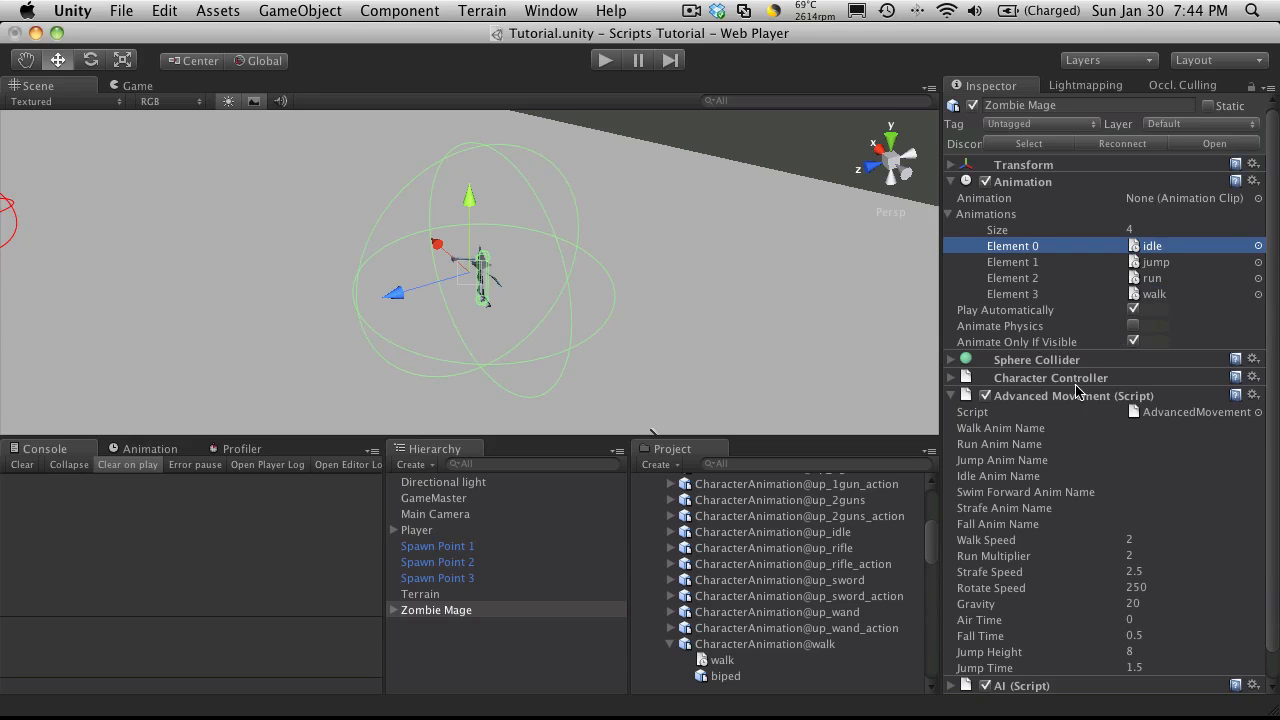
pyautogui.moveTo(958, 448)
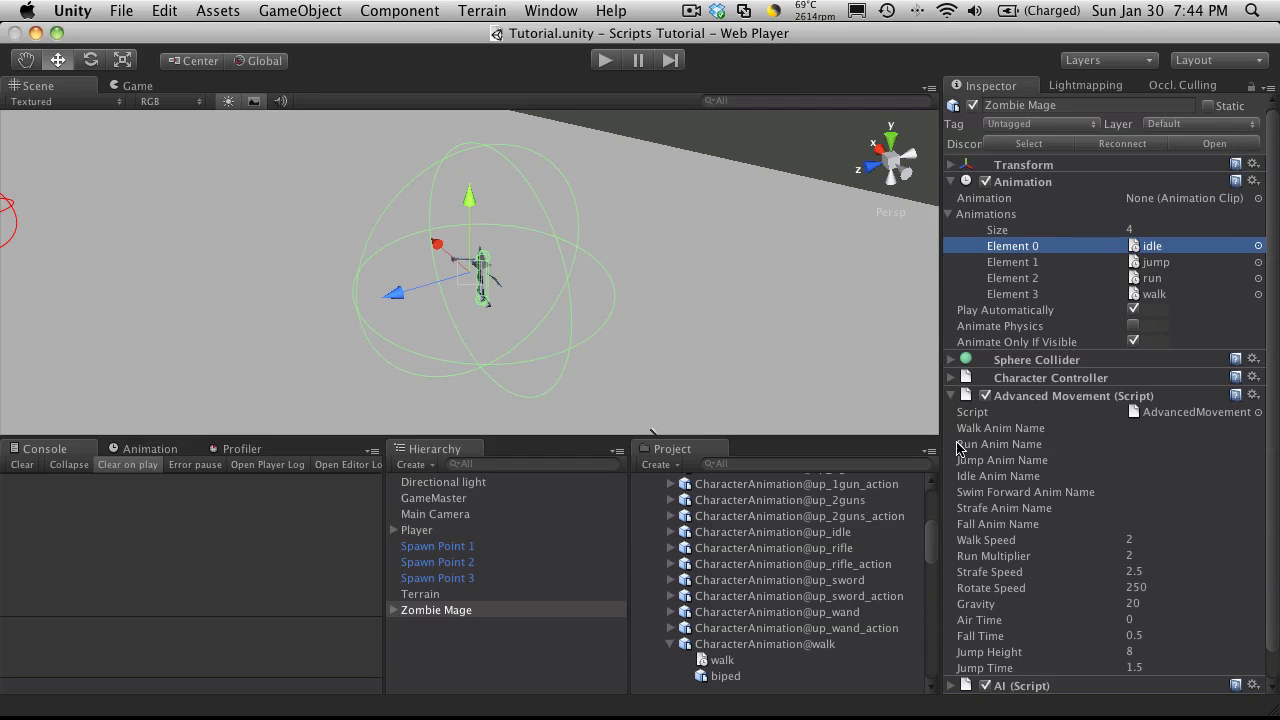
pyautogui.moveTo(1112, 510)
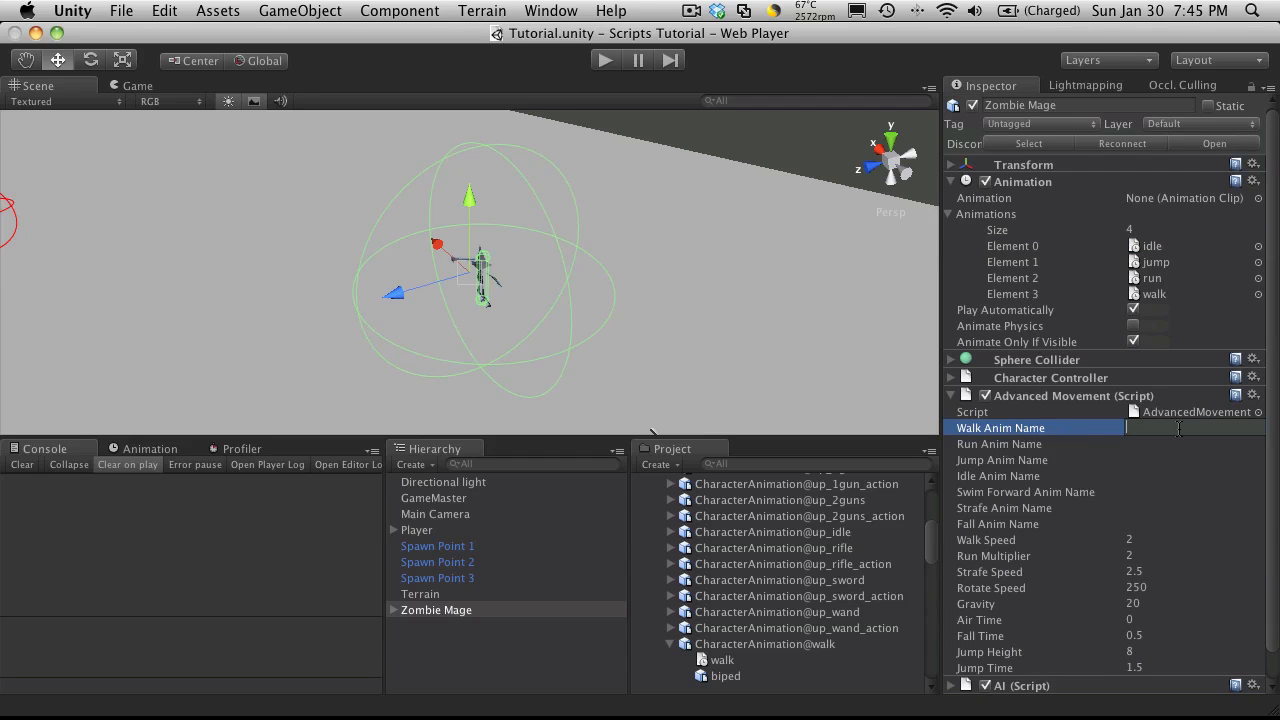
# Name the Advanced Movement animations walk, run, jump and idle, then fold the component.
pyautogui.write('walk')
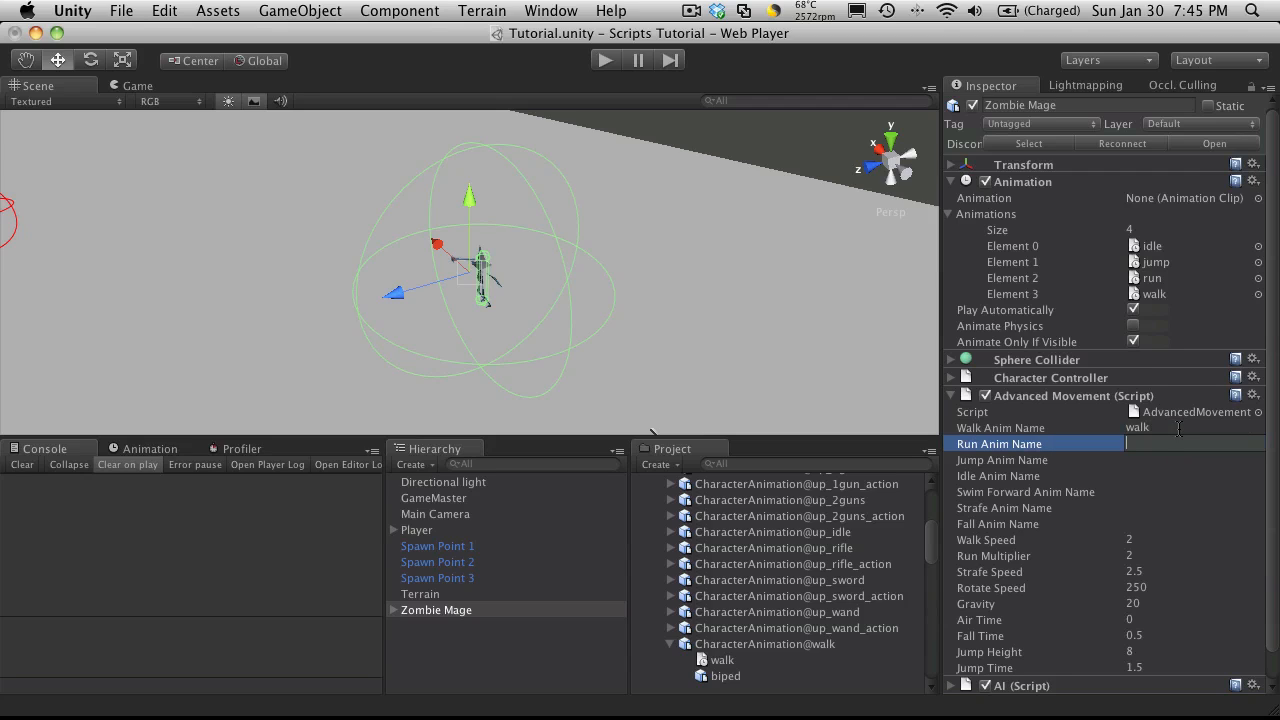
pyautogui.write('run')
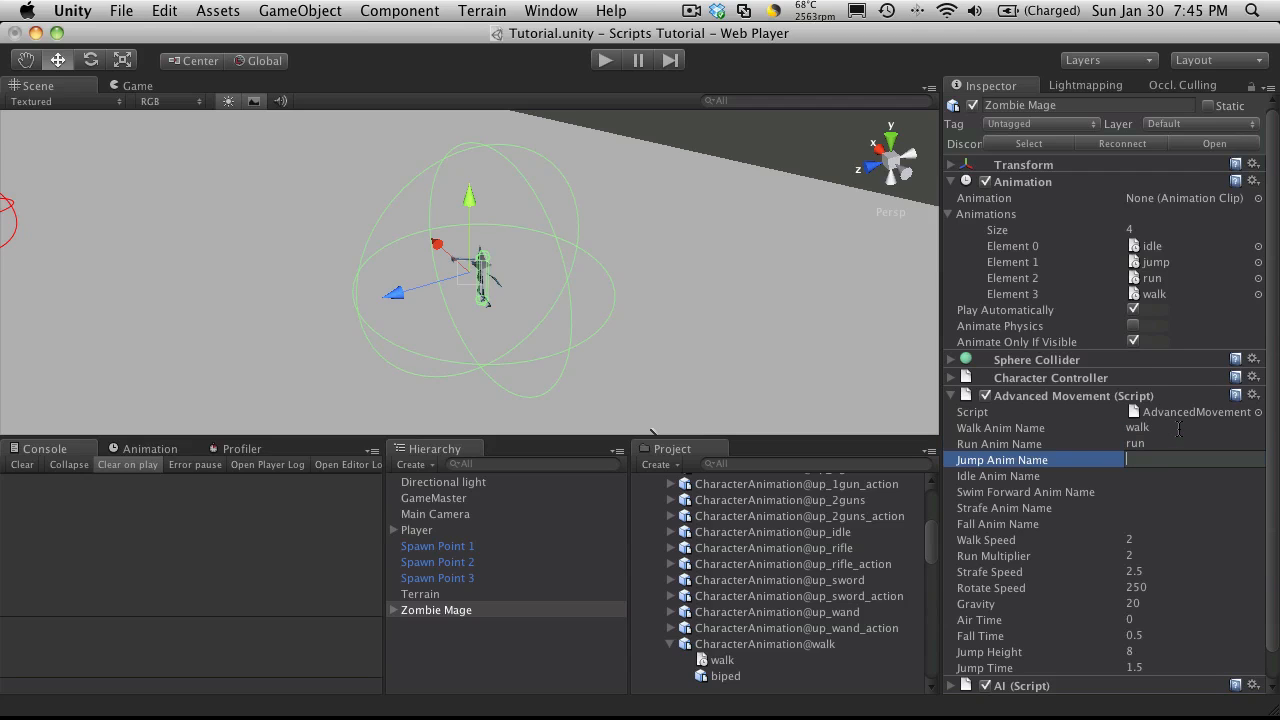
pyautogui.moveTo(1100, 522)
pyautogui.write('jump')
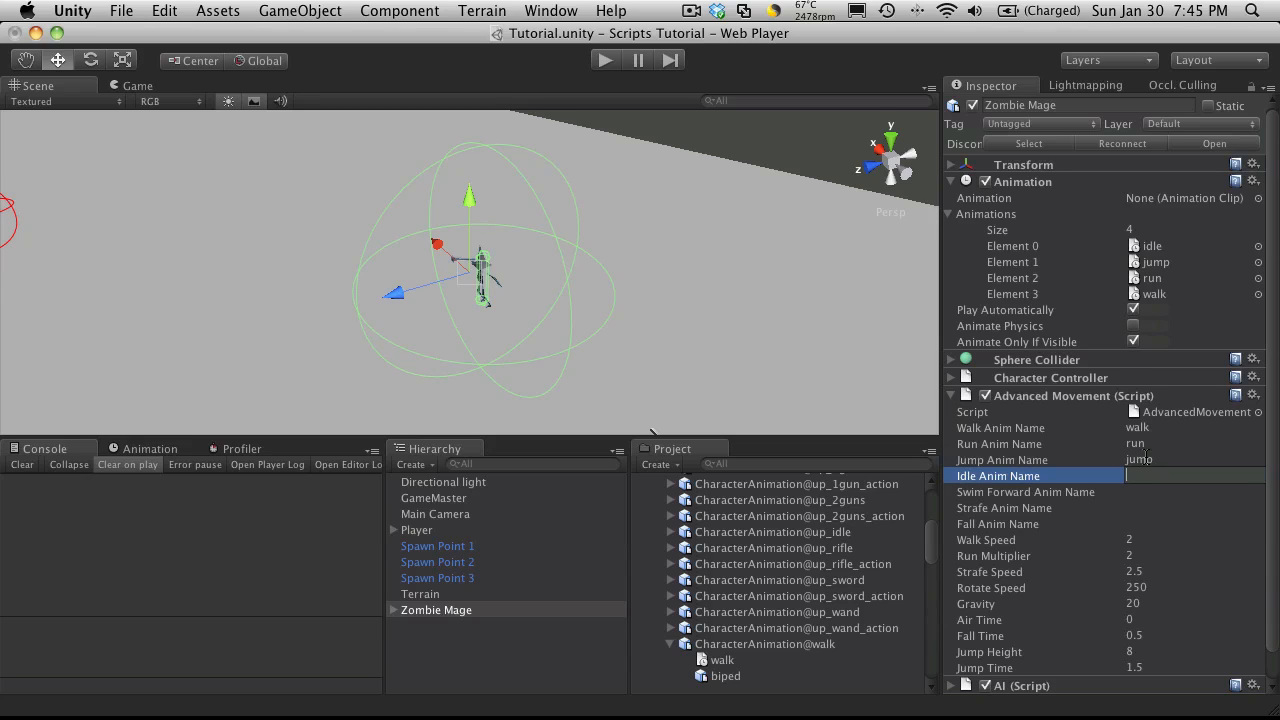
pyautogui.write('ide')
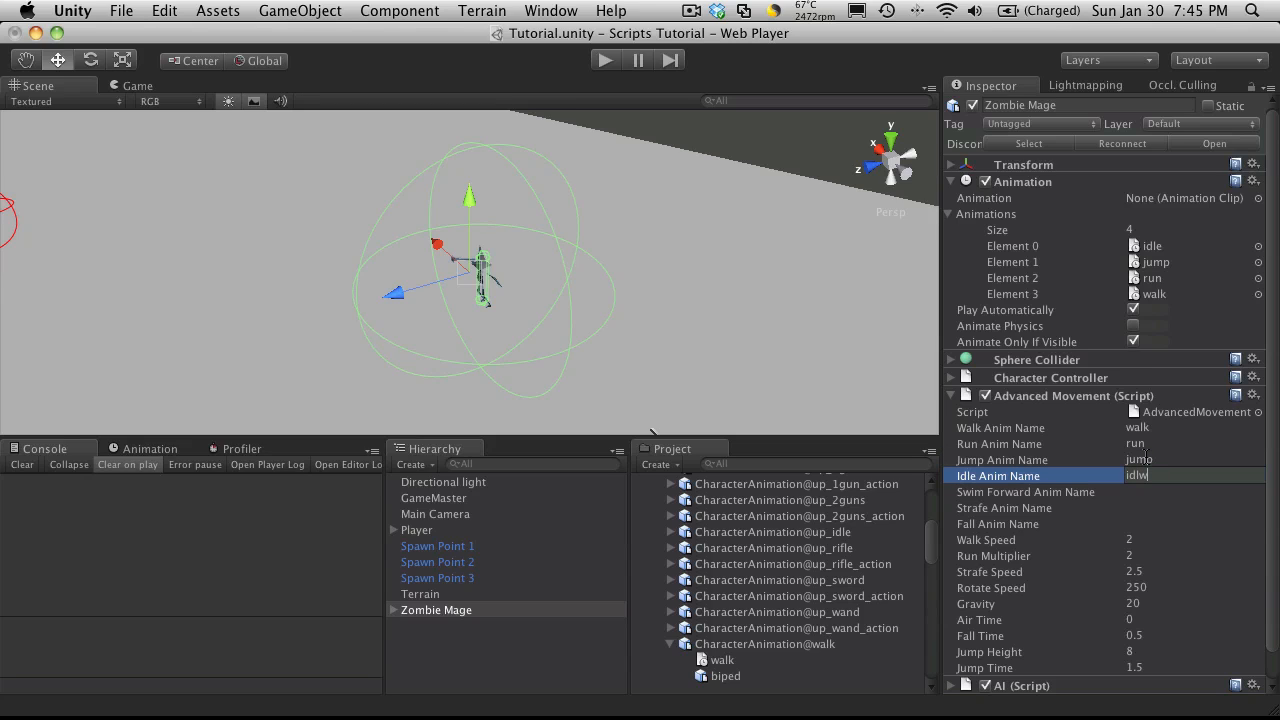
pyautogui.write('idle')
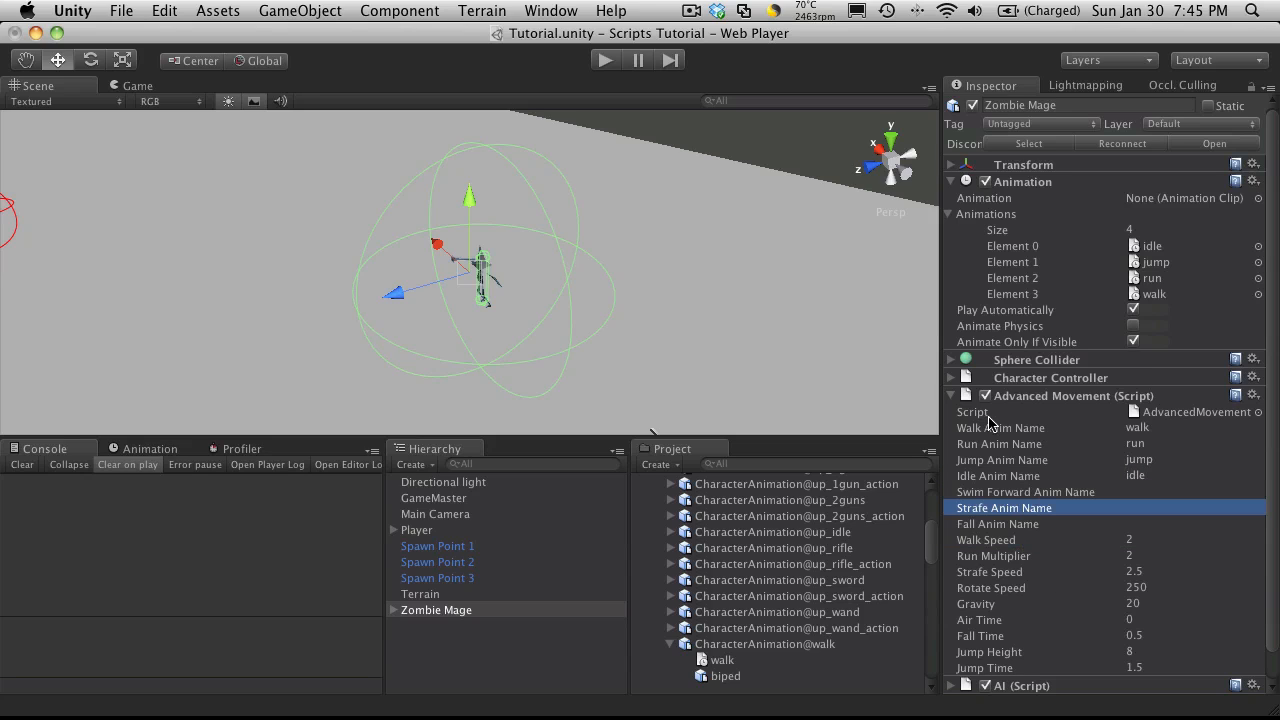
pyautogui.click(950, 396)
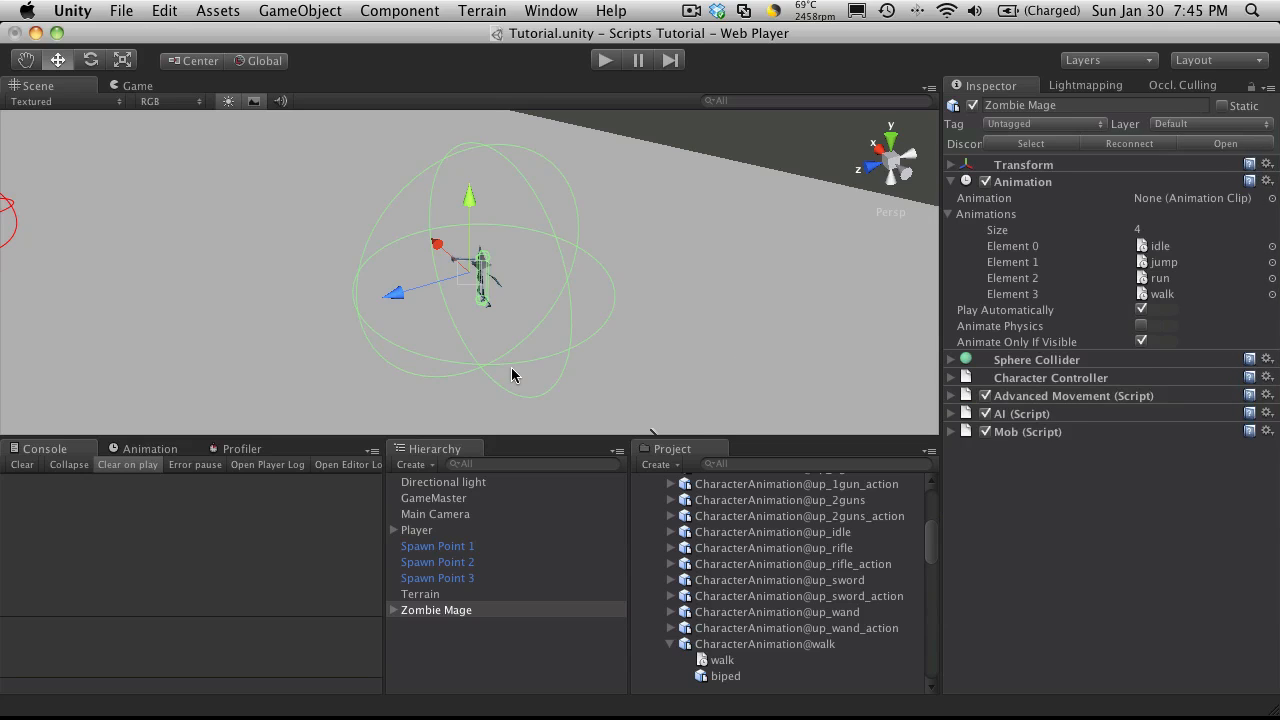
pyautogui.moveTo(684, 532)
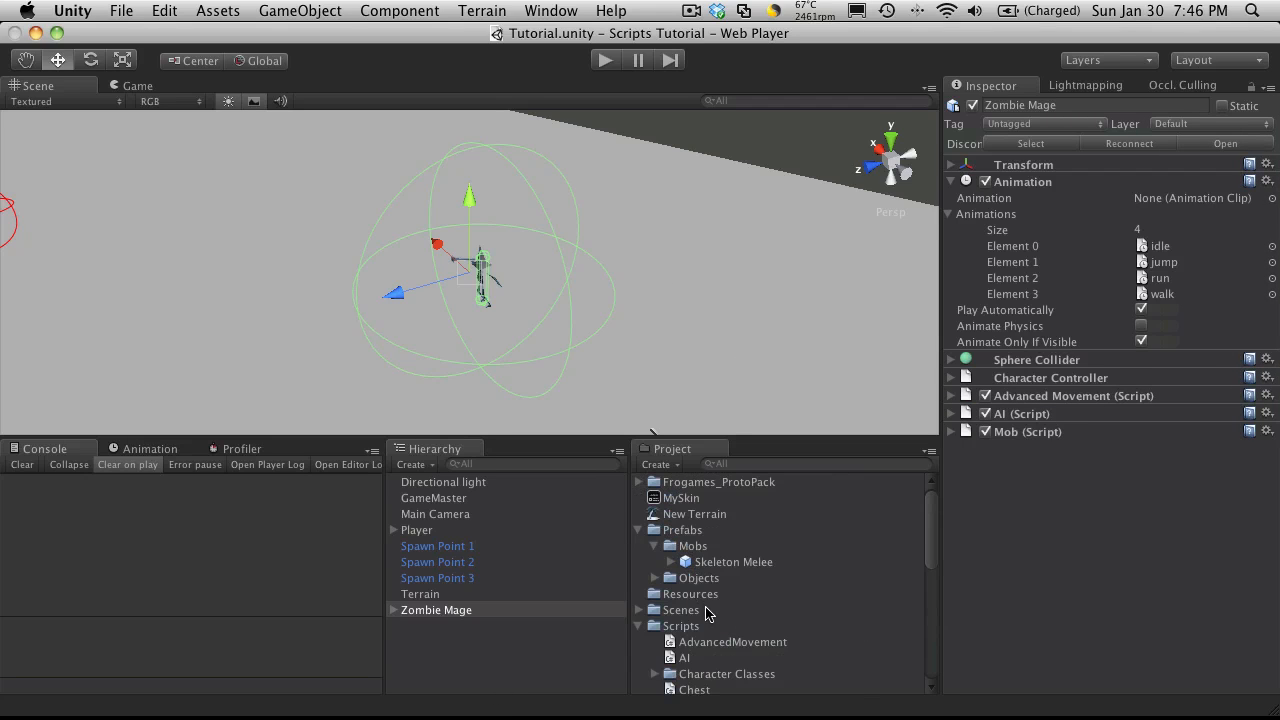
# Create an empty prefab named Zombie Mage in the Mobs prefabs folder.
pyautogui.rightClick(680, 546)
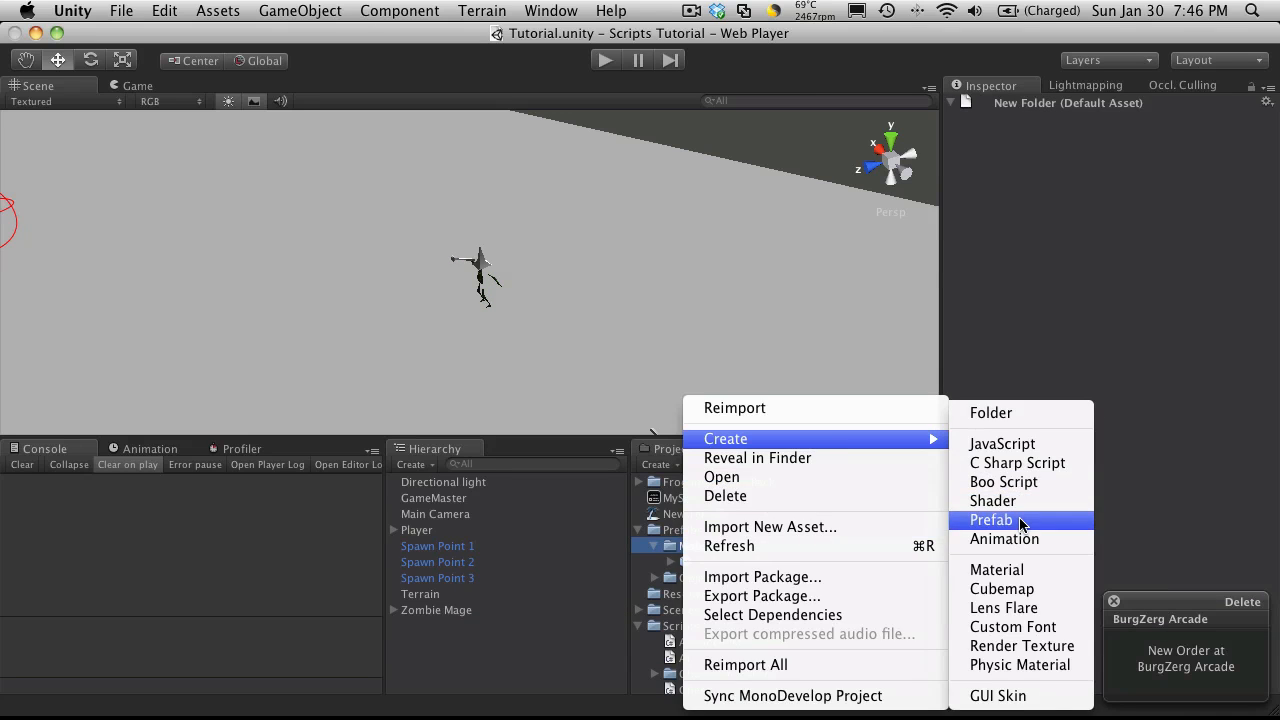
pyautogui.click(990, 520)
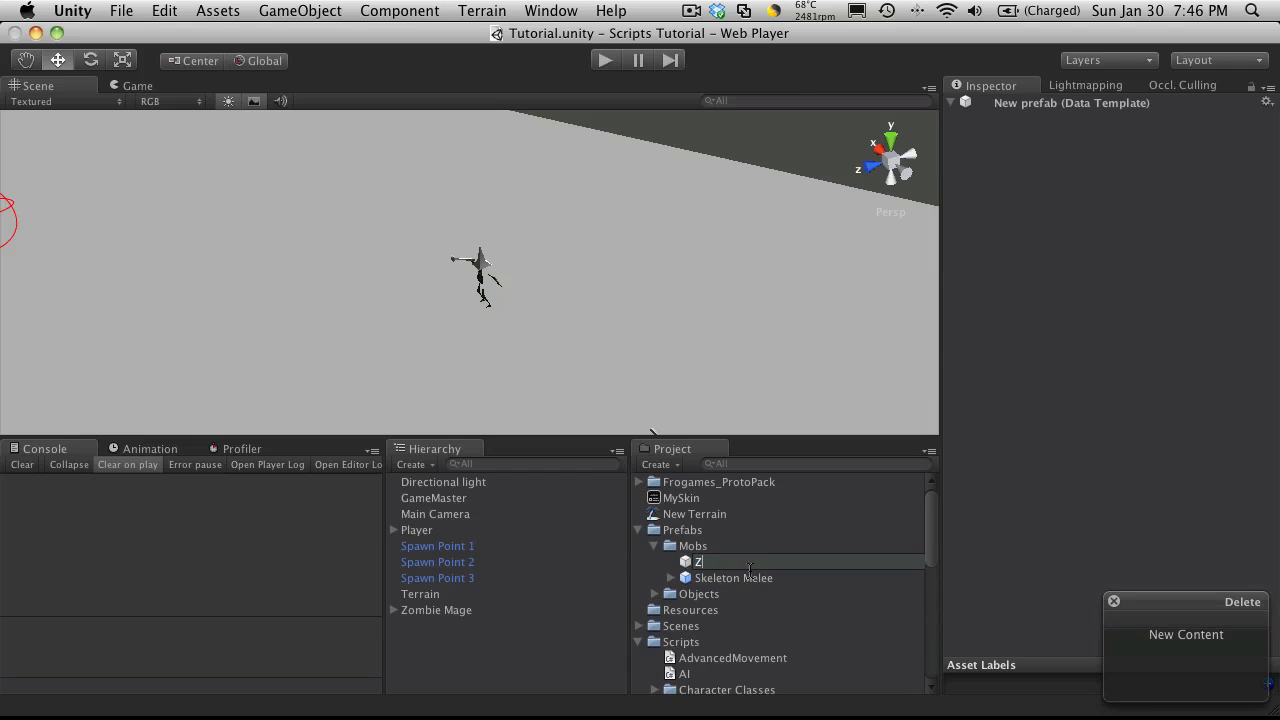
pyautogui.write('Zombie Mage')
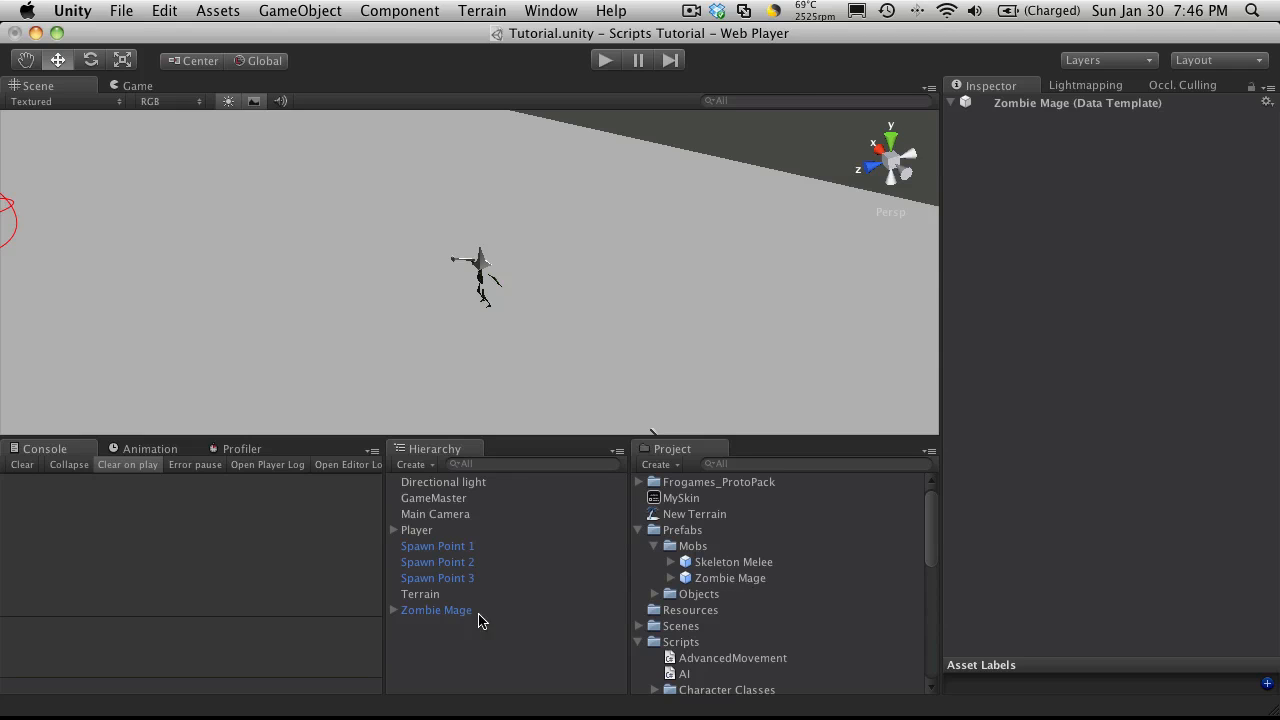
pyautogui.moveTo(744, 584)
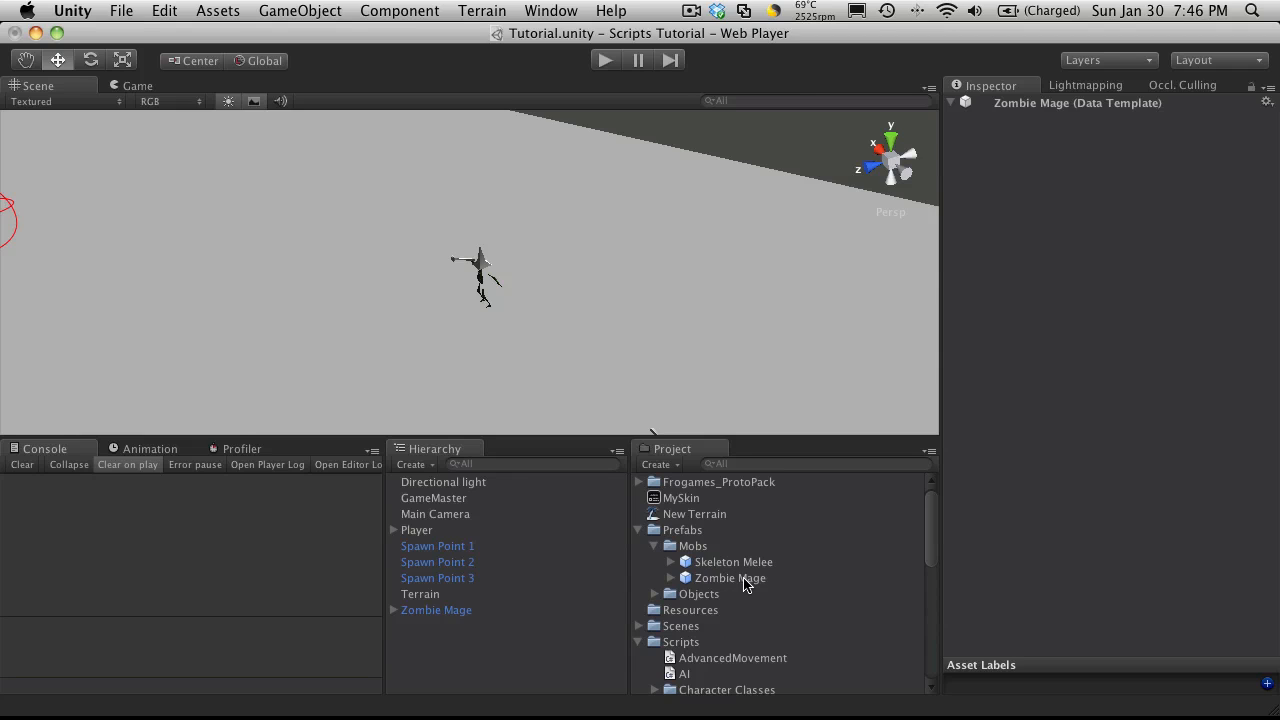
# Delete the Zombie Mage instance from the Hierarchy and select GameMaster to view its Mob Generator.
pyautogui.click(436, 610)
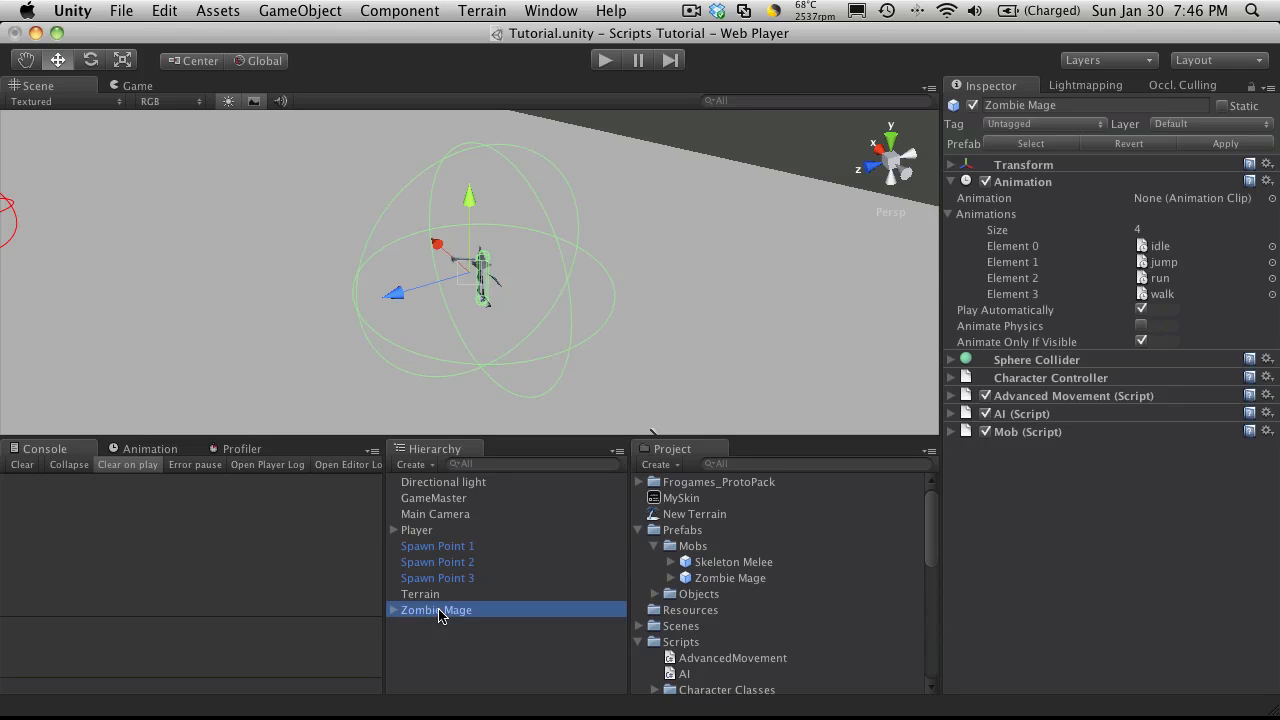
pyautogui.press('Delete')
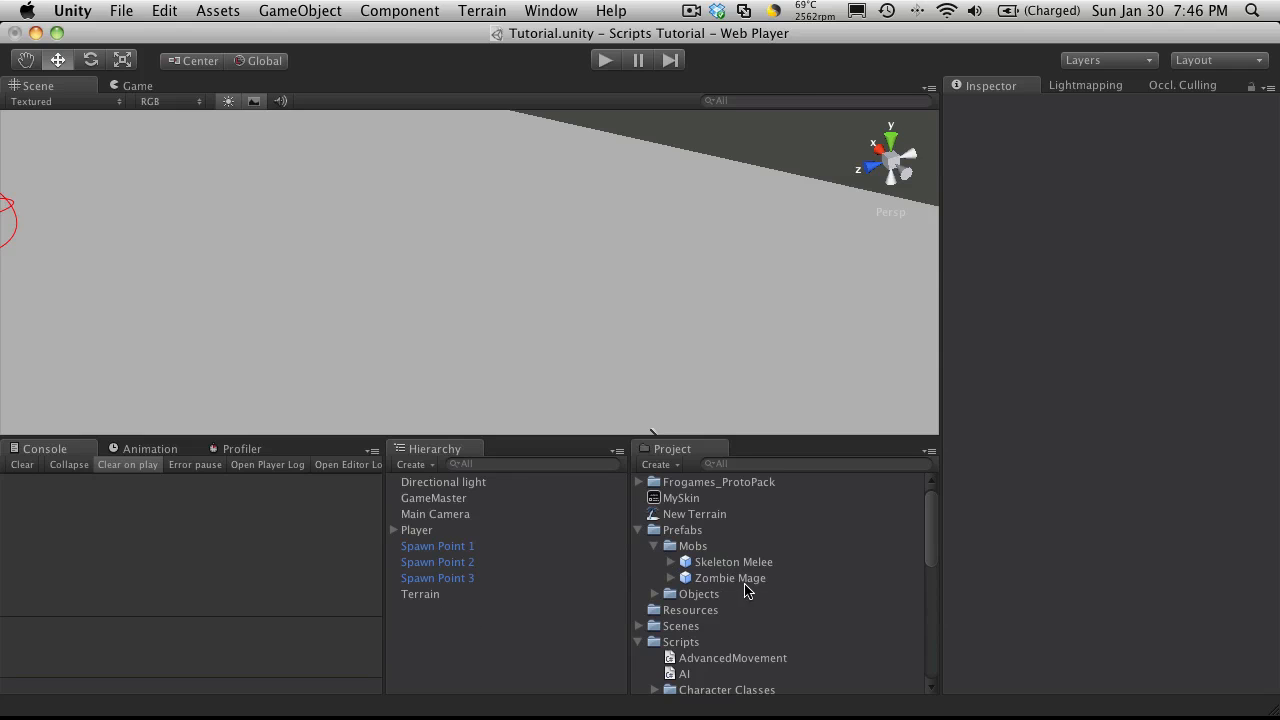
pyautogui.moveTo(796, 600)
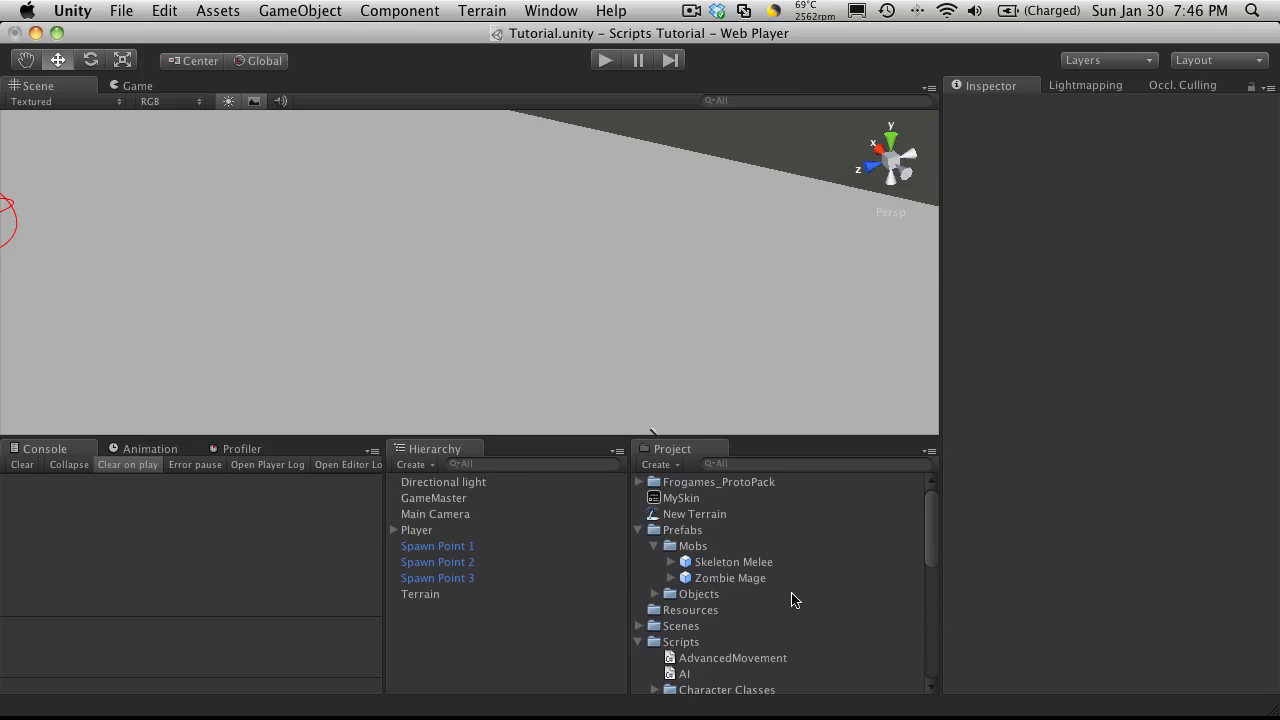
pyautogui.moveTo(458, 508)
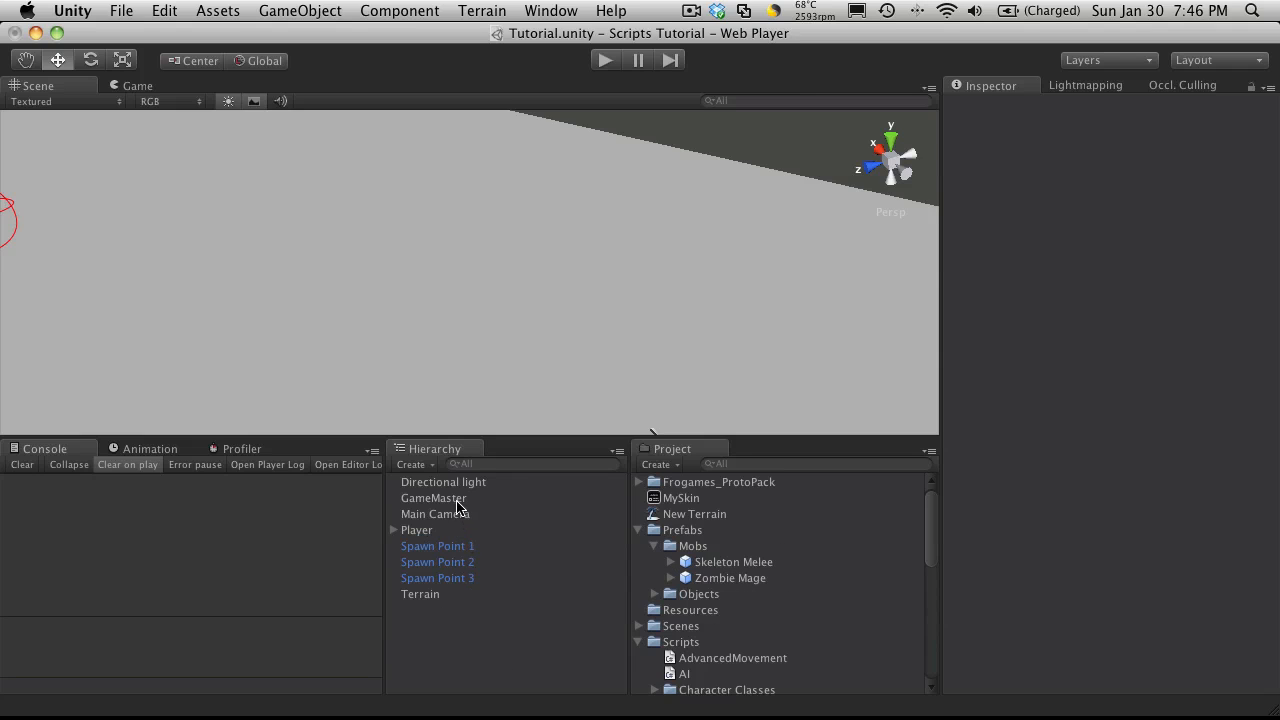
pyautogui.click(434, 498)
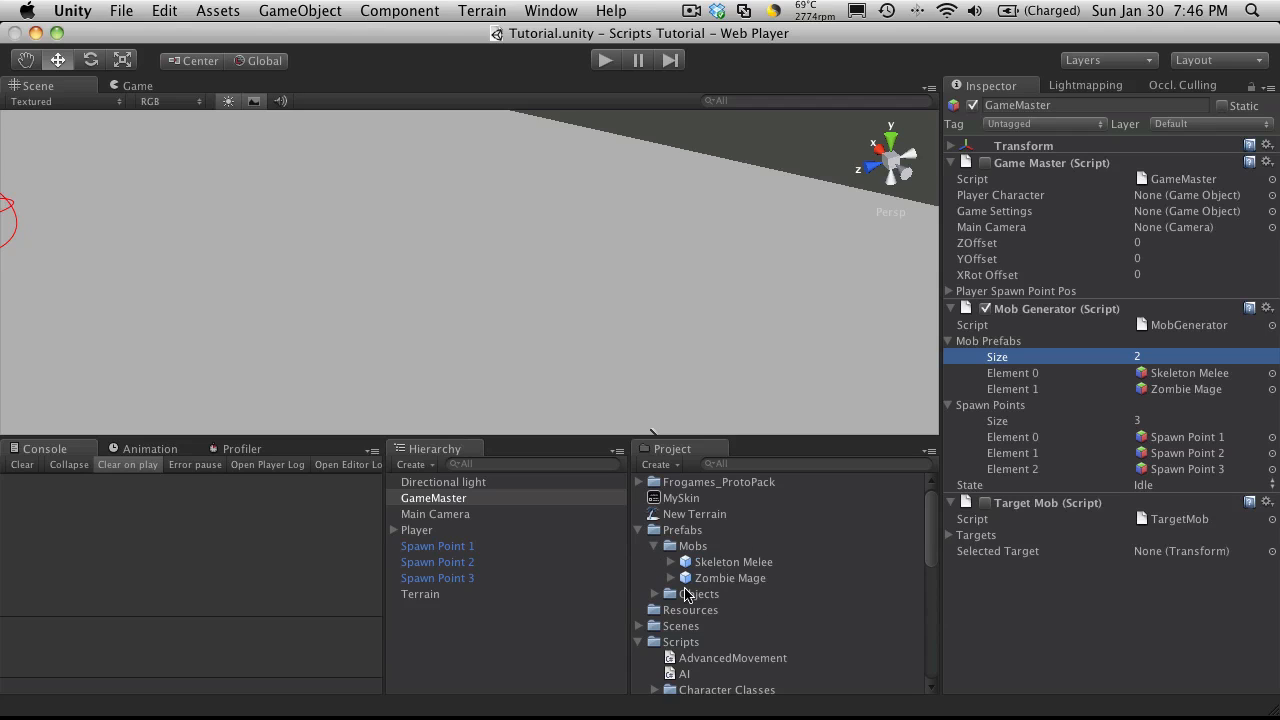
pyautogui.moveTo(484, 650)
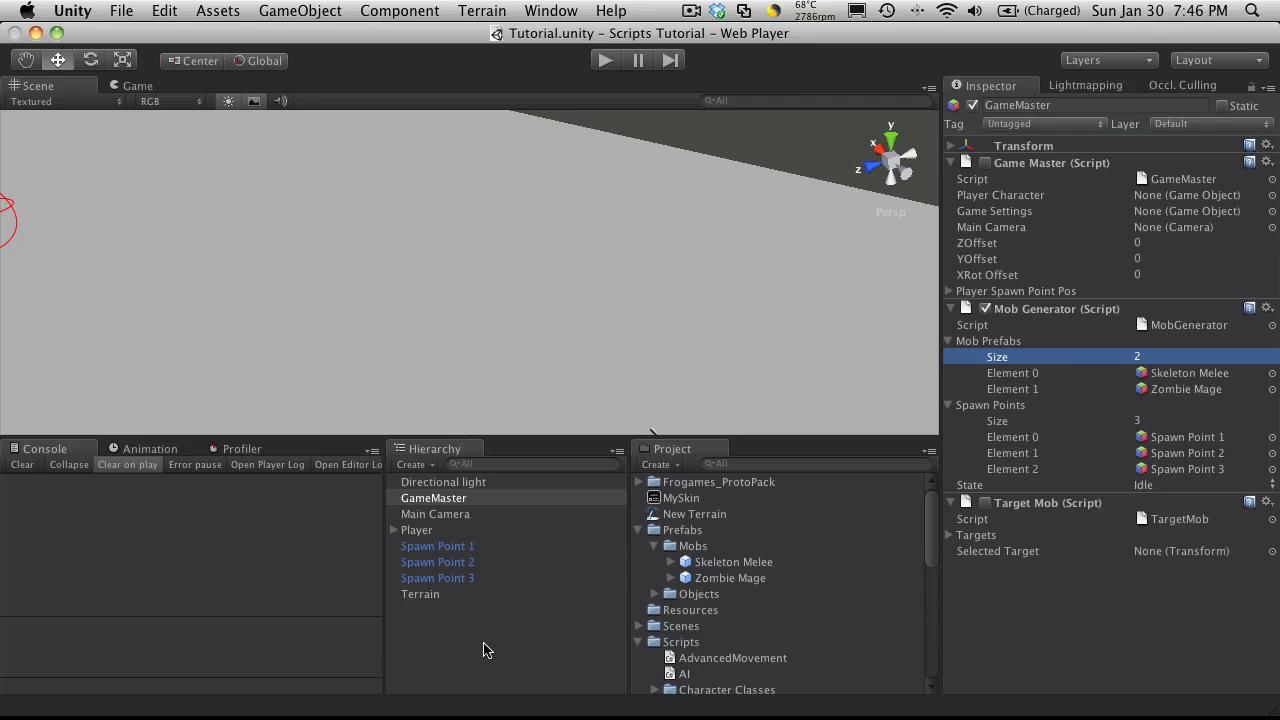
pyautogui.moveTo(1164, 620)
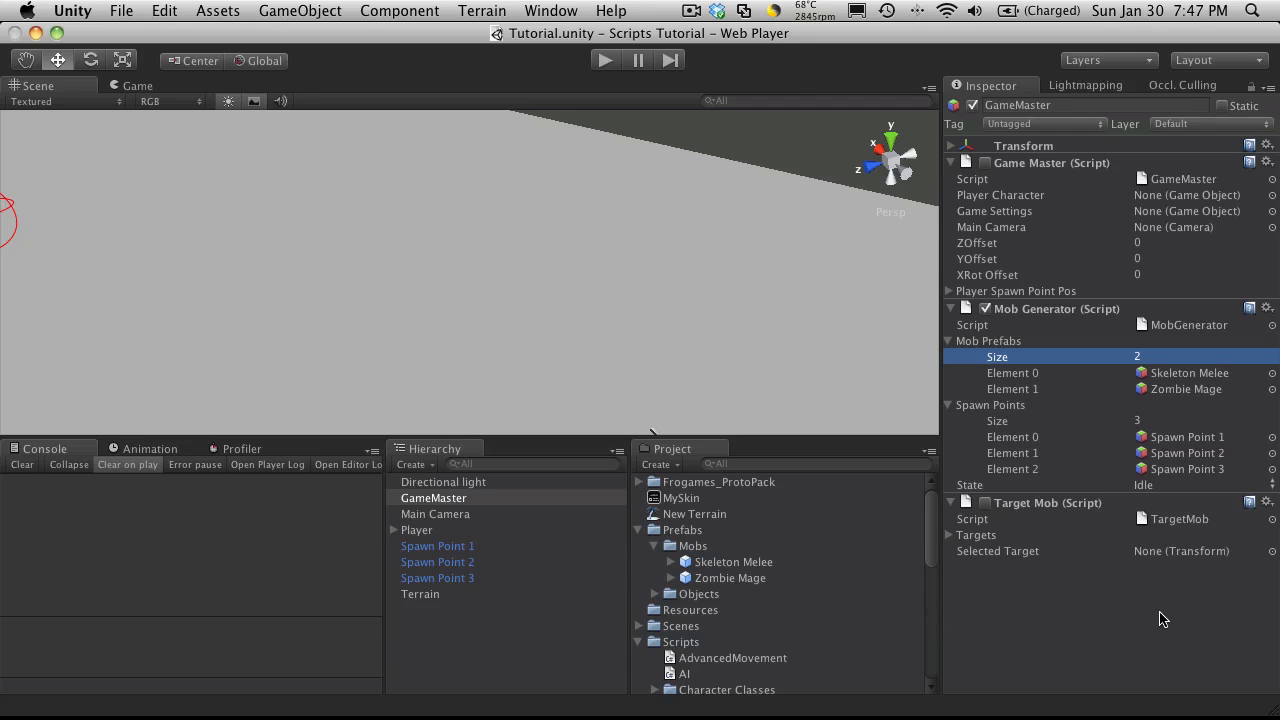
pyautogui.moveTo(1060, 660)
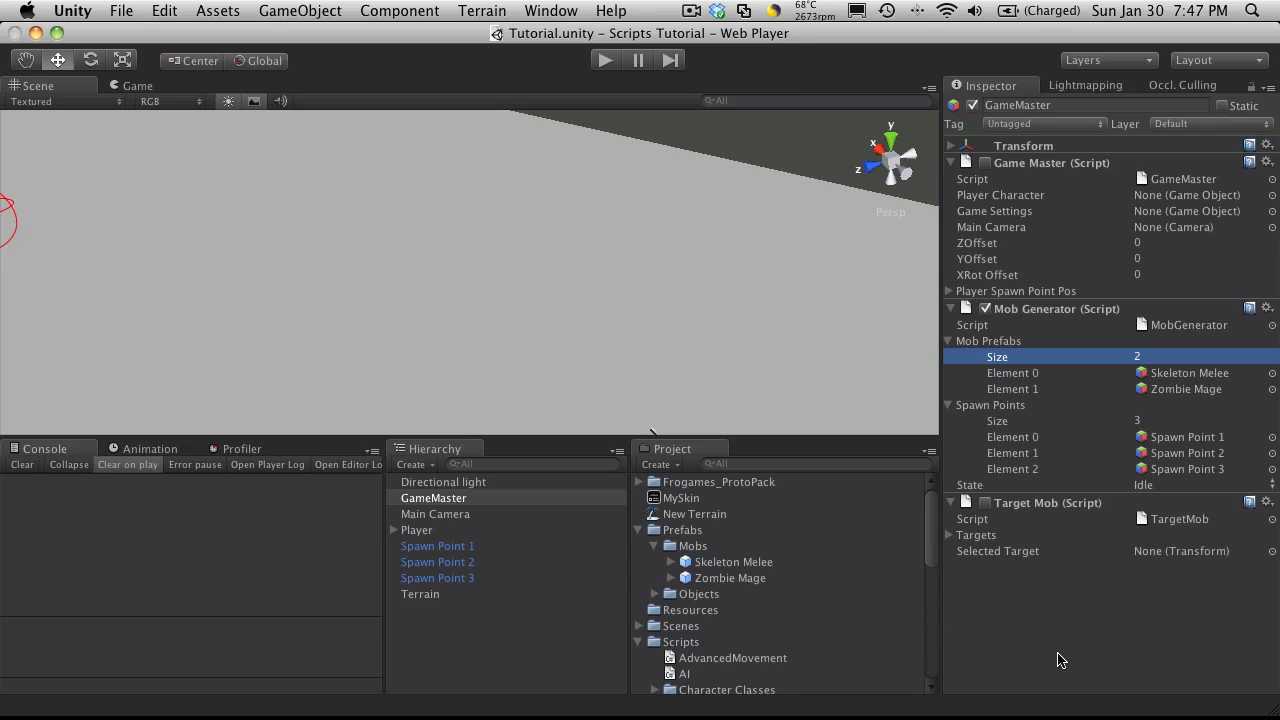
pyautogui.moveTo(1162, 642)
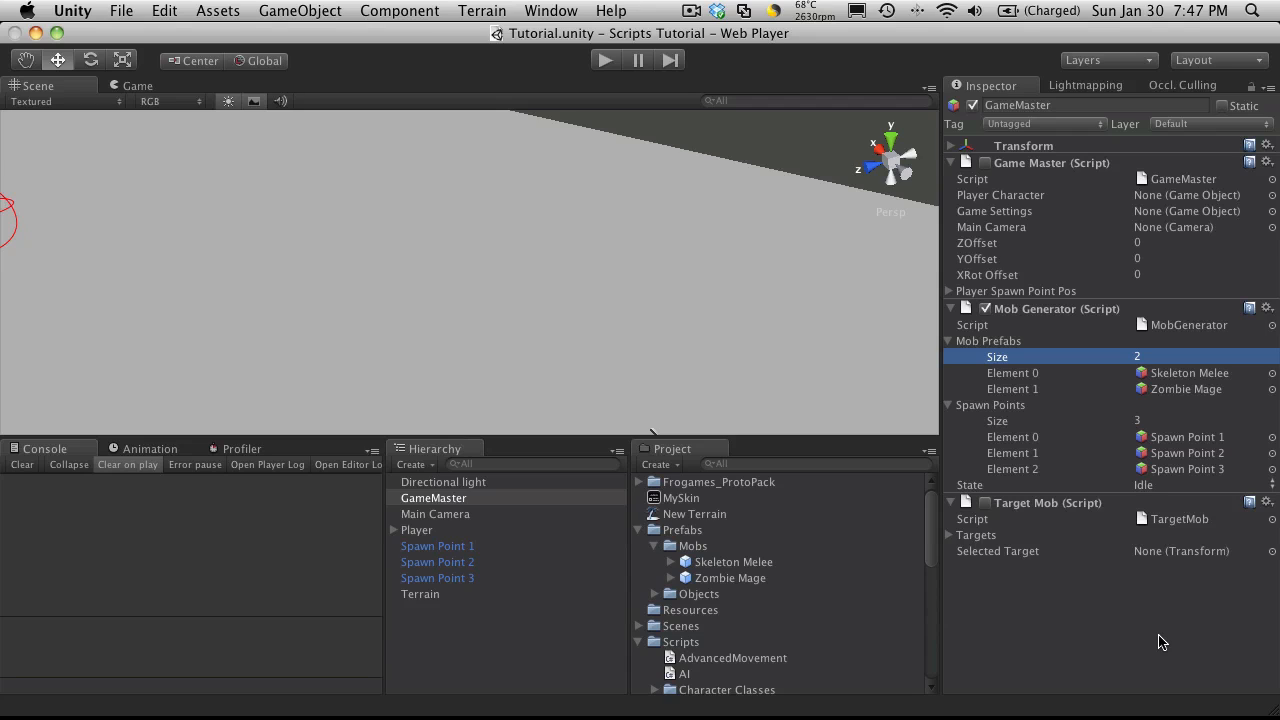
pyautogui.moveTo(1196, 388)
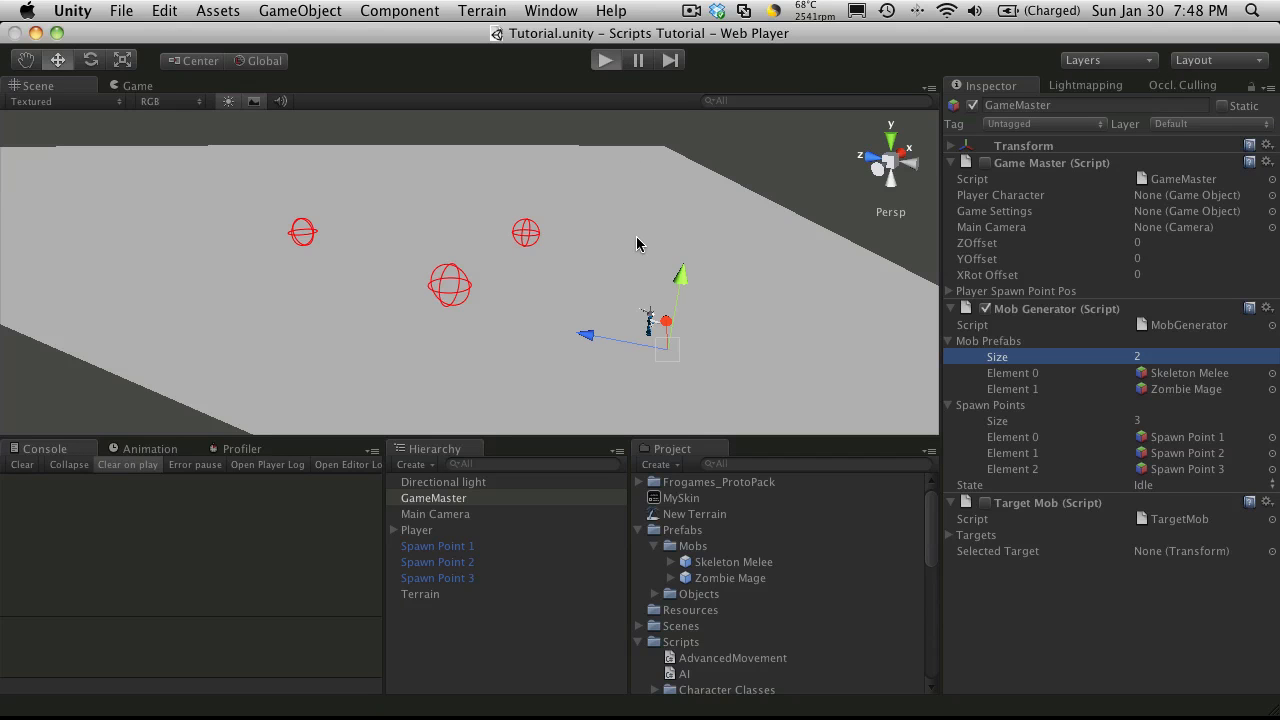
# Play the scene to watch Skeleton and Zombie mobs spawn, then return to edit mode.
pyautogui.click(604, 60)
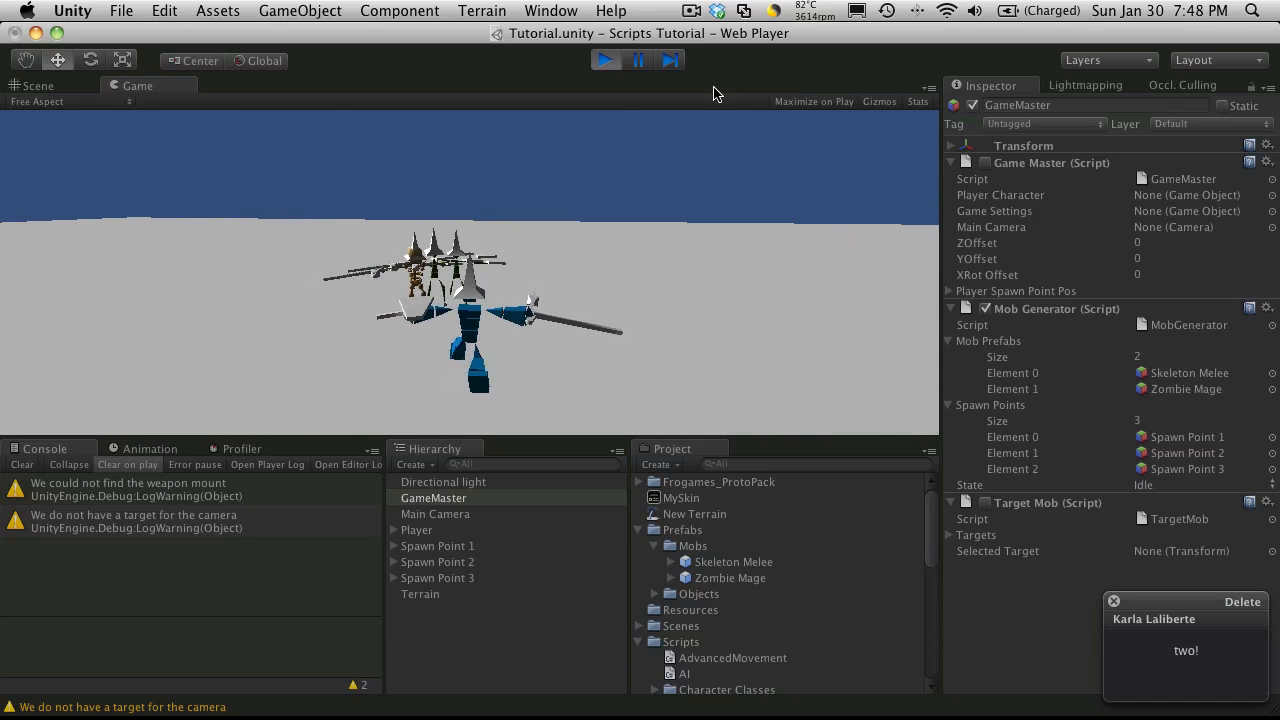
pyautogui.click(604, 60)
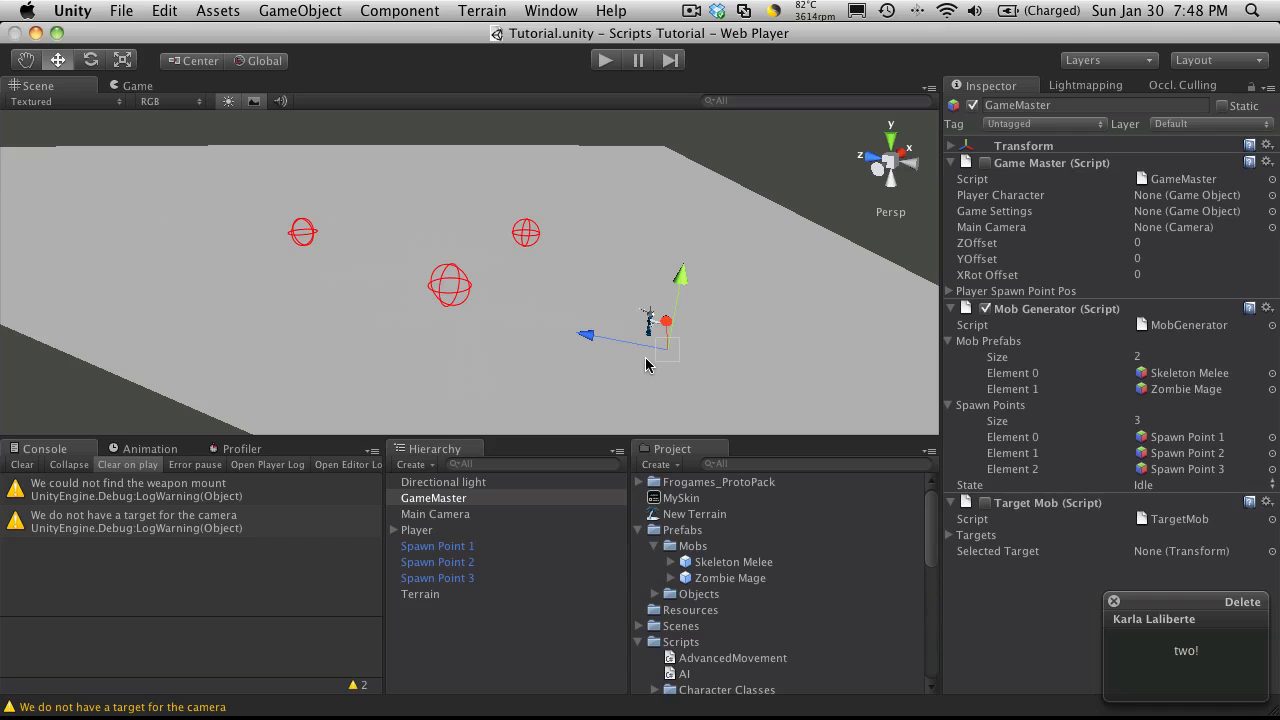
pyautogui.moveTo(744, 358)
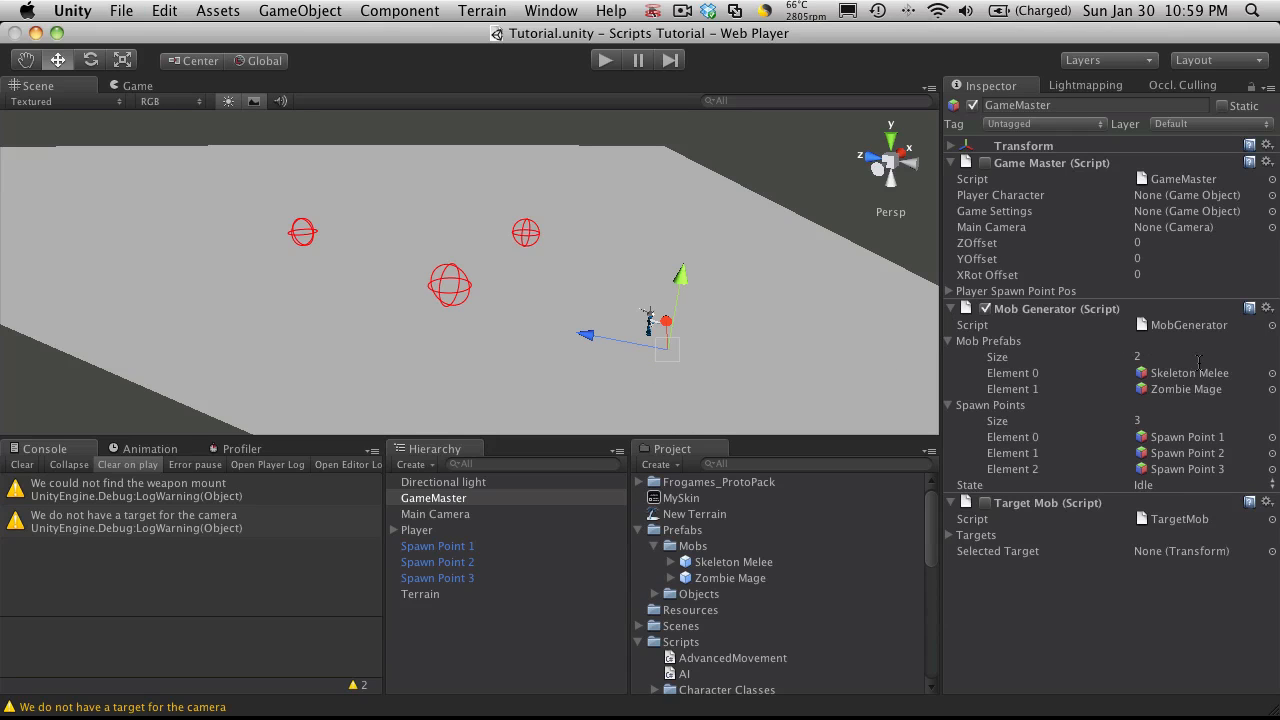
pyautogui.moveTo(1132, 490)
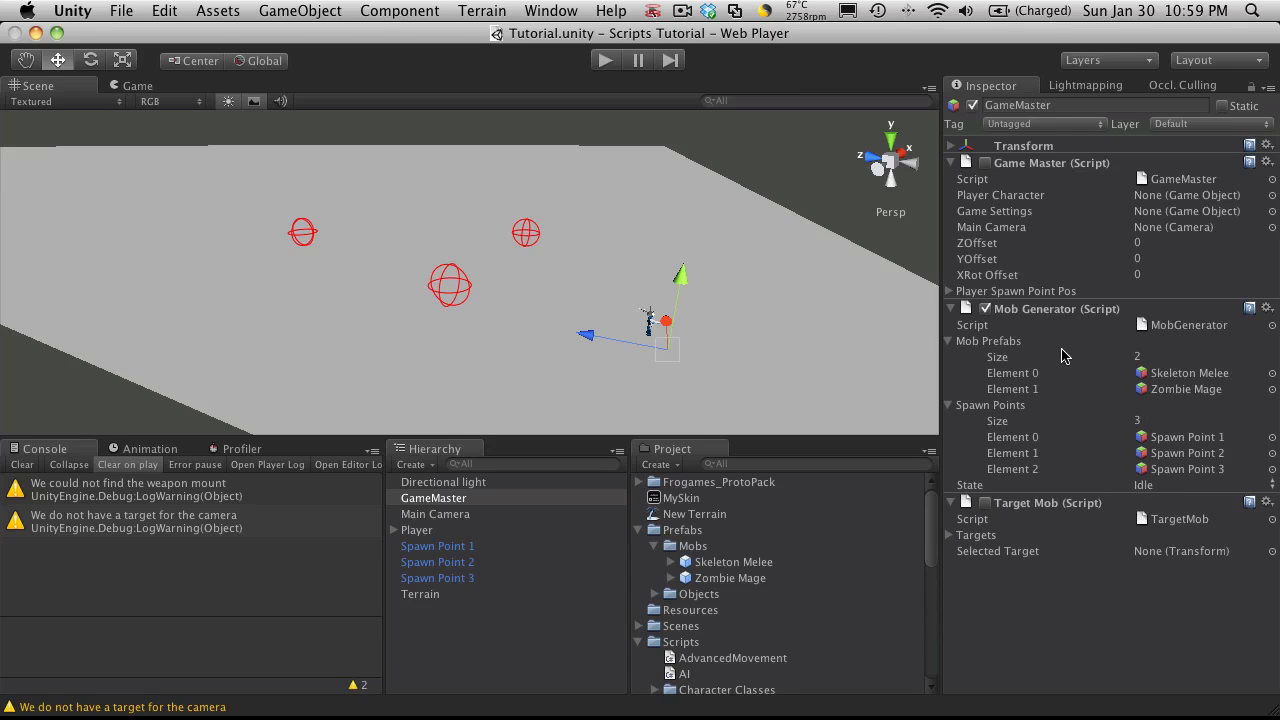
pyautogui.moveTo(1160, 500)
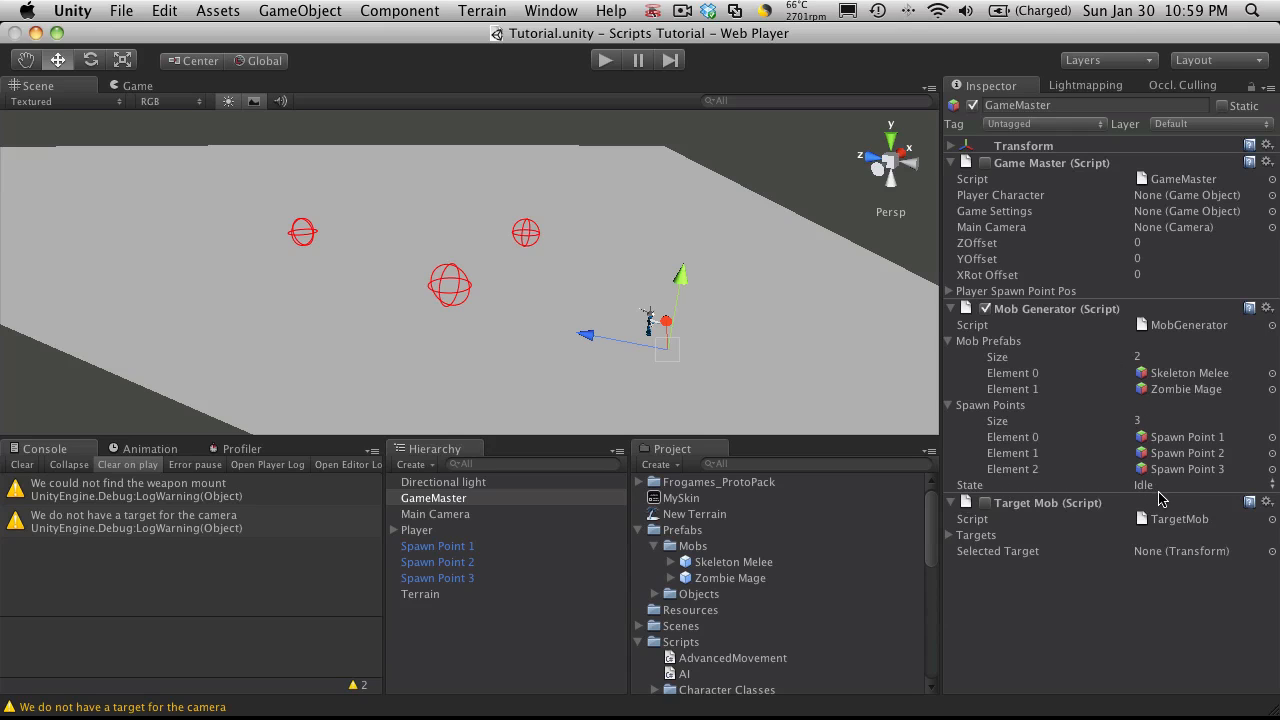
pyautogui.moveTo(1192, 344)
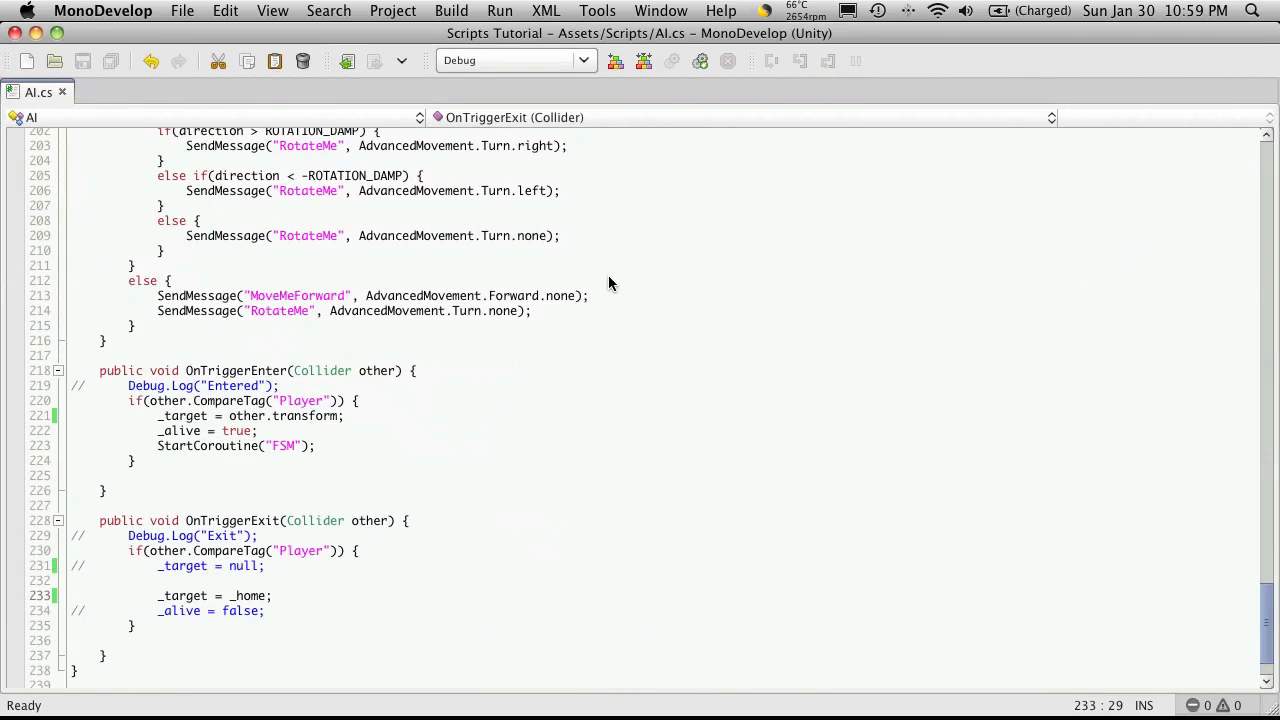
# Change line 26 of MobGenerator.cs from 'public State state;' to 'private State _state;'.
pyautogui.click(146, 92)
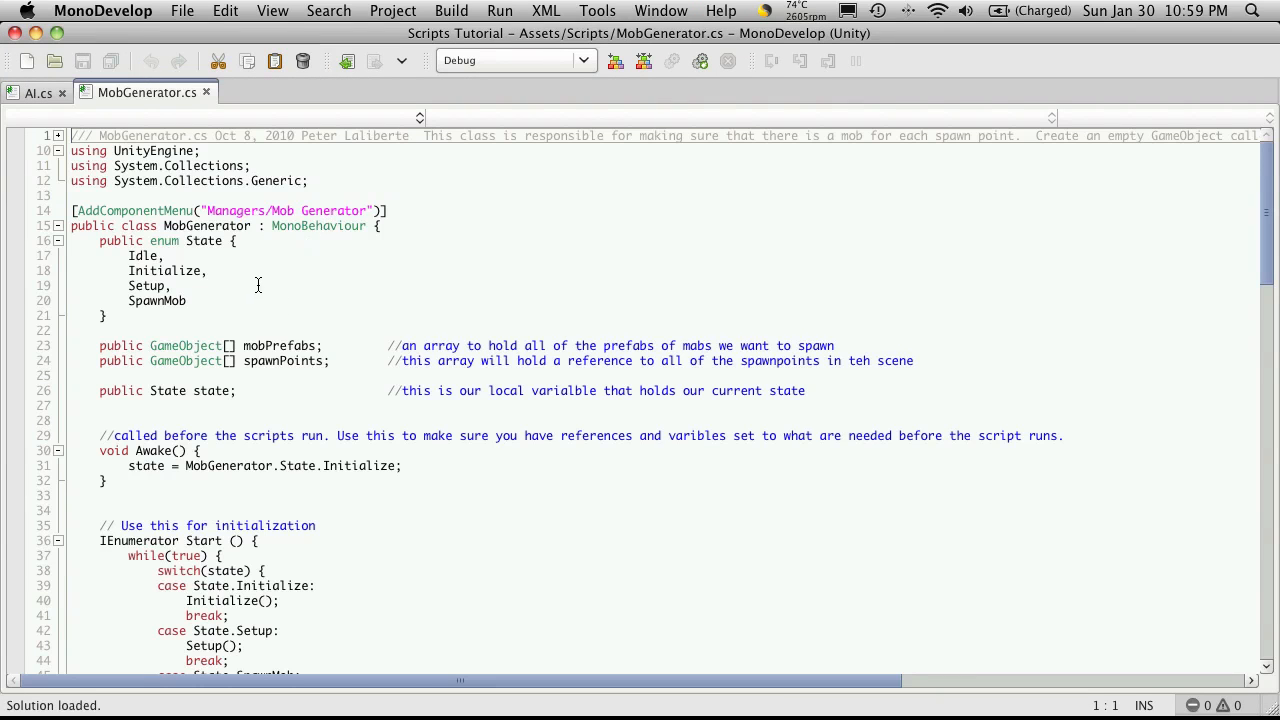
pyautogui.scroll(-3)
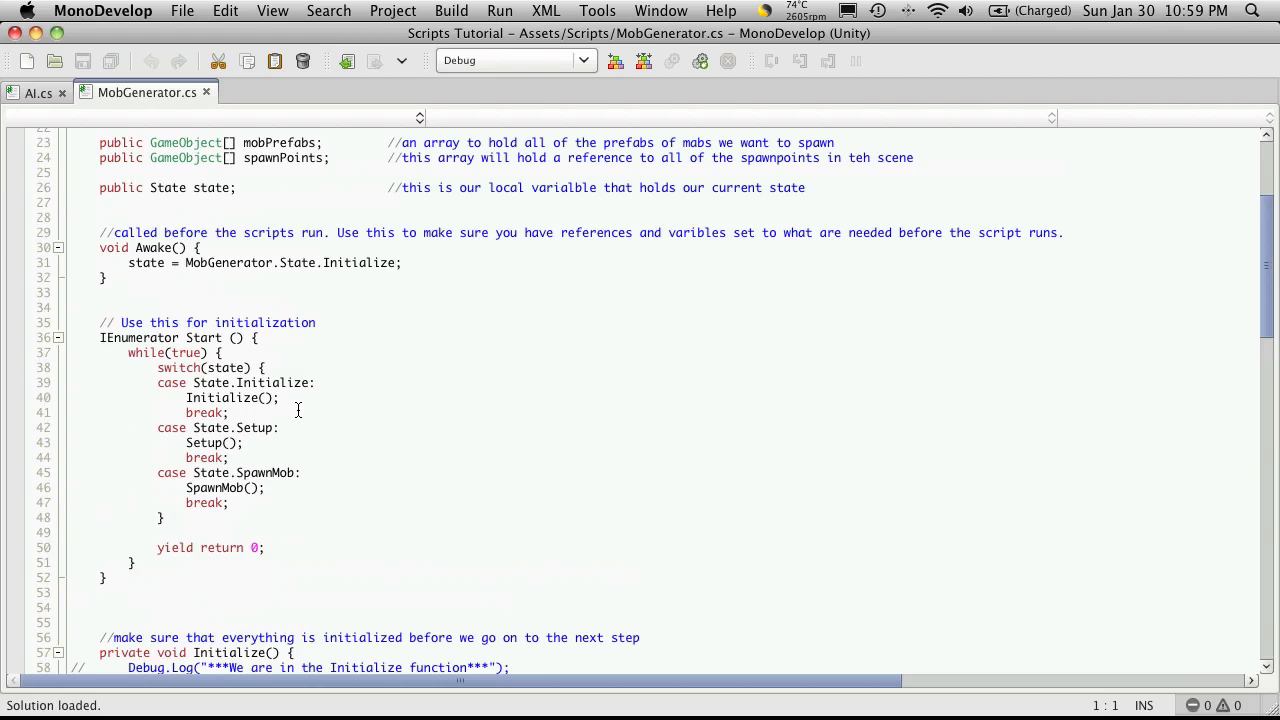
pyautogui.scroll(3)
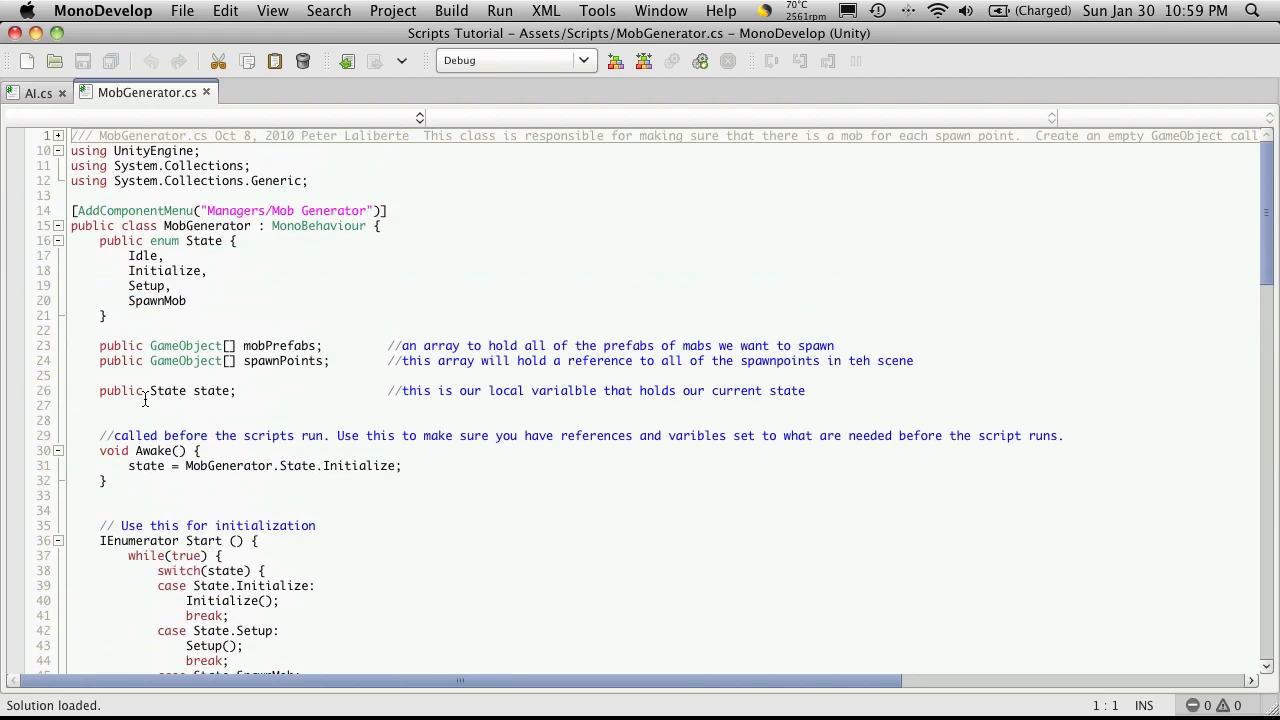
pyautogui.doubleClick(120, 390)
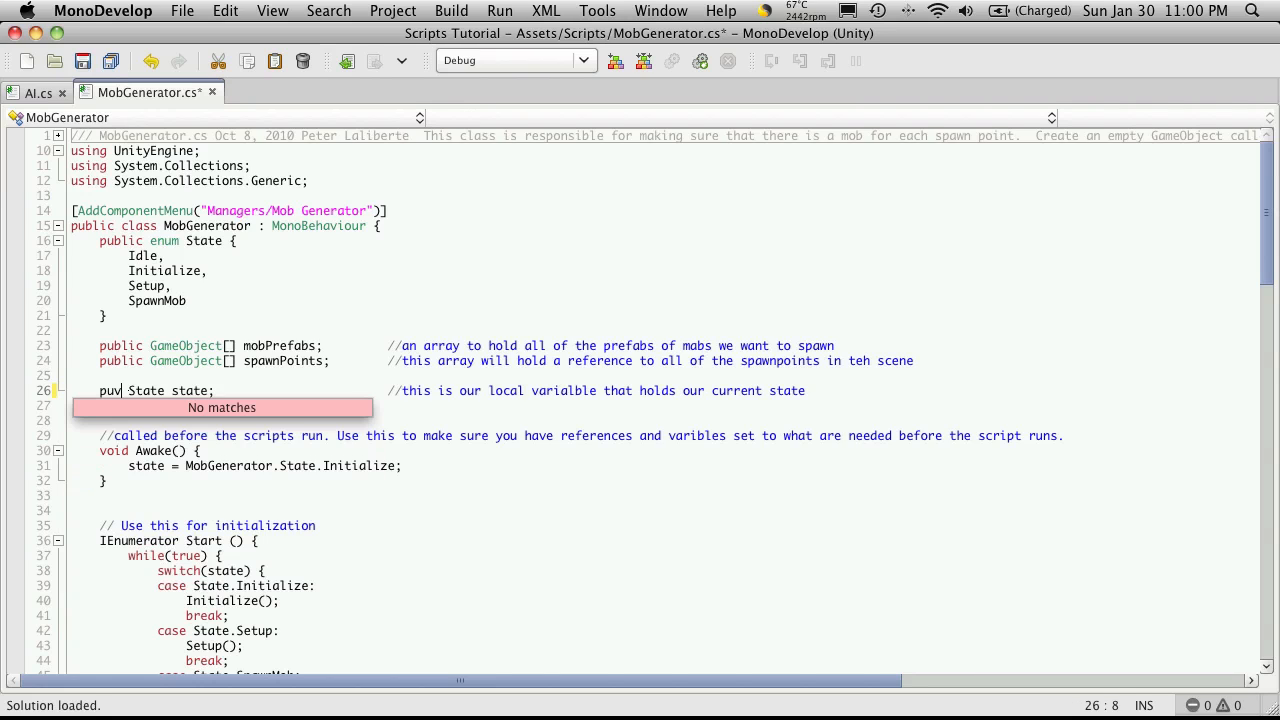
pyautogui.press('Backspace')
pyautogui.write('rivate')
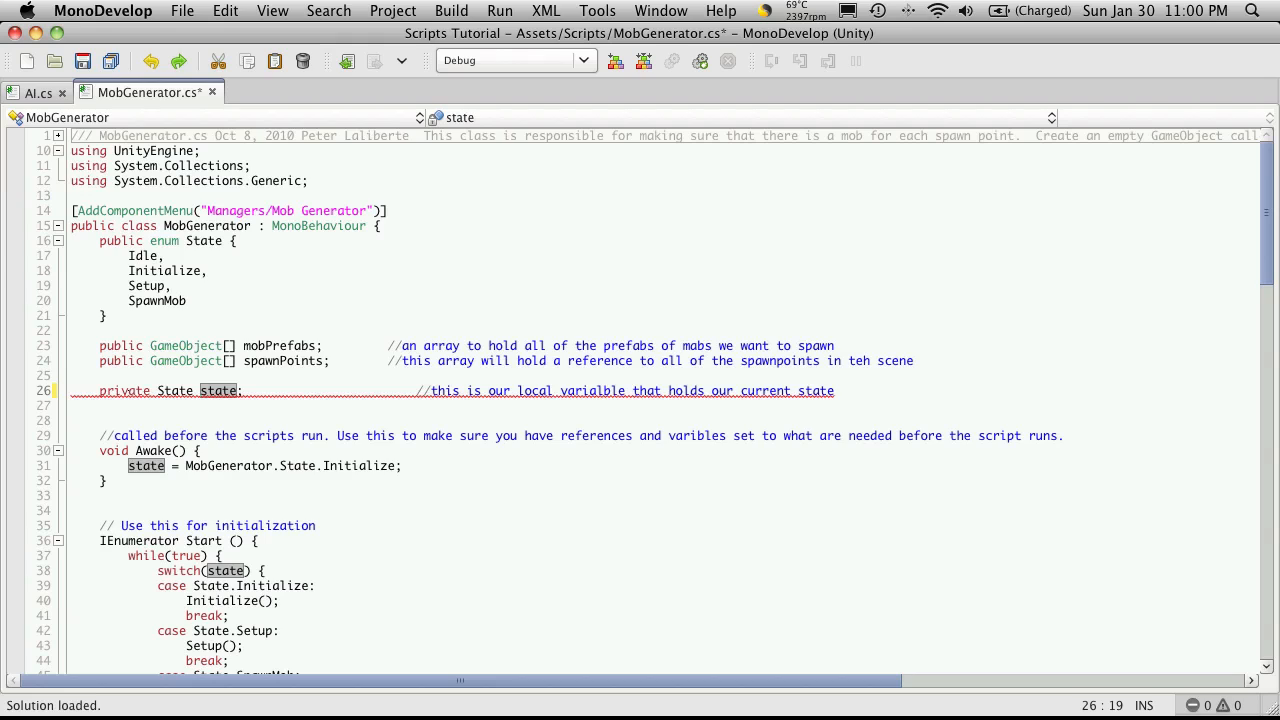
pyautogui.write('_')
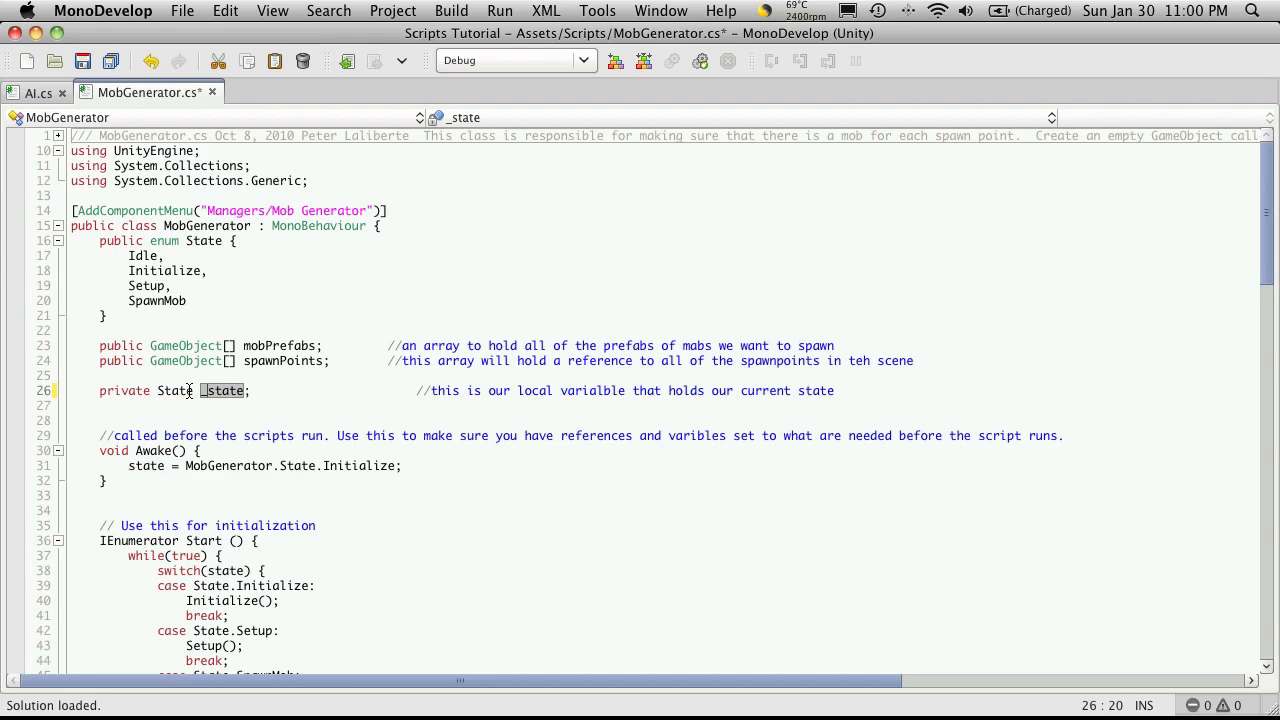
pyautogui.doubleClick(224, 390)
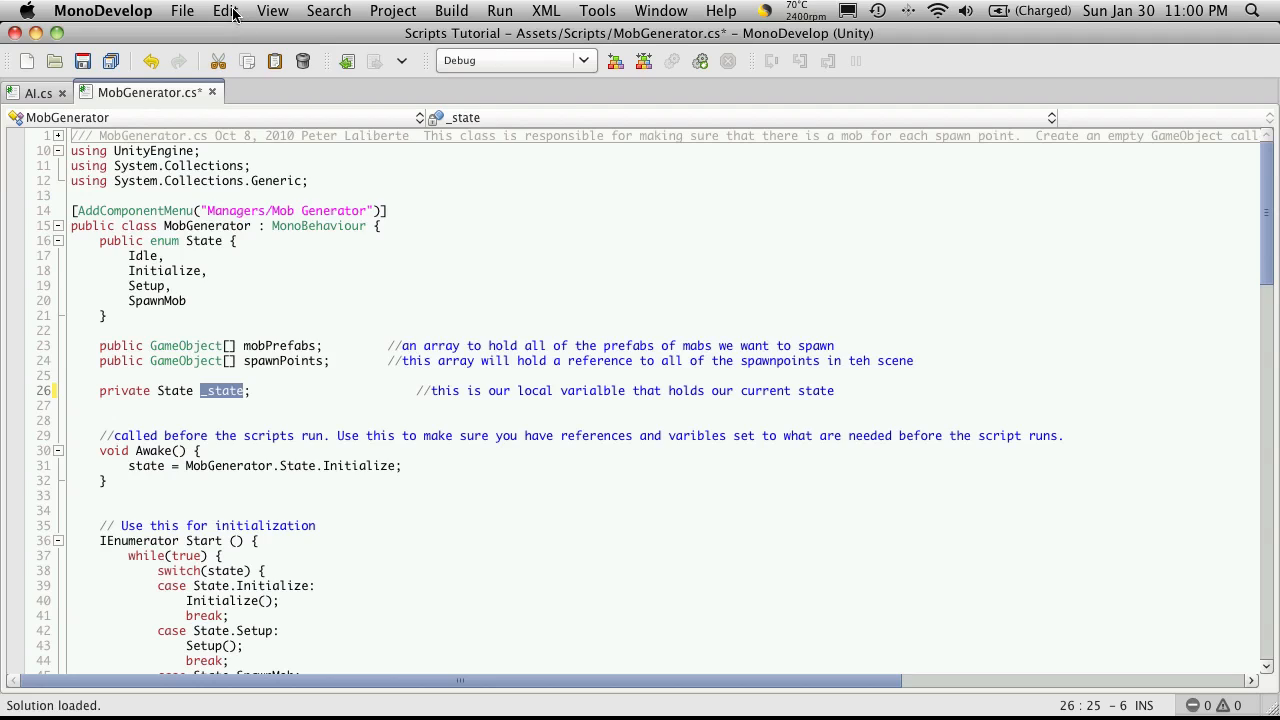
pyautogui.click(224, 12)
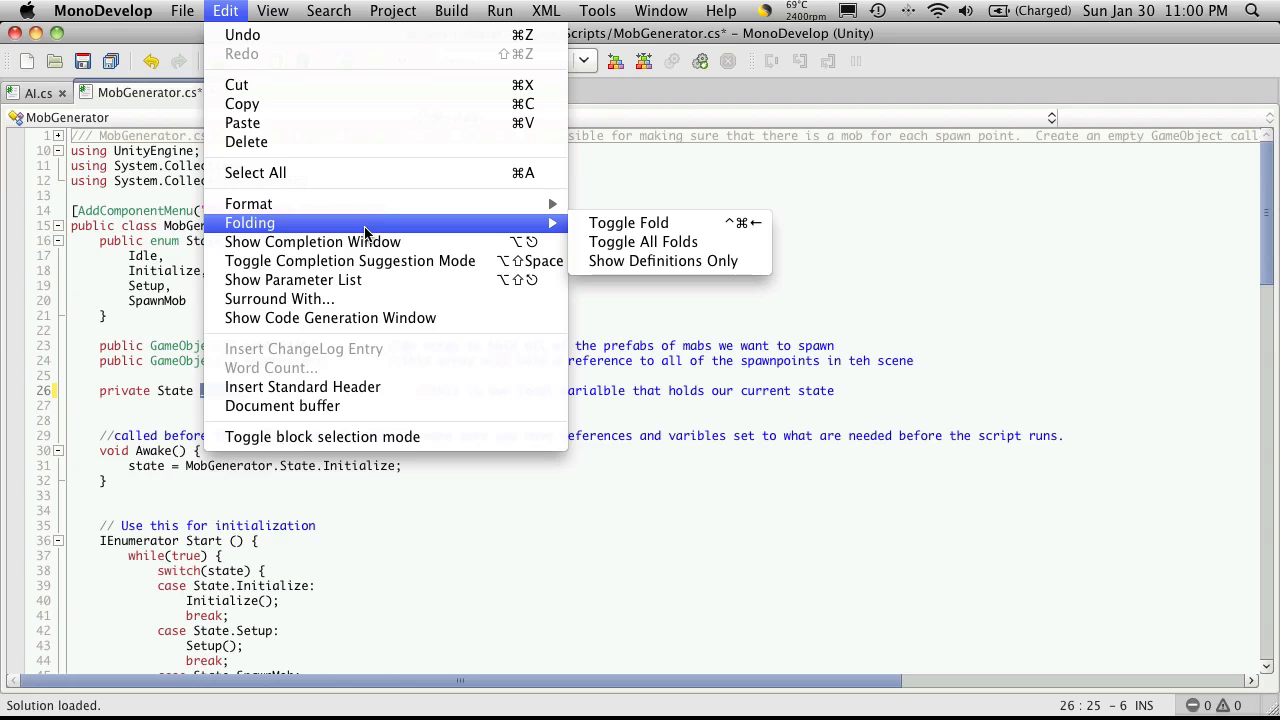
pyautogui.moveTo(84, 290)
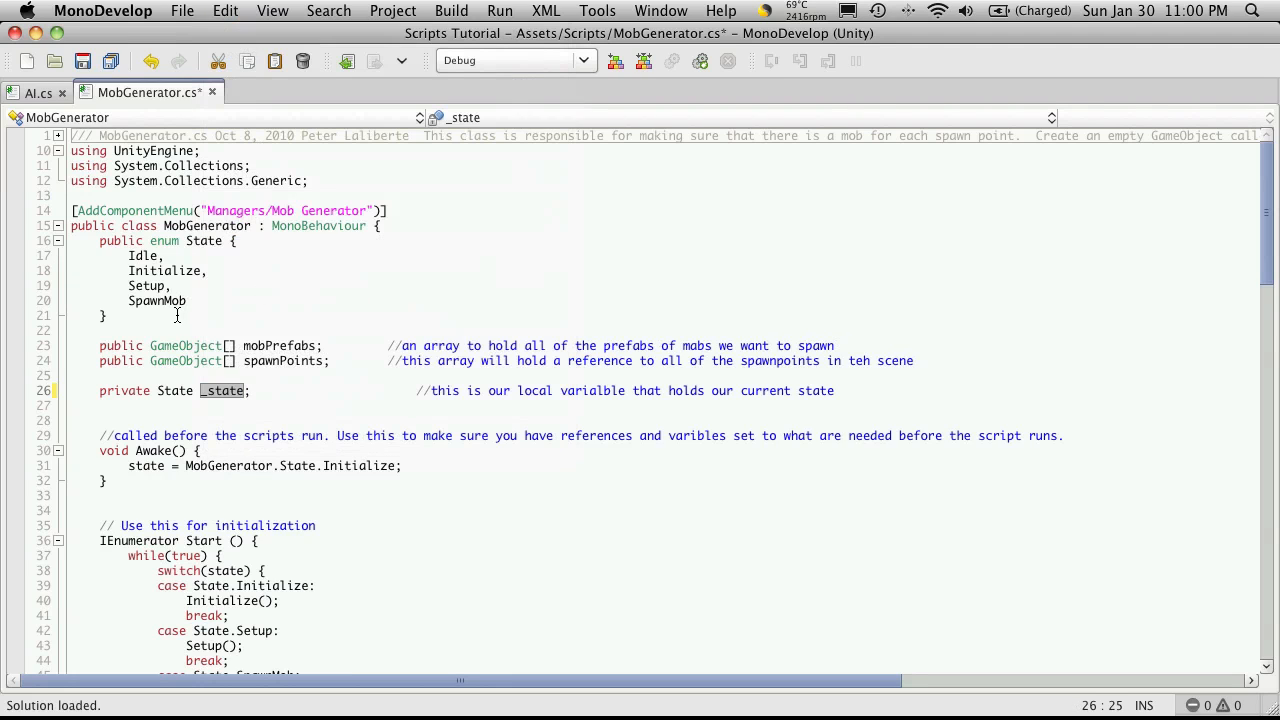
pyautogui.doubleClick(224, 390)
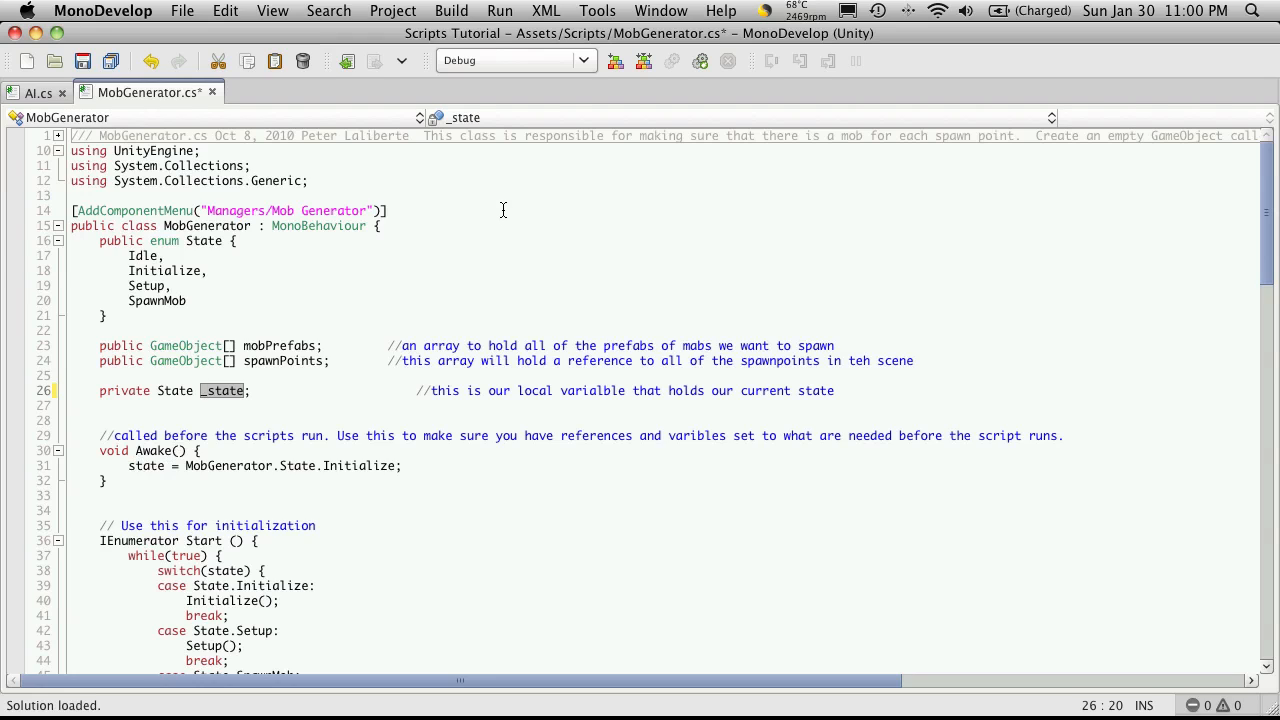
# Search the file for 'state' with Cmd+F and rename the Initialize assignment to _state.
pyautogui.press('cmd+f')
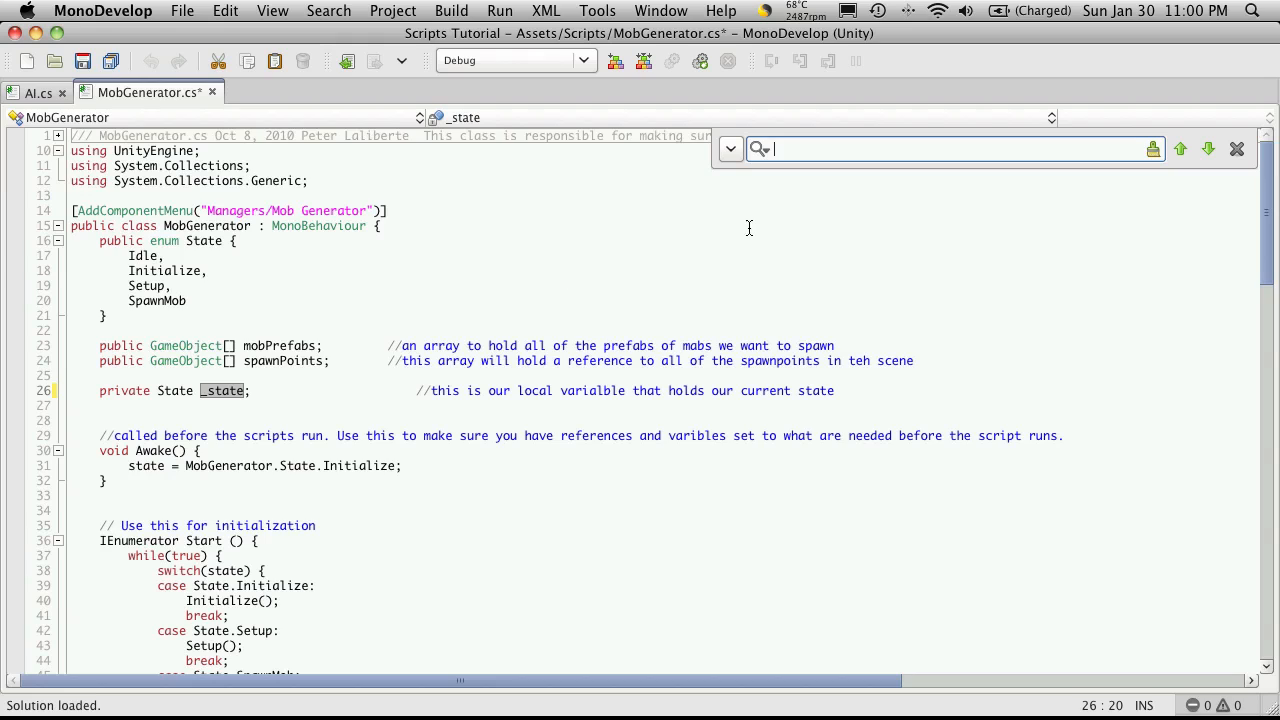
pyautogui.write('_state')
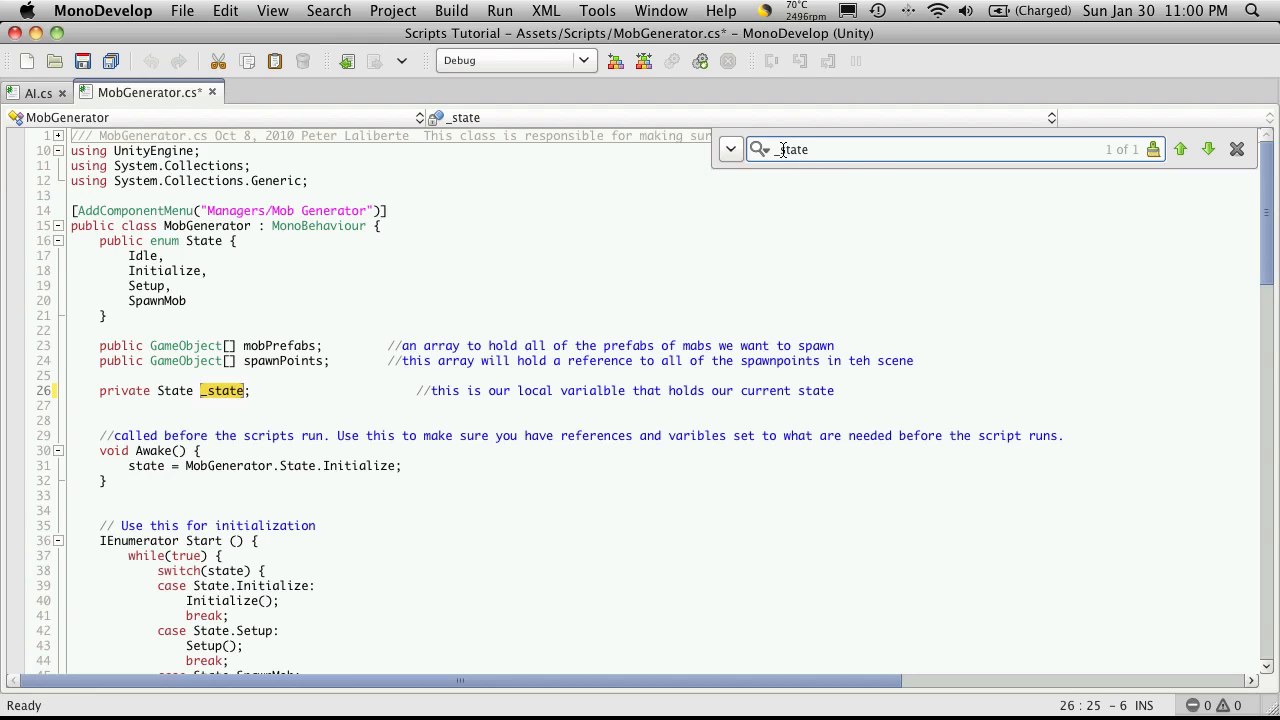
pyautogui.press('Backspace')
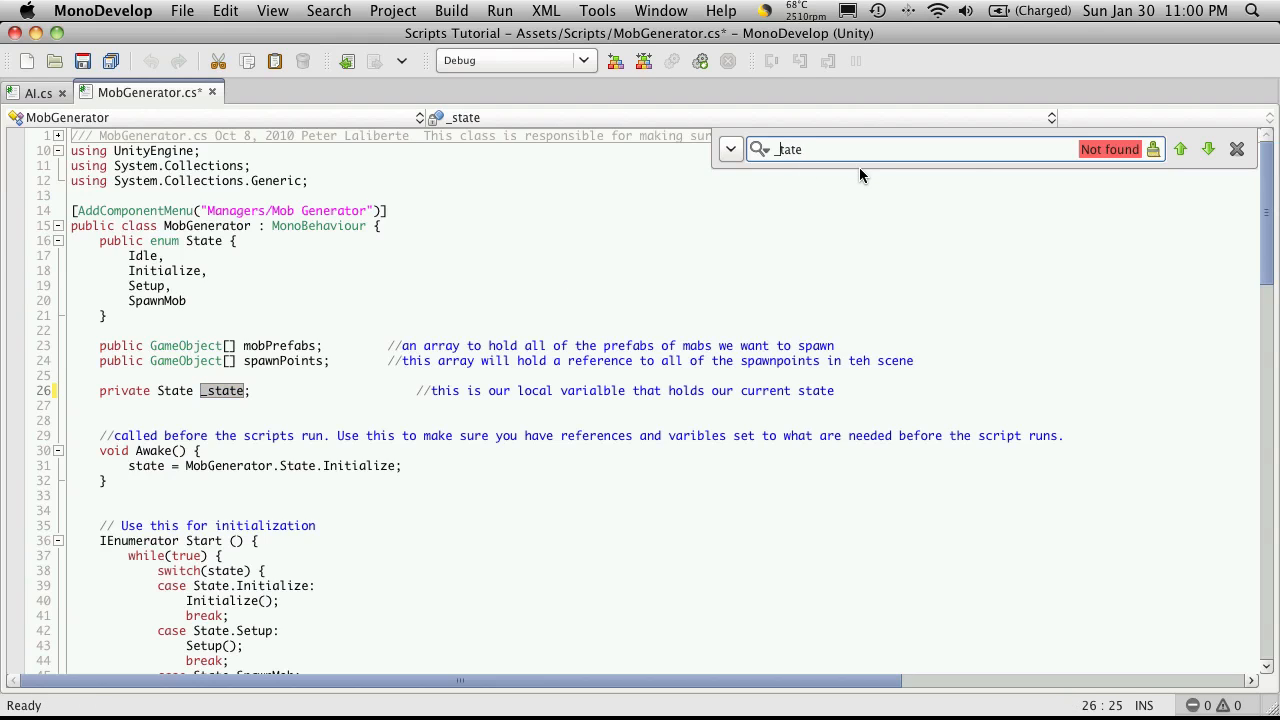
pyautogui.moveTo(820, 136)
pyautogui.write('s')
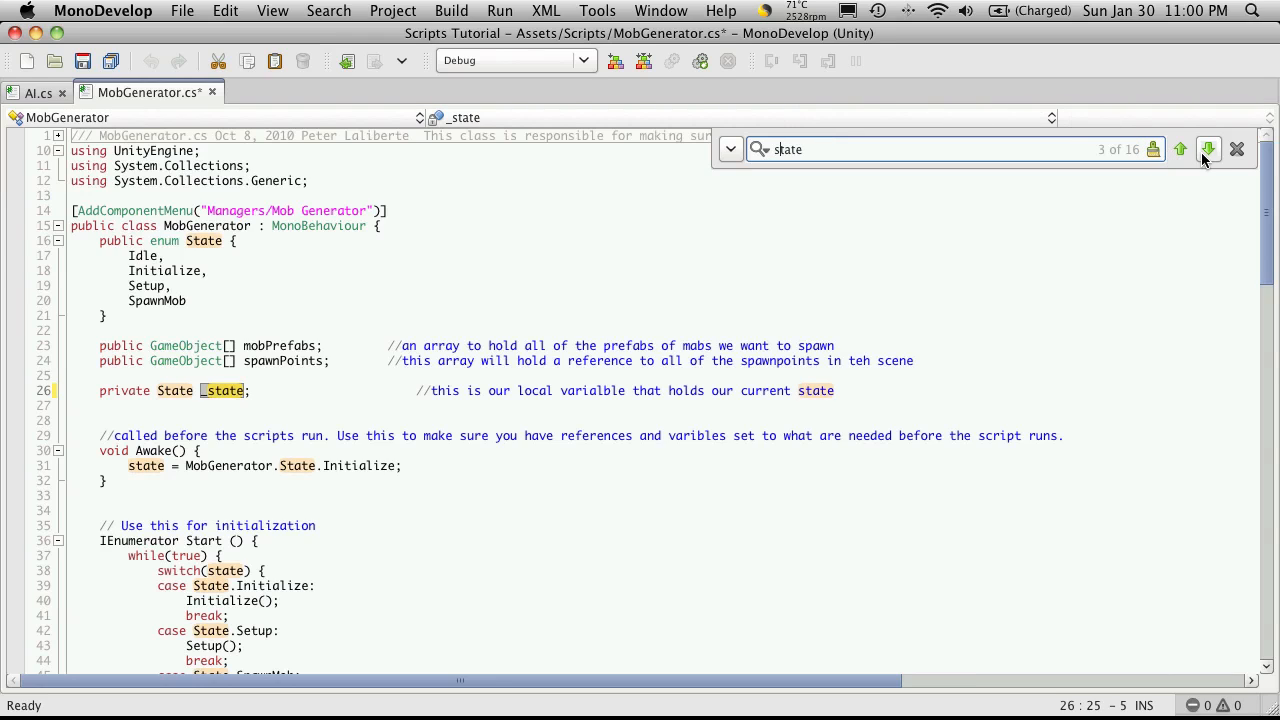
pyautogui.moveTo(1208, 150)
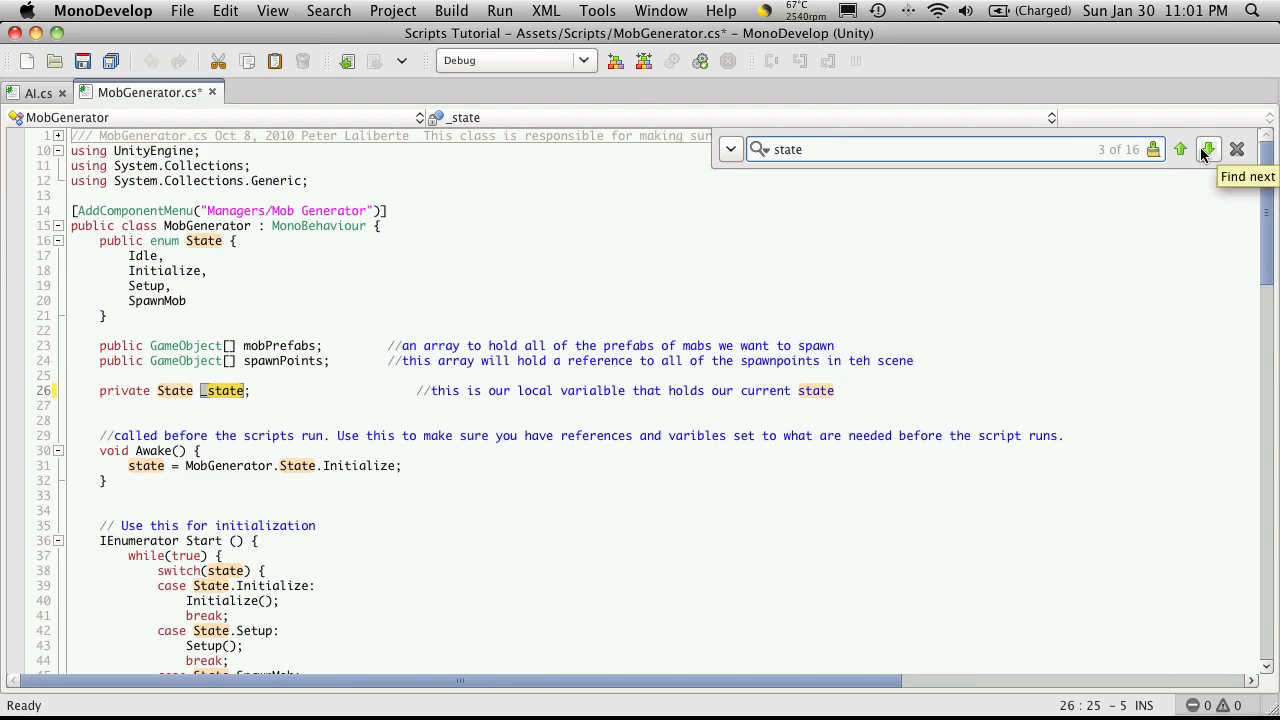
pyautogui.click(1208, 148)
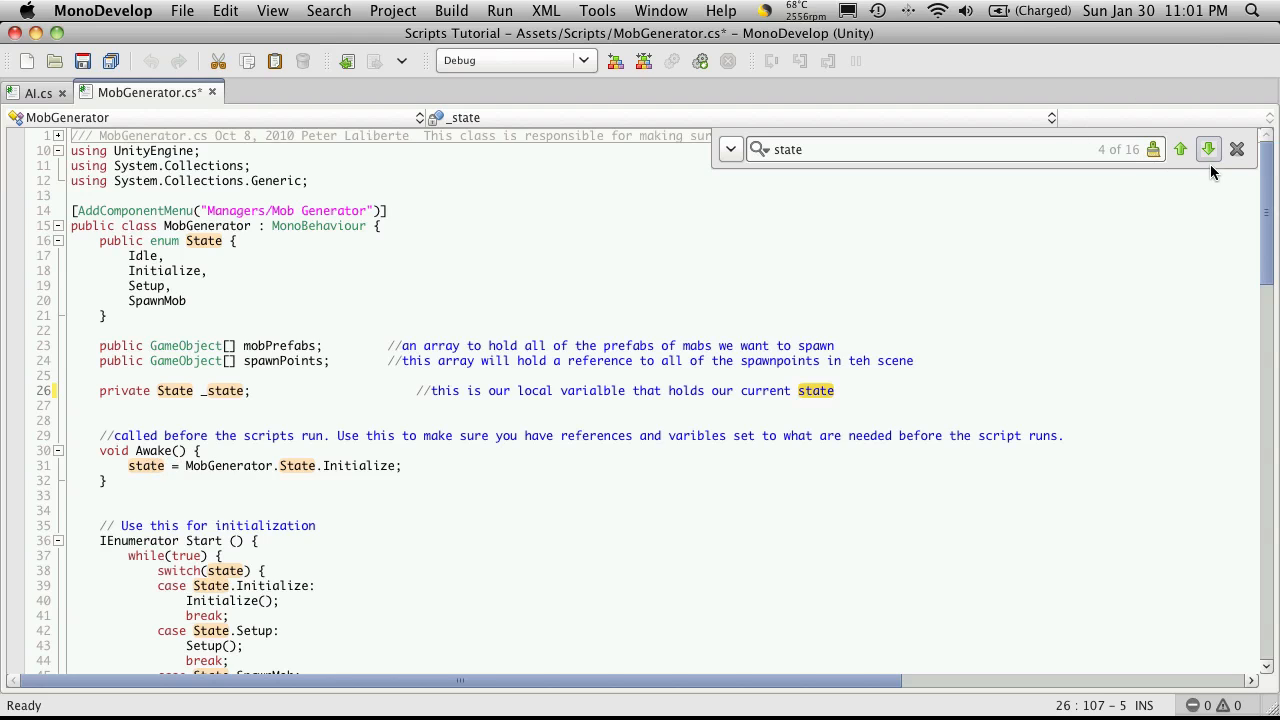
pyautogui.click(1208, 148)
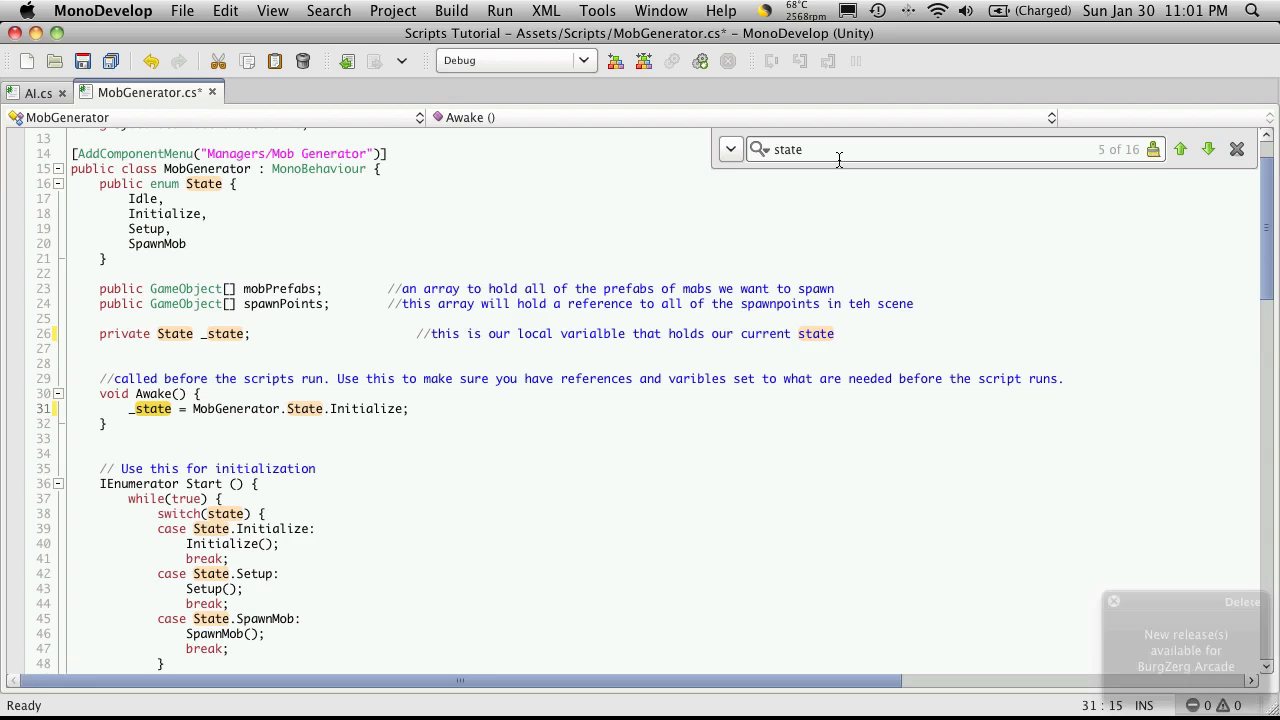
pyautogui.click(1208, 148)
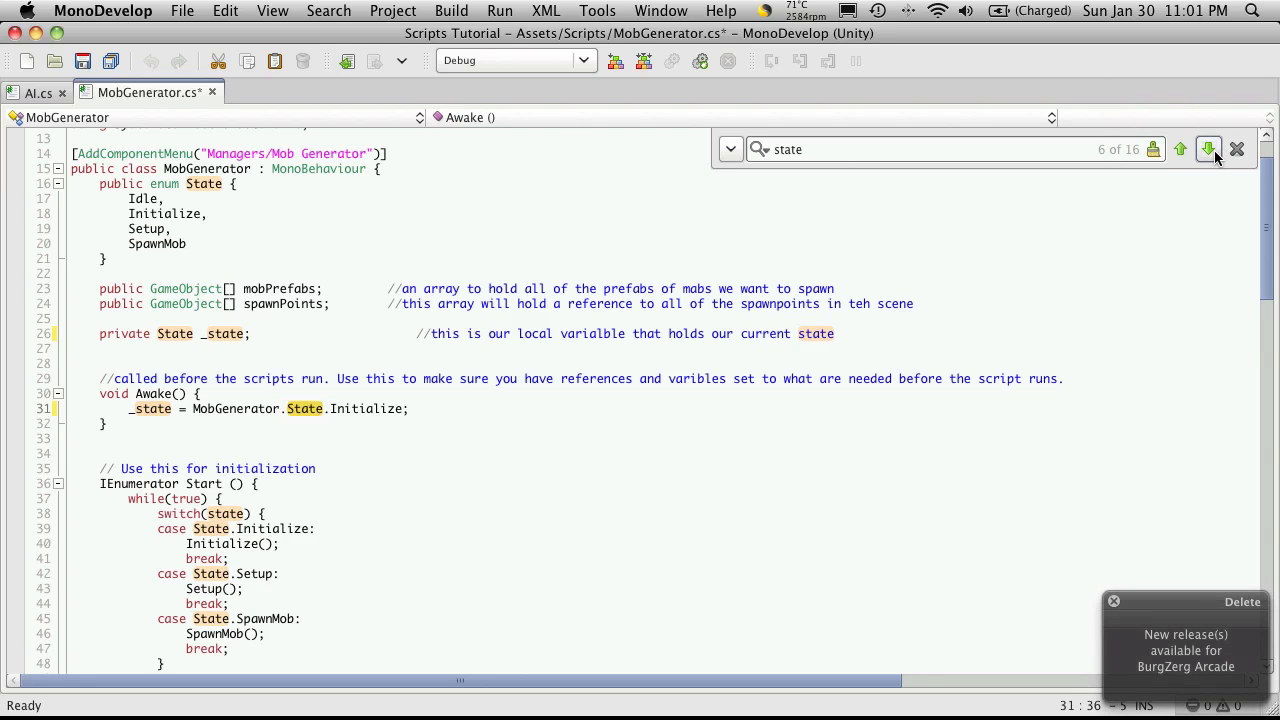
pyautogui.click(1208, 148)
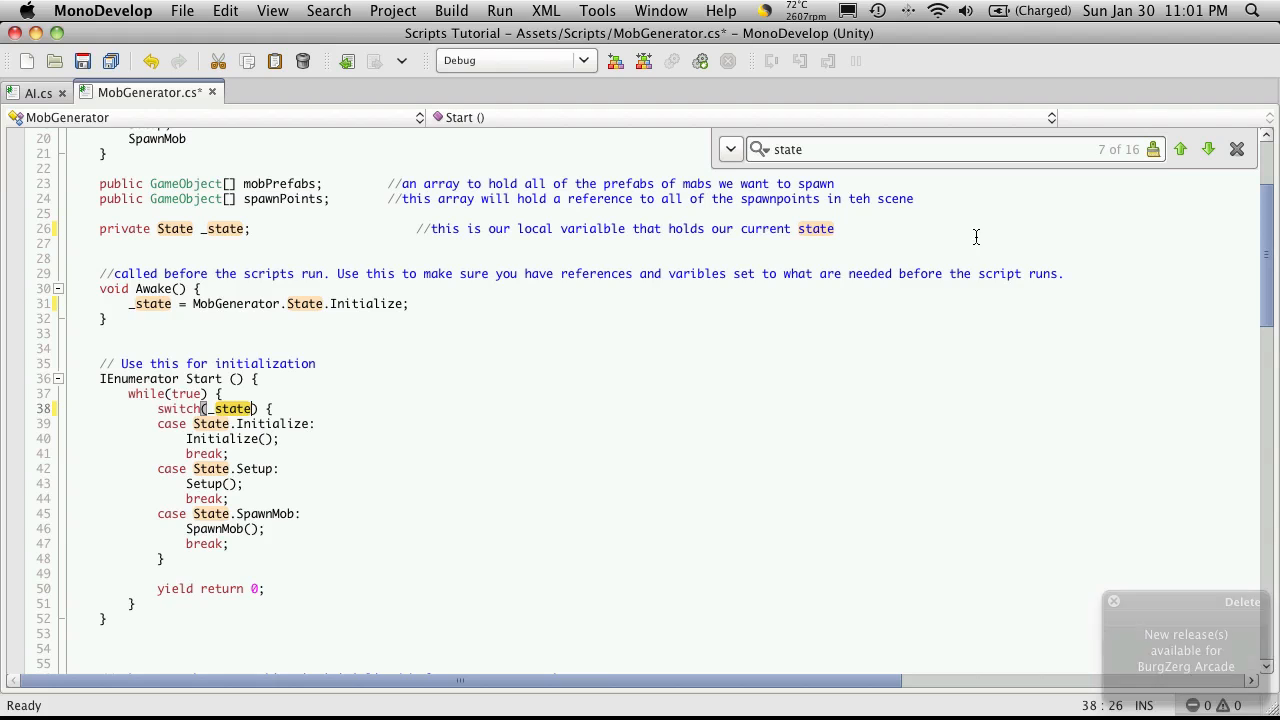
pyautogui.click(1208, 148)
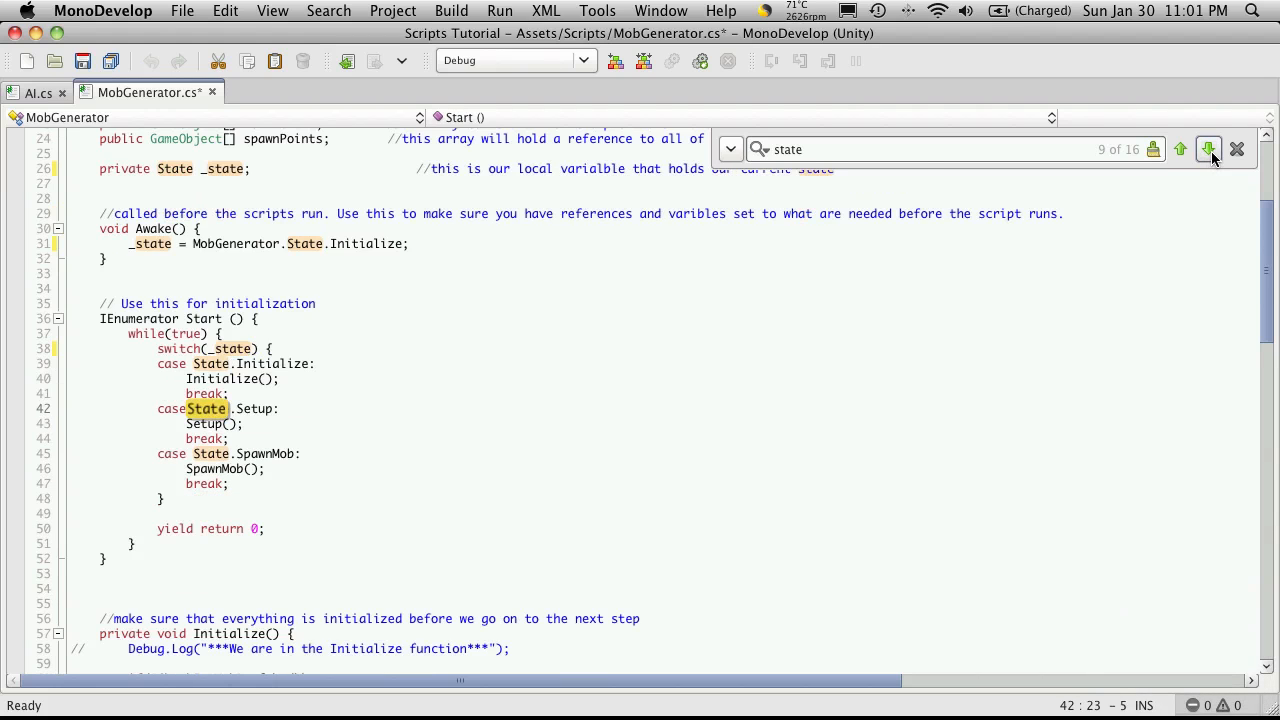
pyautogui.click(1208, 148)
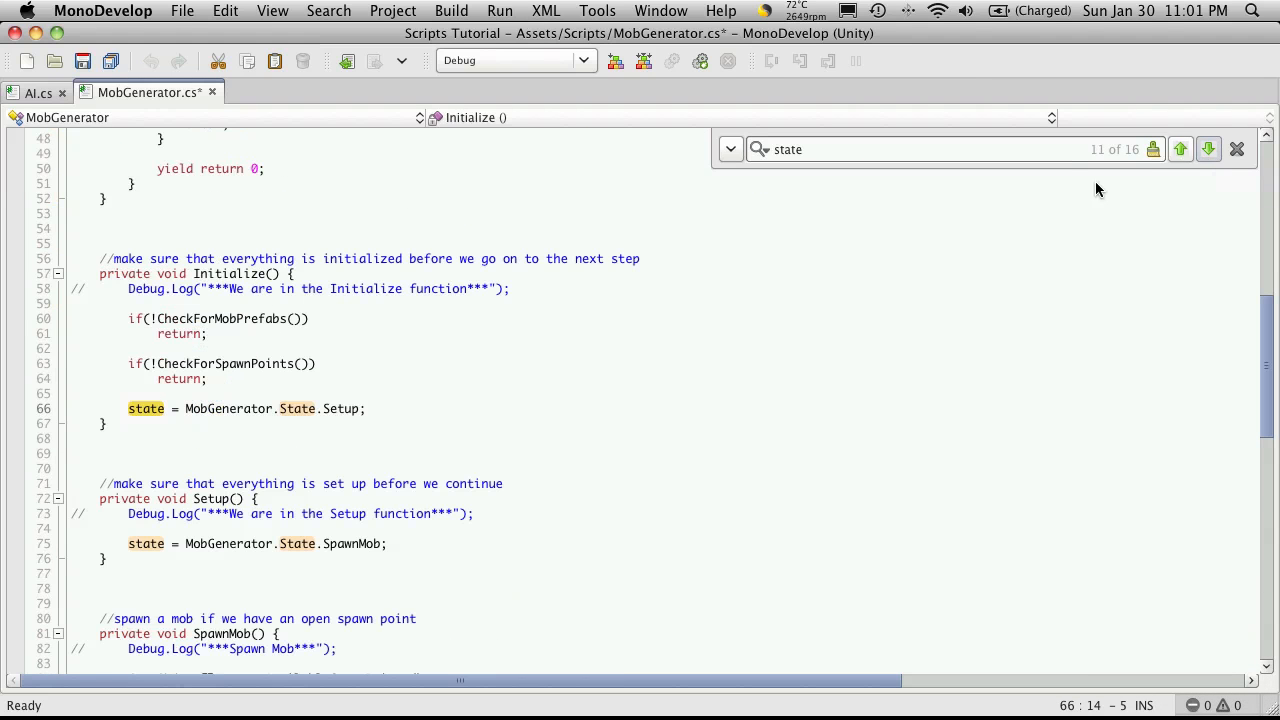
pyautogui.write('_')
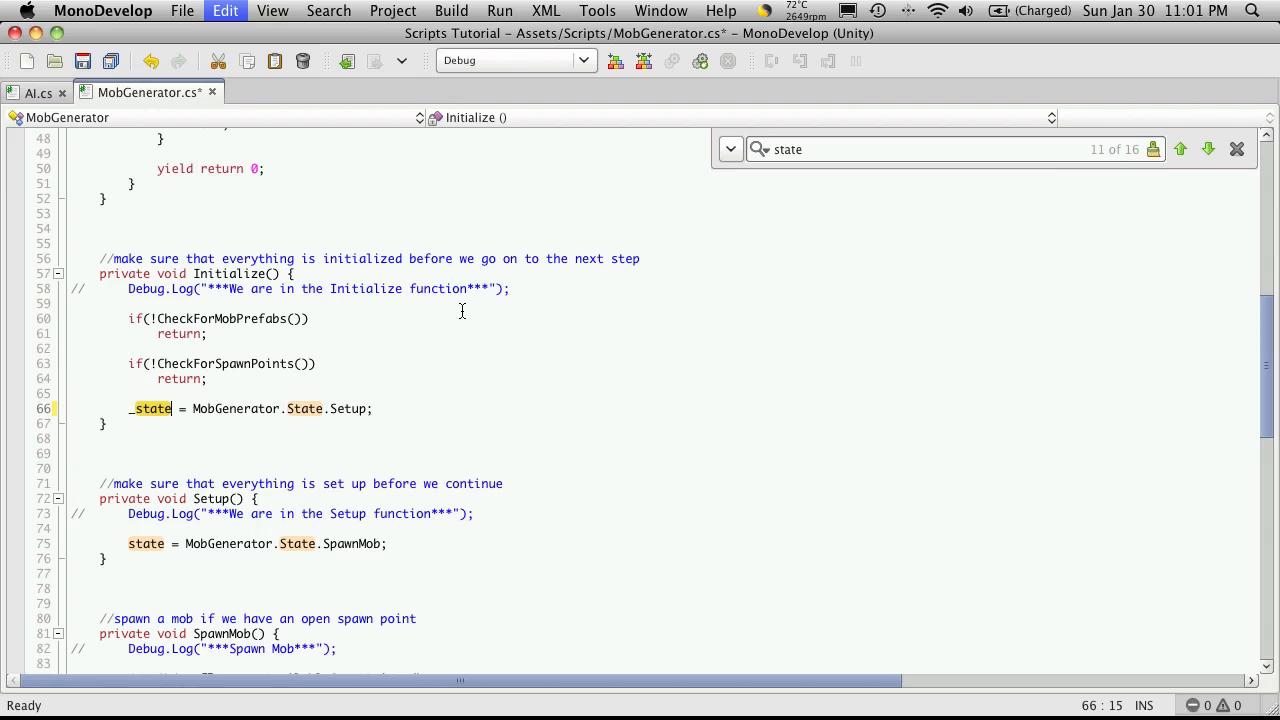
# Step through the remaining matches in Setup and SpawnMob so every field use reads _state.
pyautogui.click(1208, 148)
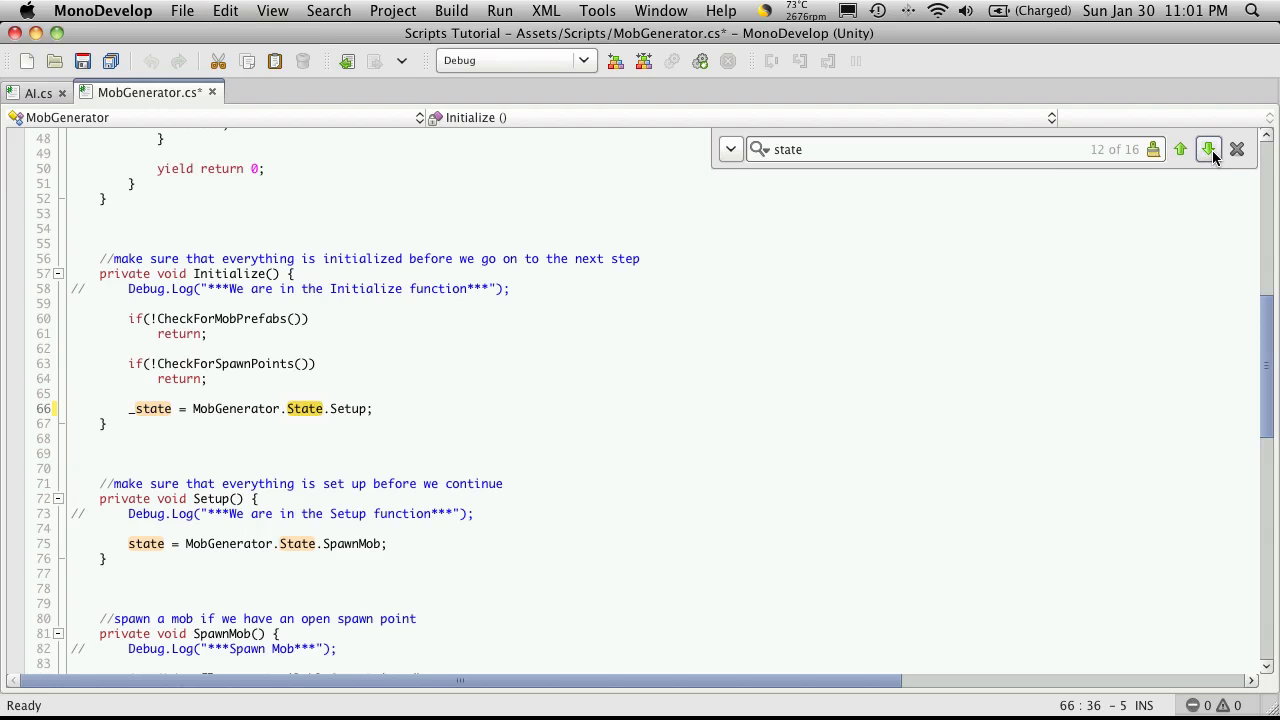
pyautogui.click(1208, 148)
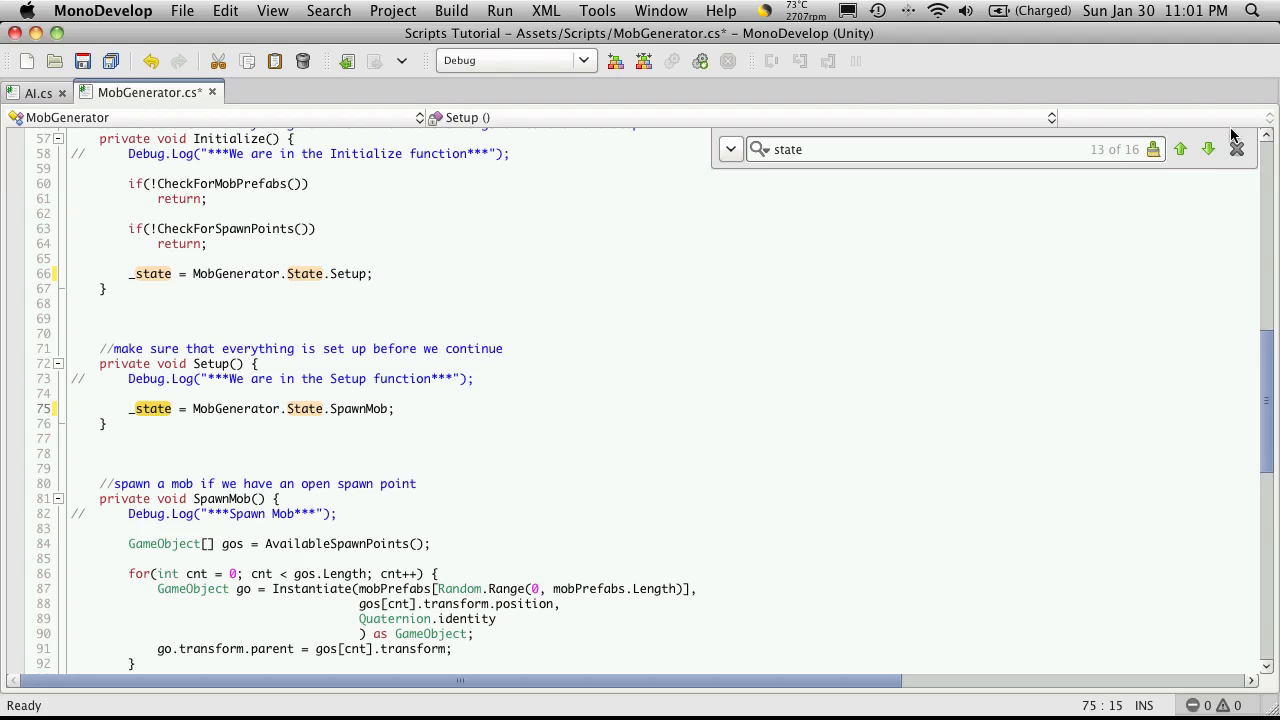
pyautogui.click(1208, 148)
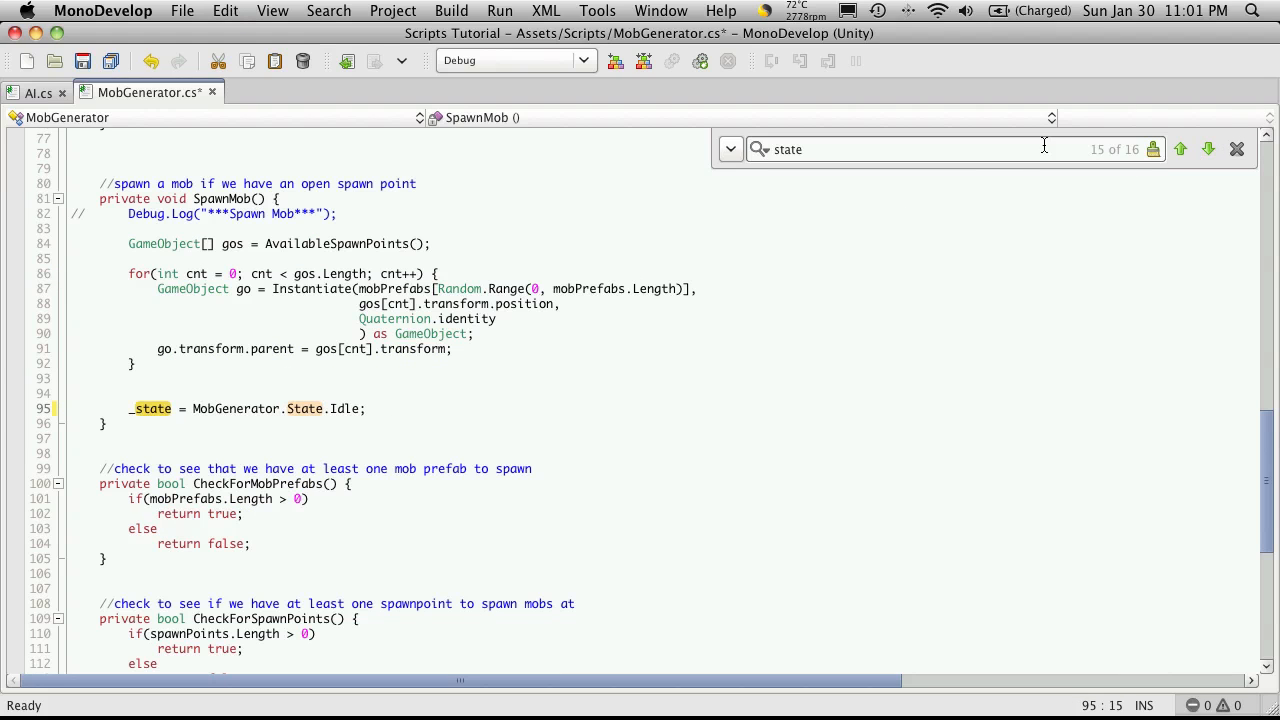
pyautogui.click(1208, 148)
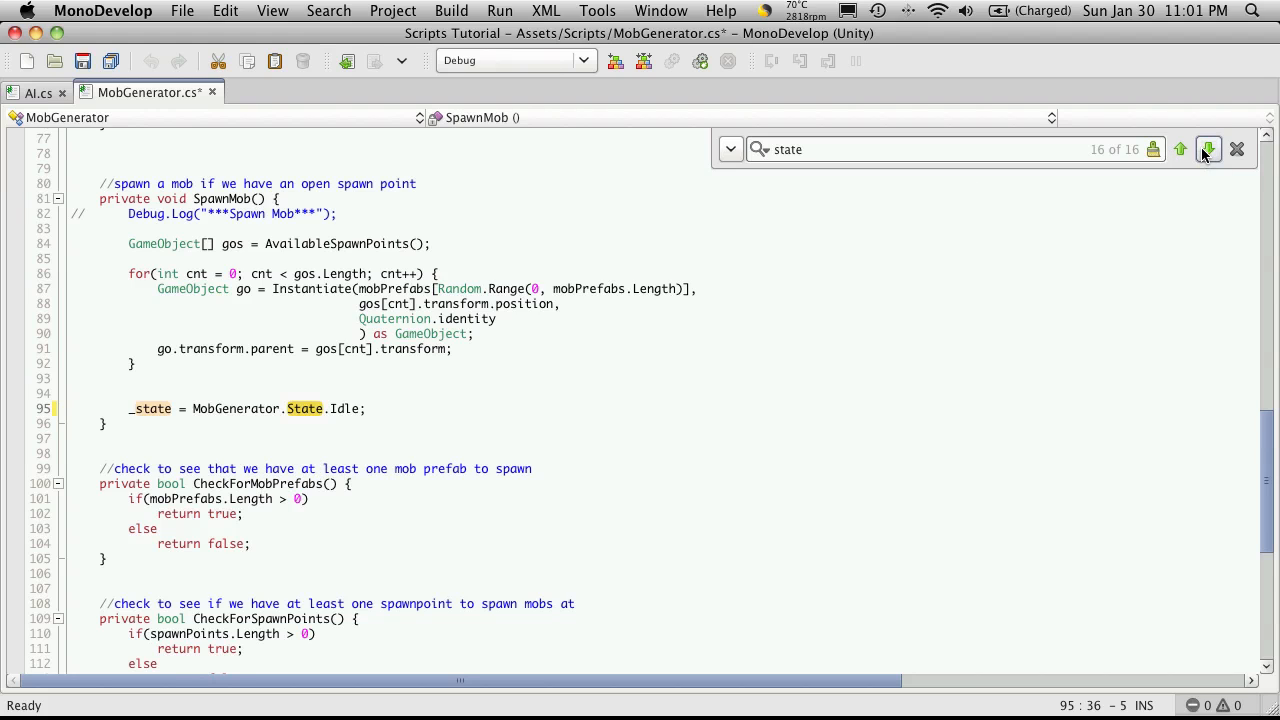
pyautogui.click(1208, 148)
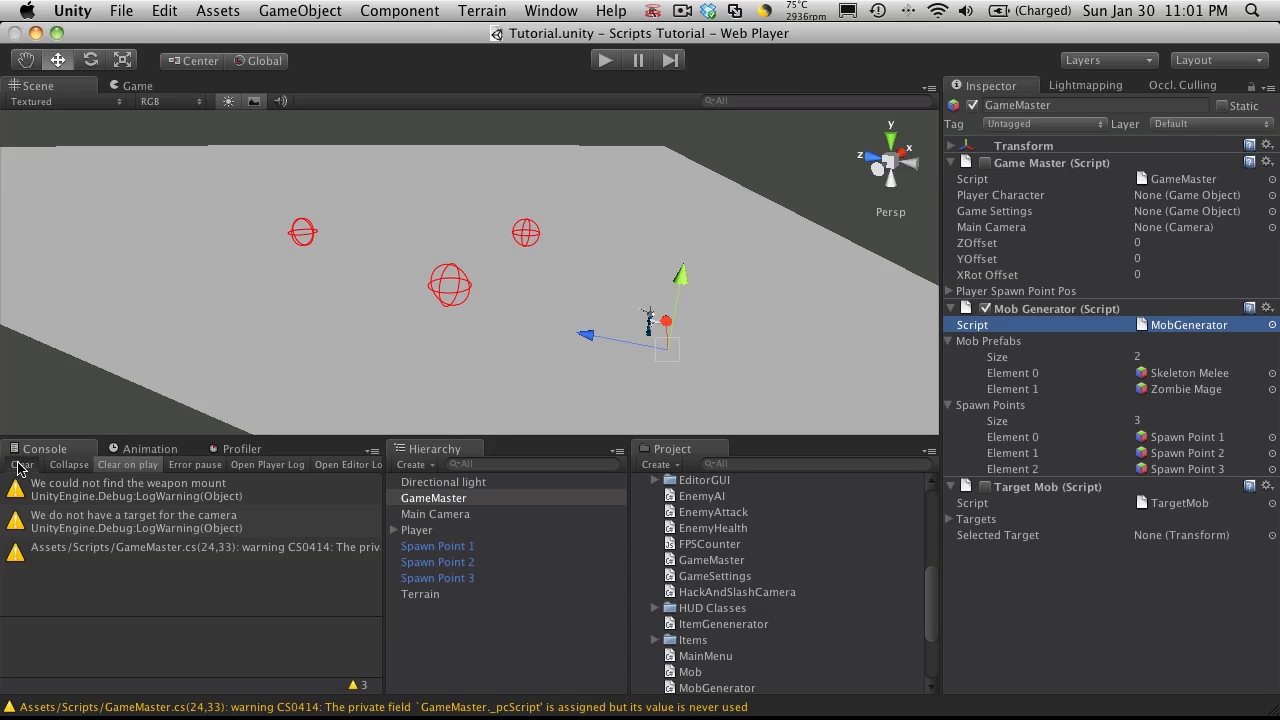
# Clear the Console and play the scene, which logs weapon-mount and camera-target warnings.
pyautogui.click(20, 464)
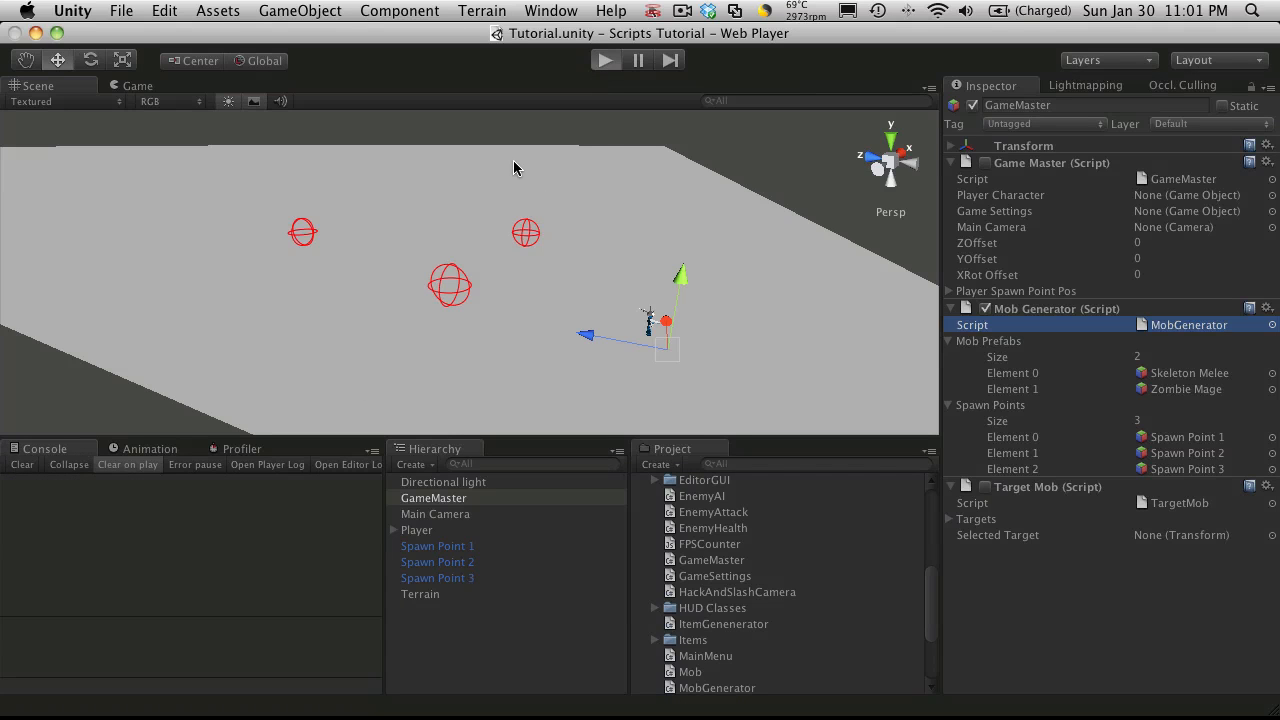
pyautogui.click(604, 60)
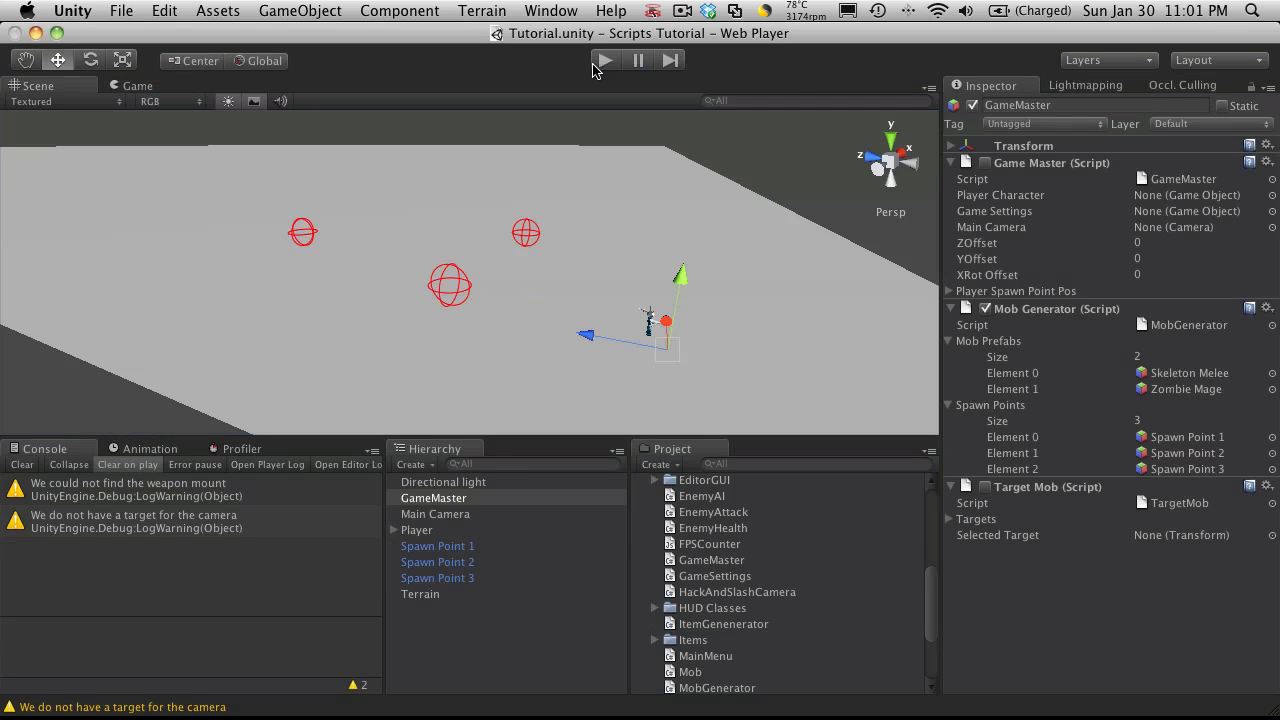
pyautogui.moveTo(612, 122)
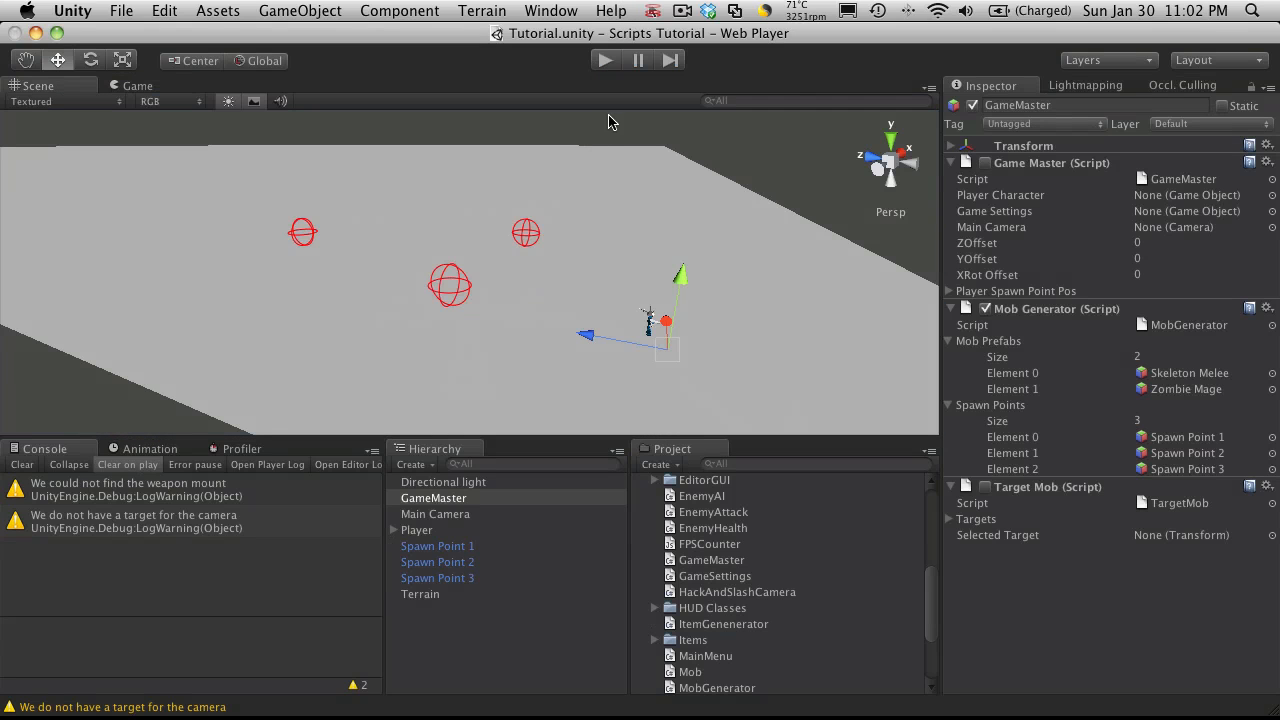